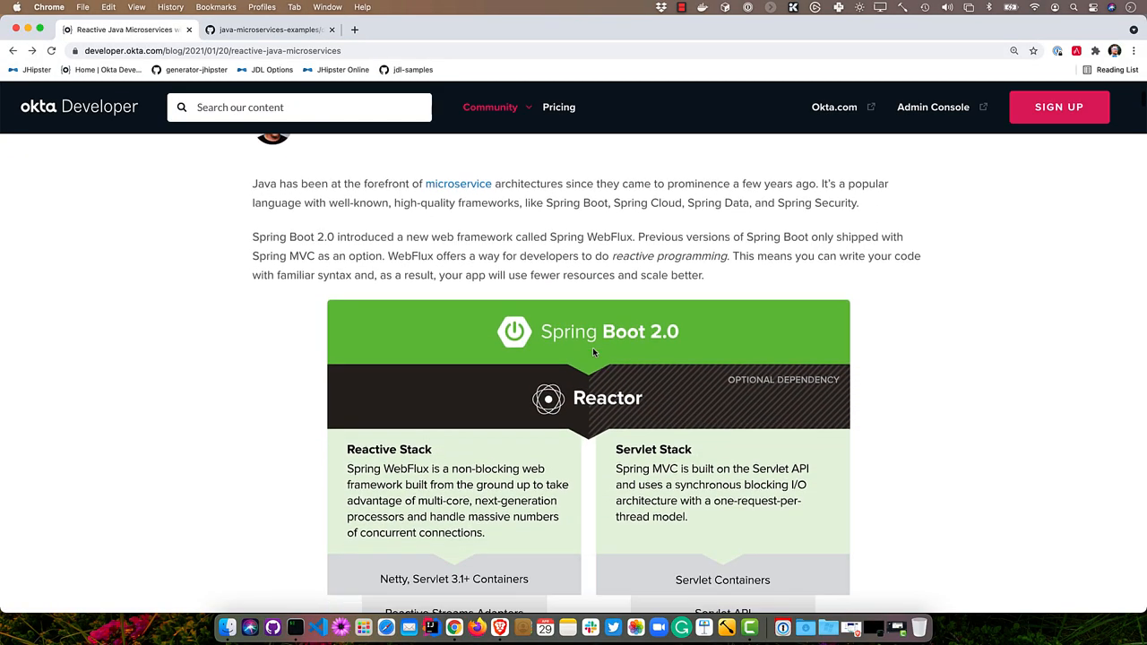
# Step: Scroll through the open page reviewing it before turning to the demo guide
pyautogui.scroll(-3)
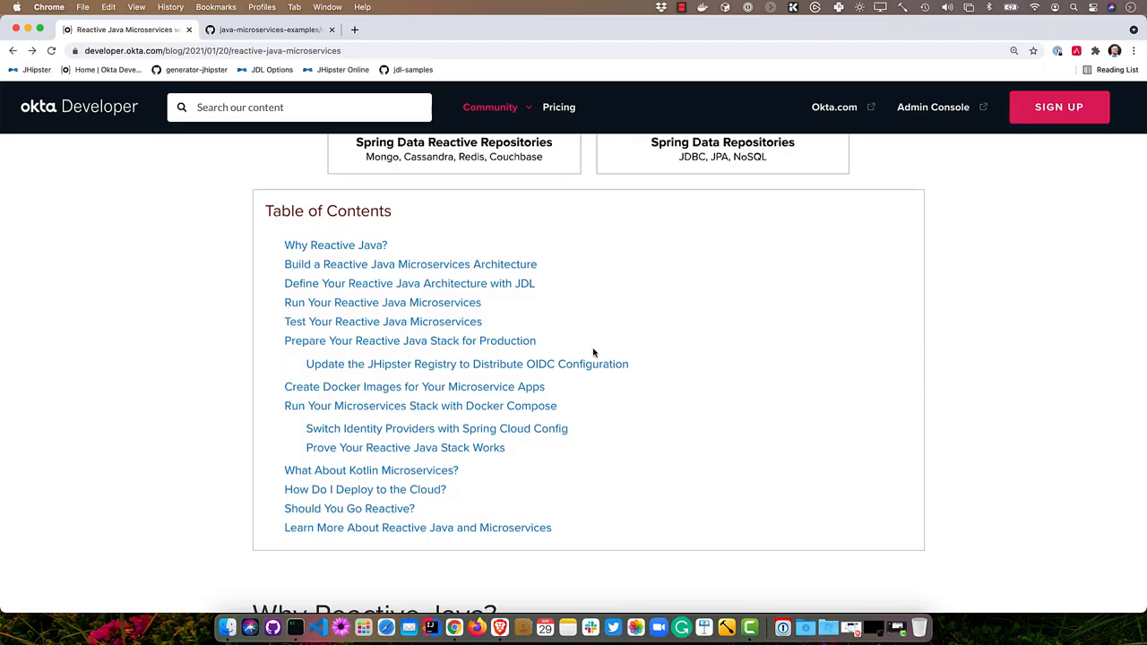
pyautogui.scroll(-3)
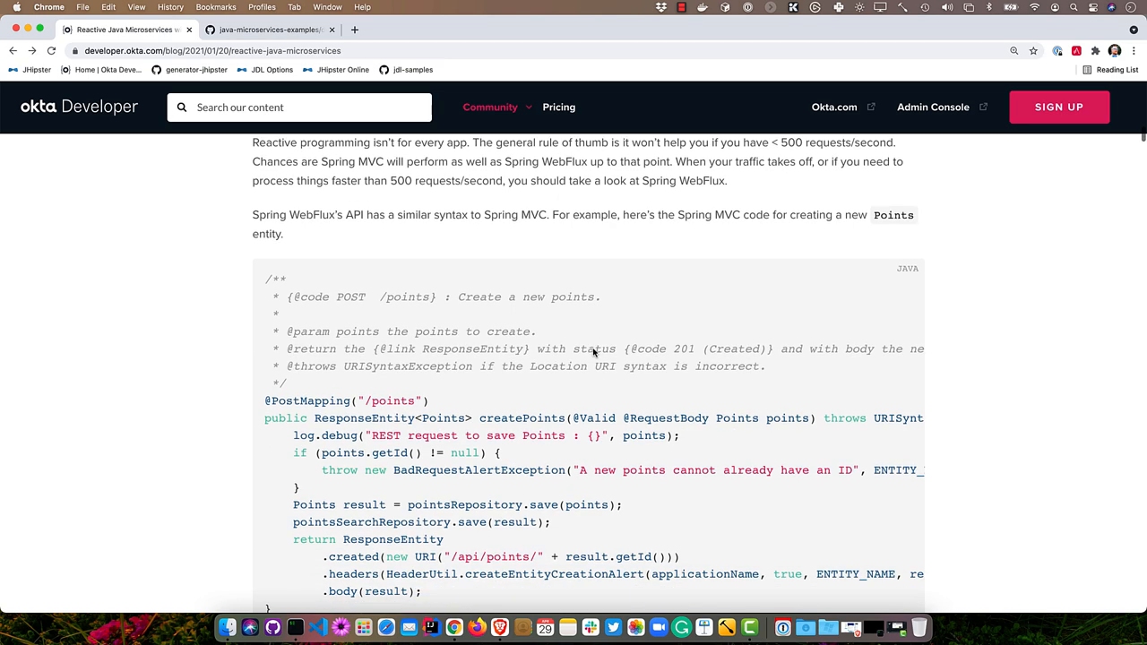
pyautogui.scroll(-3)
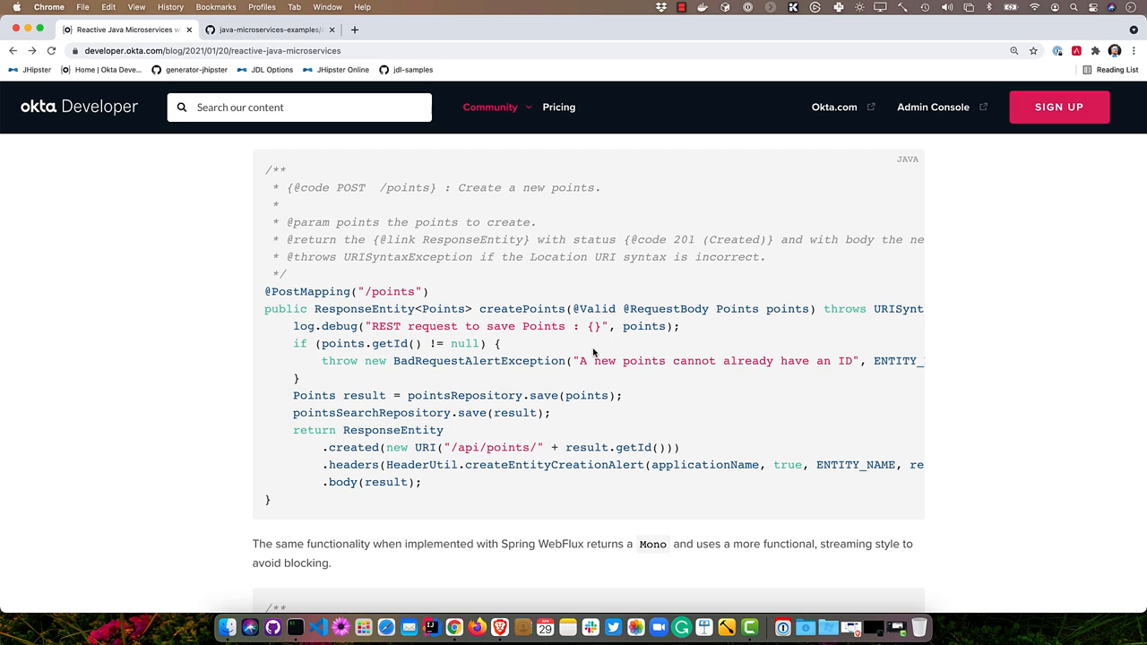
pyautogui.scroll(-3)
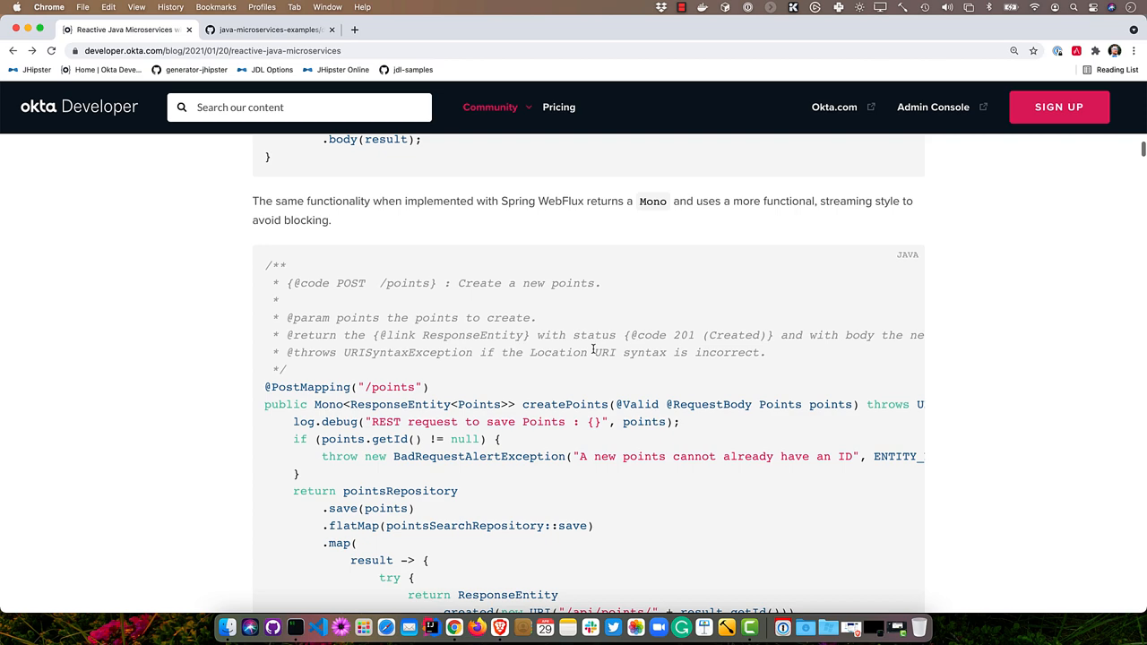
pyautogui.scroll(-3)
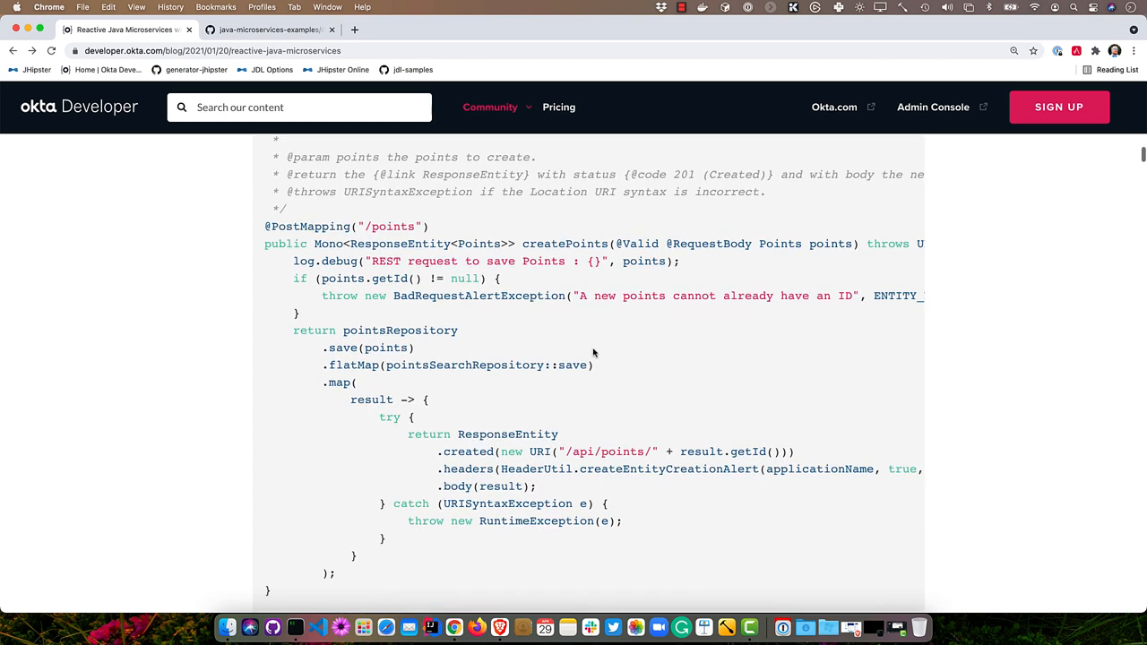
pyautogui.scroll(-3)
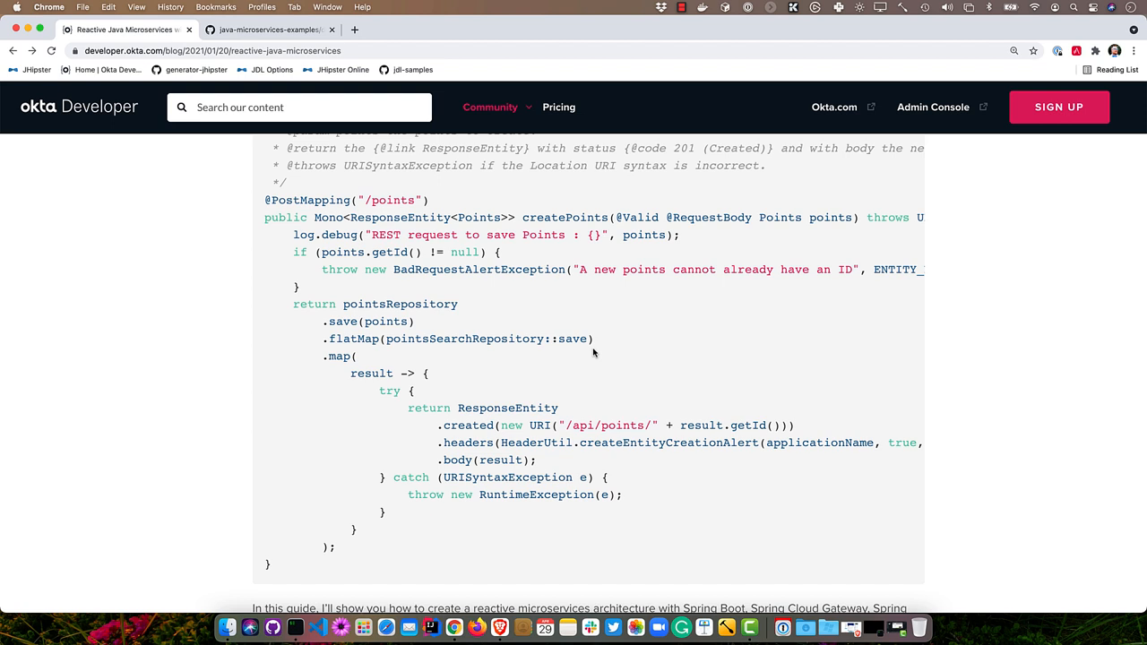
pyautogui.scroll(3)
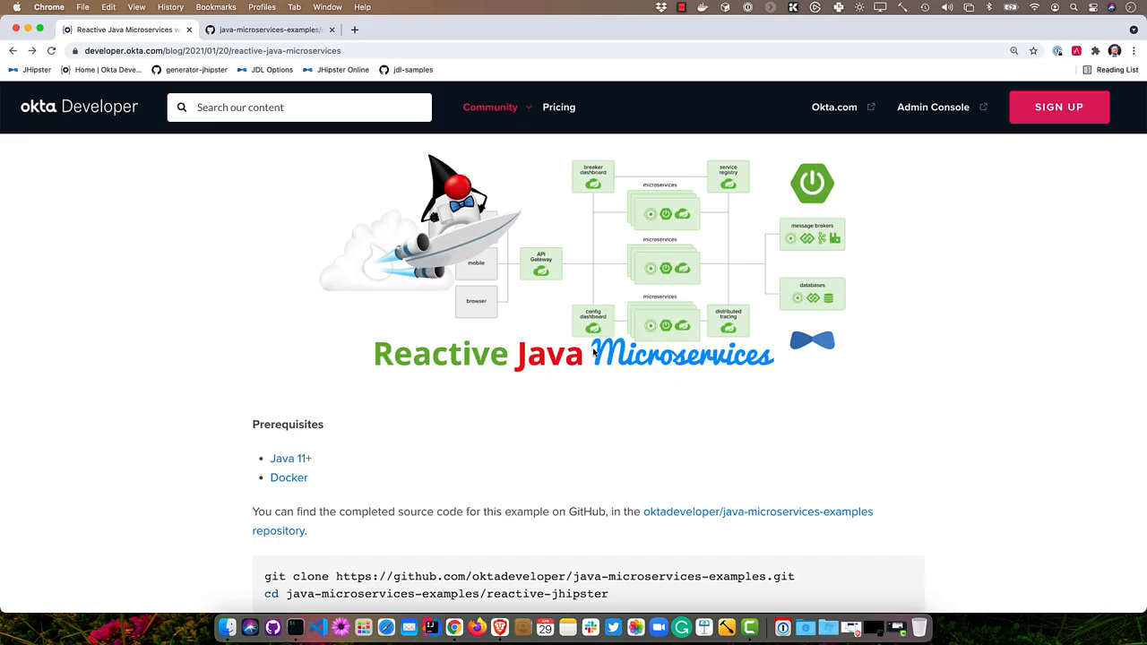
pyautogui.scroll(-3)
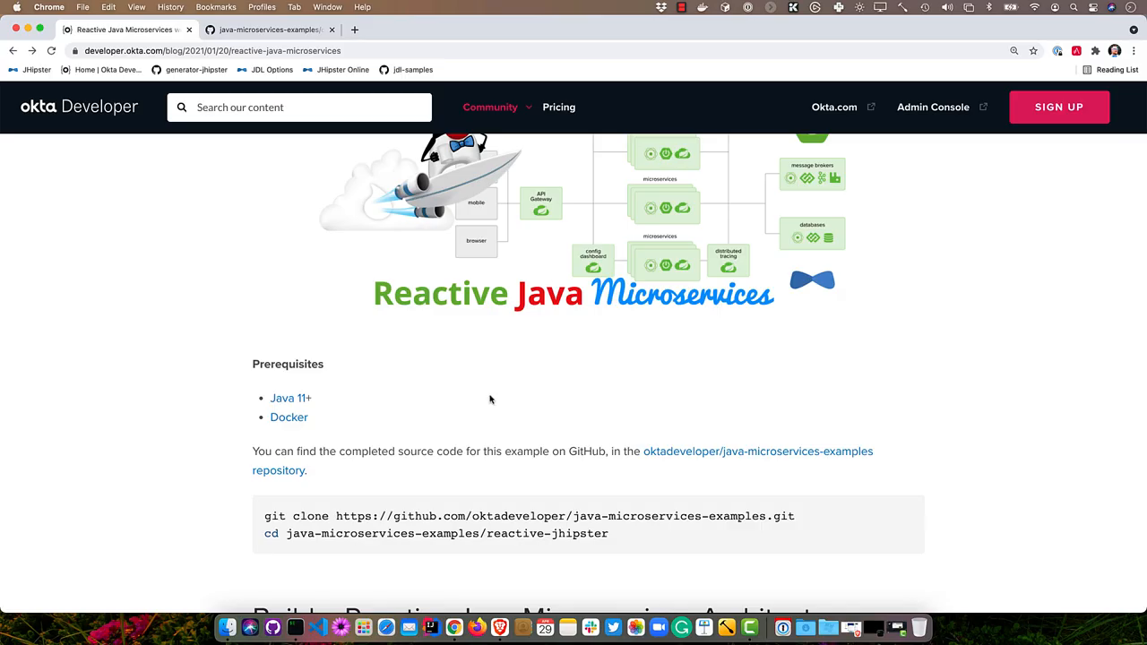
pyautogui.moveTo(491, 451)
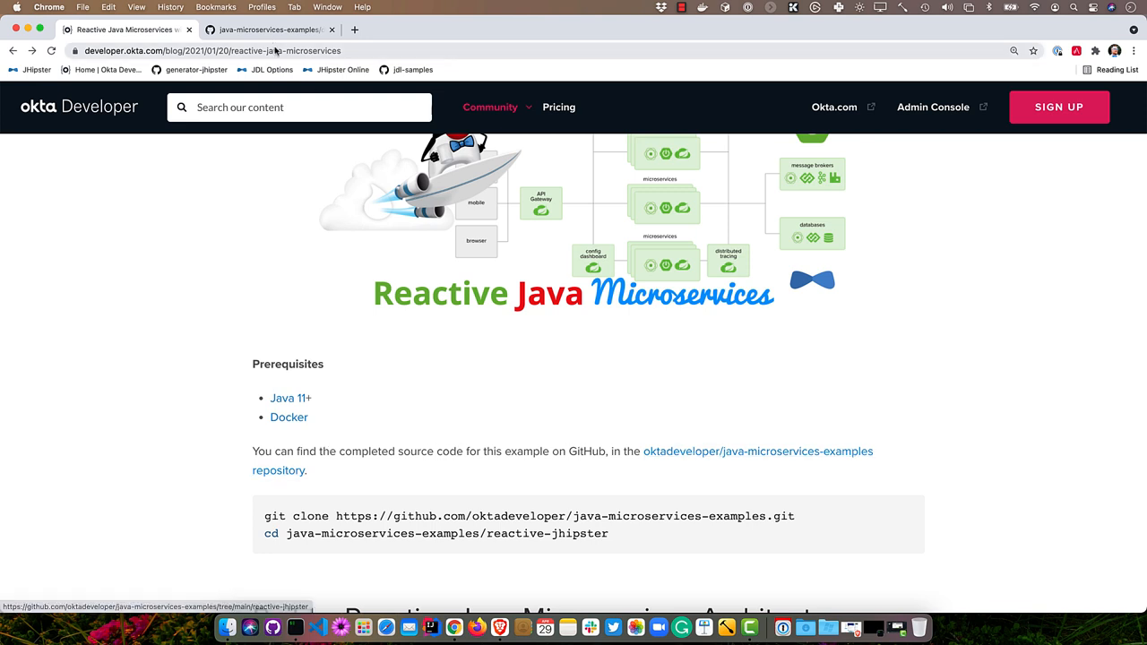
# Step: Show reactive-jhipster/demo.adoc on GitHub as raw text beside the iTerm2 window
pyautogui.click(269, 28)
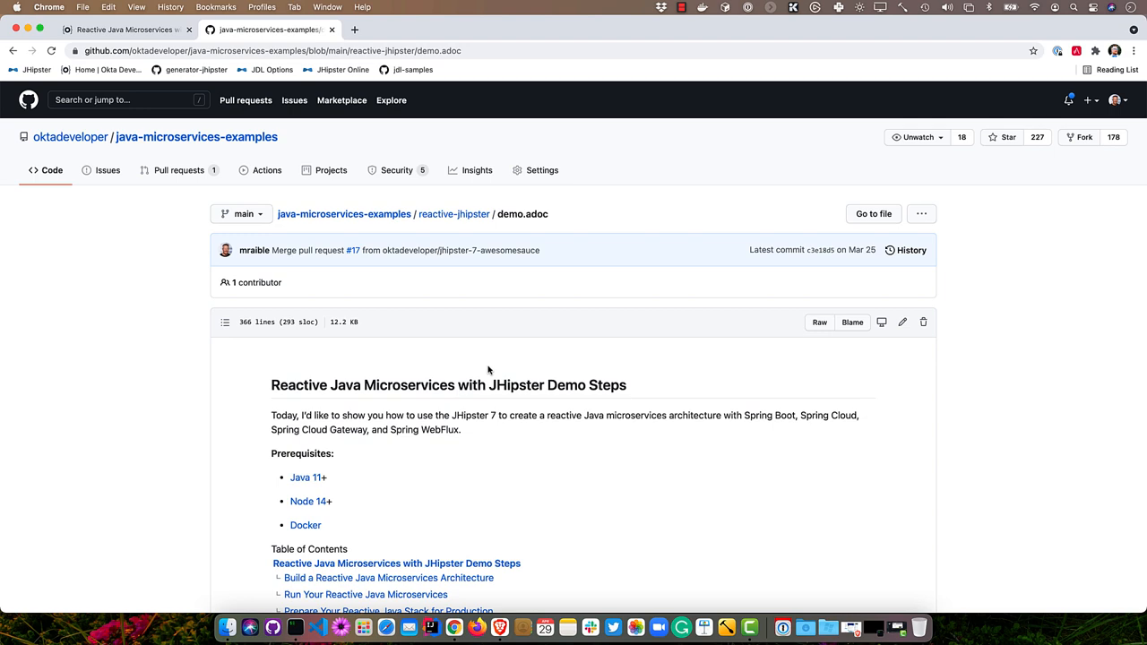
pyautogui.scroll(-3)
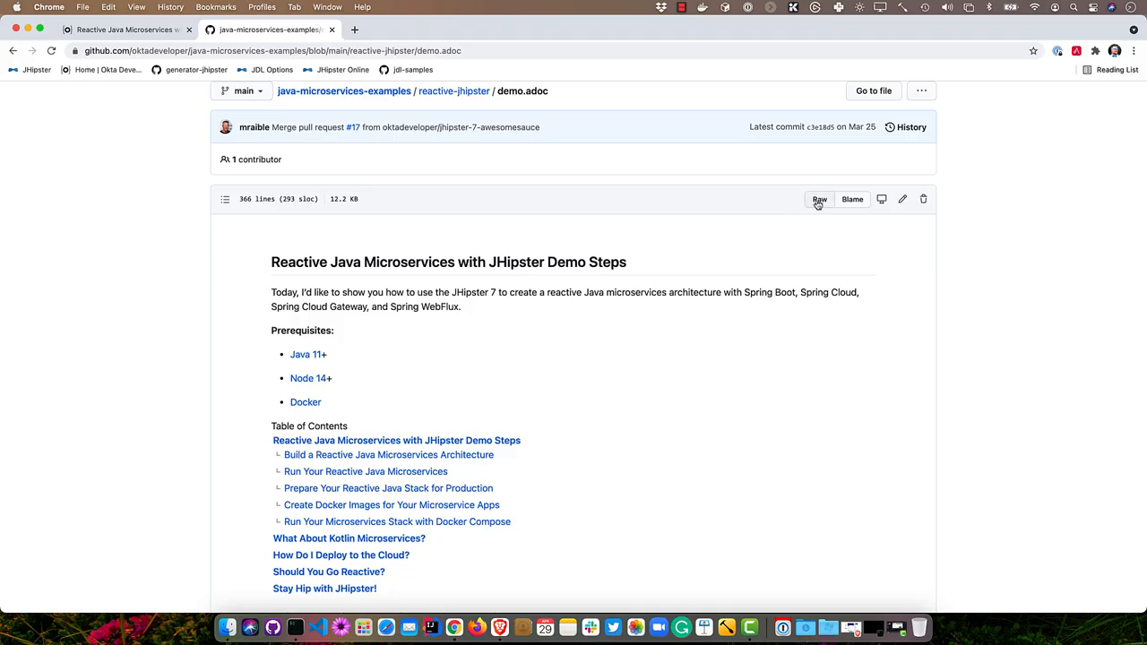
pyautogui.click(819, 199)
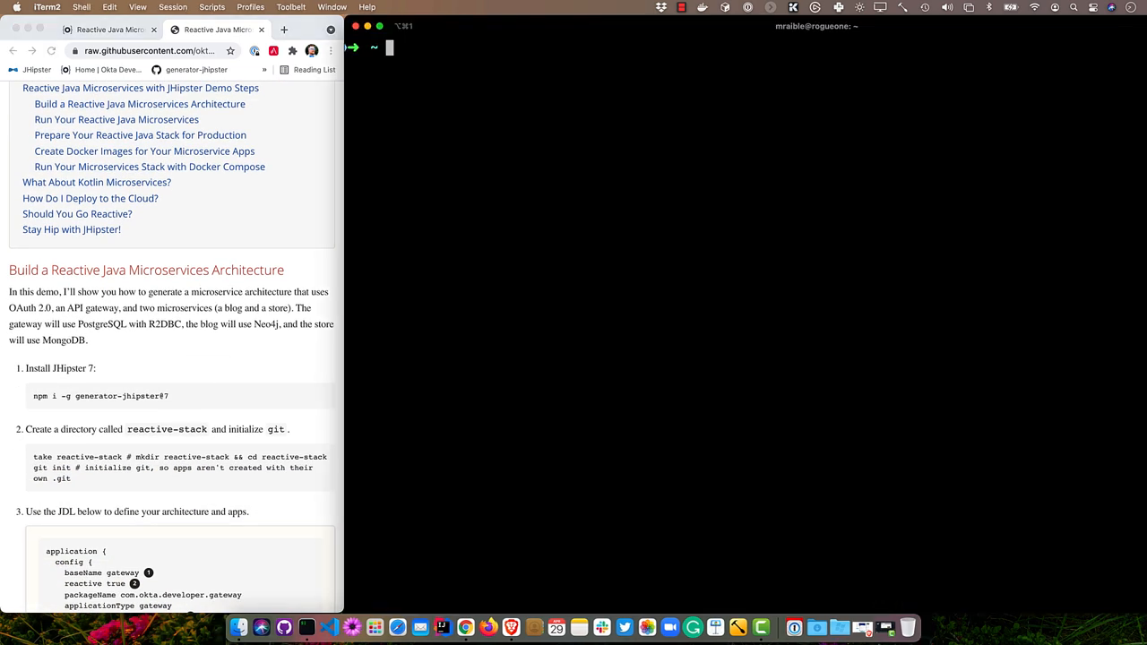
# Step: Install generator-jhipster@7 globally via npm and check jhipster, java and node versions
pyautogui.write('npm i -g generator-jhipster@7')
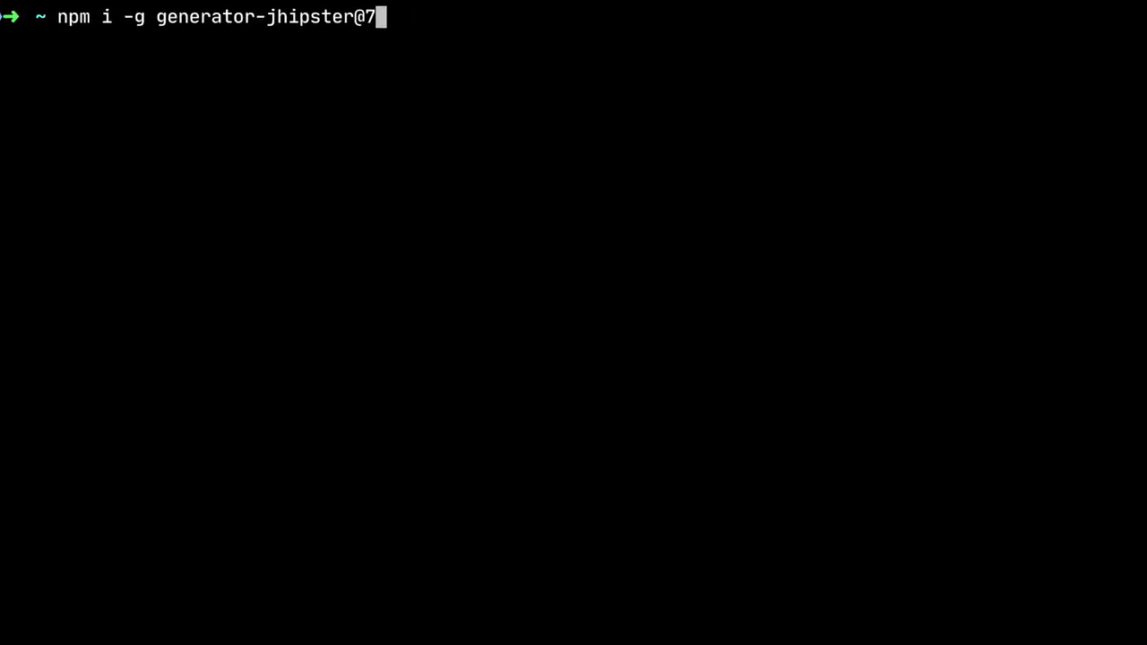
pyautogui.write('jhipster --version')
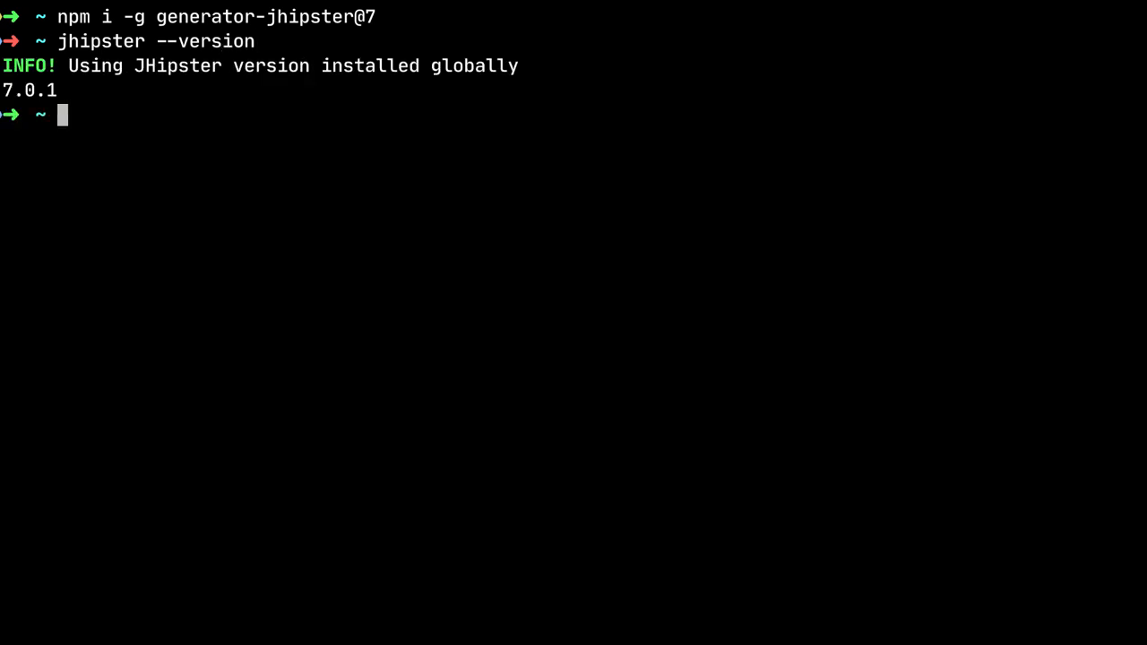
pyautogui.write('j')
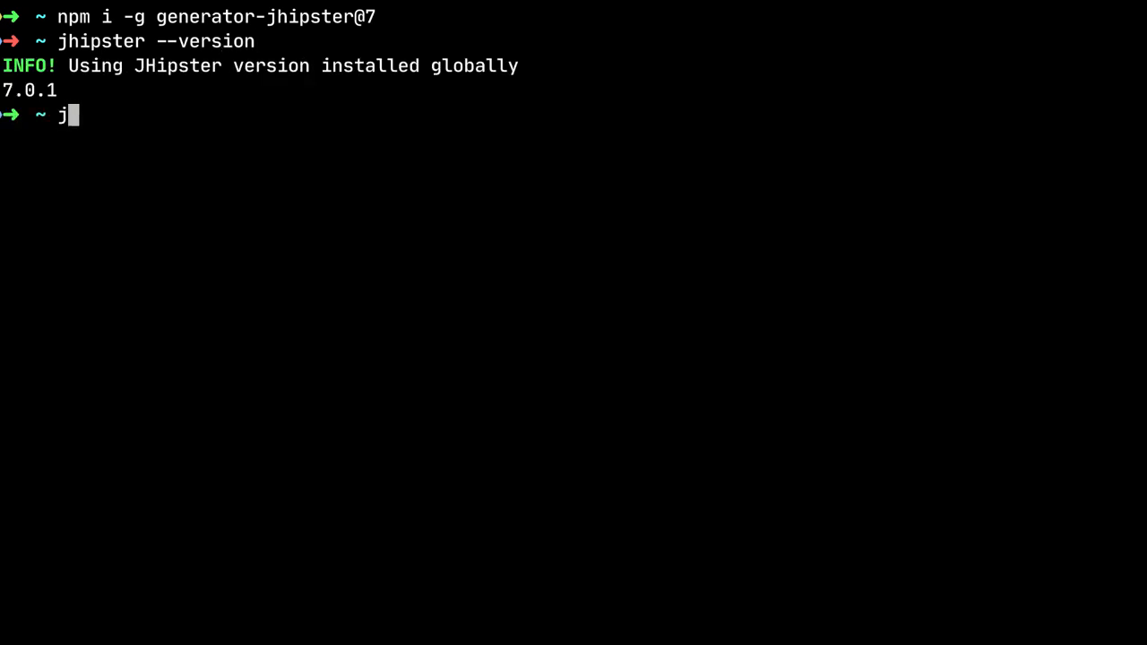
pyautogui.write('java --version')
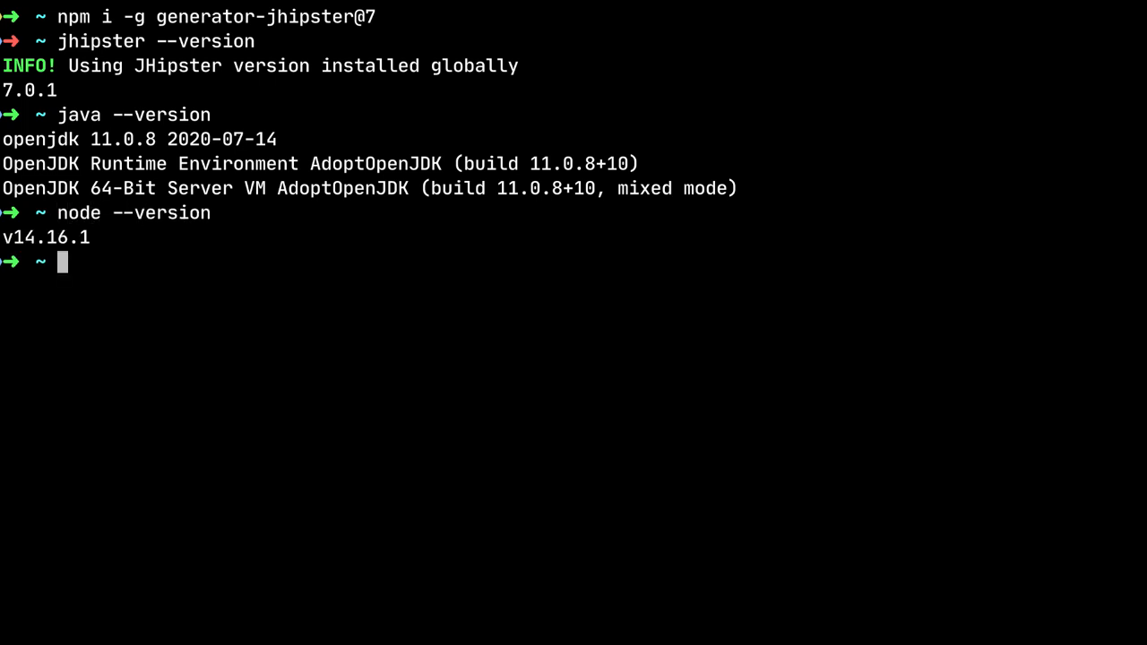
pyautogui.write('ta')
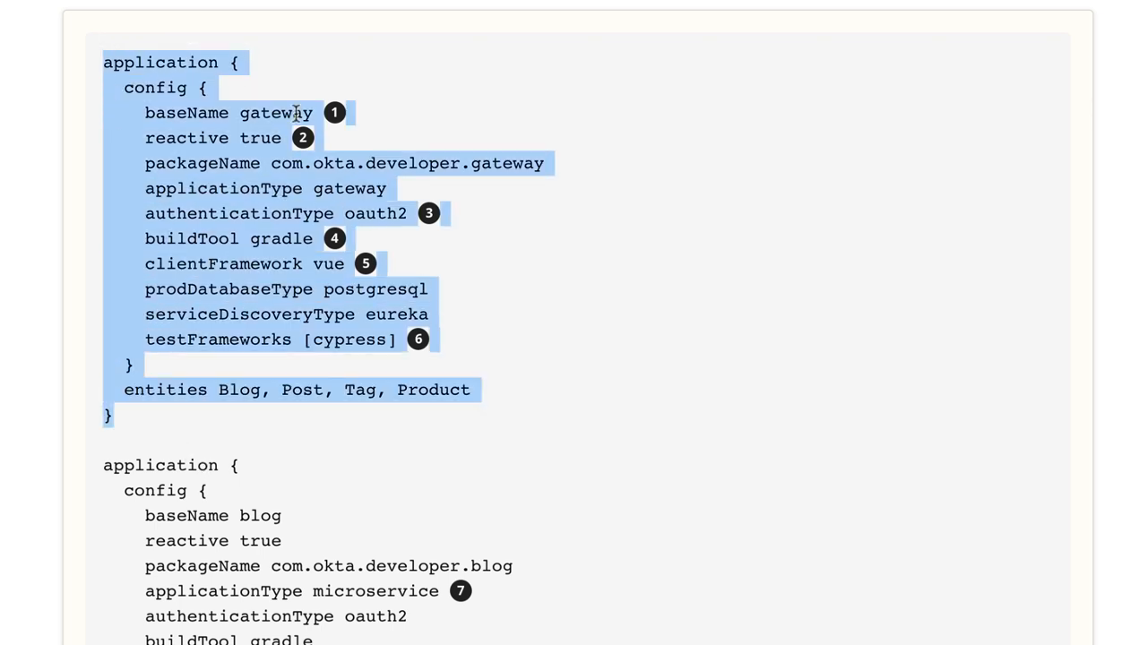
pyautogui.doubleClick(276, 111)
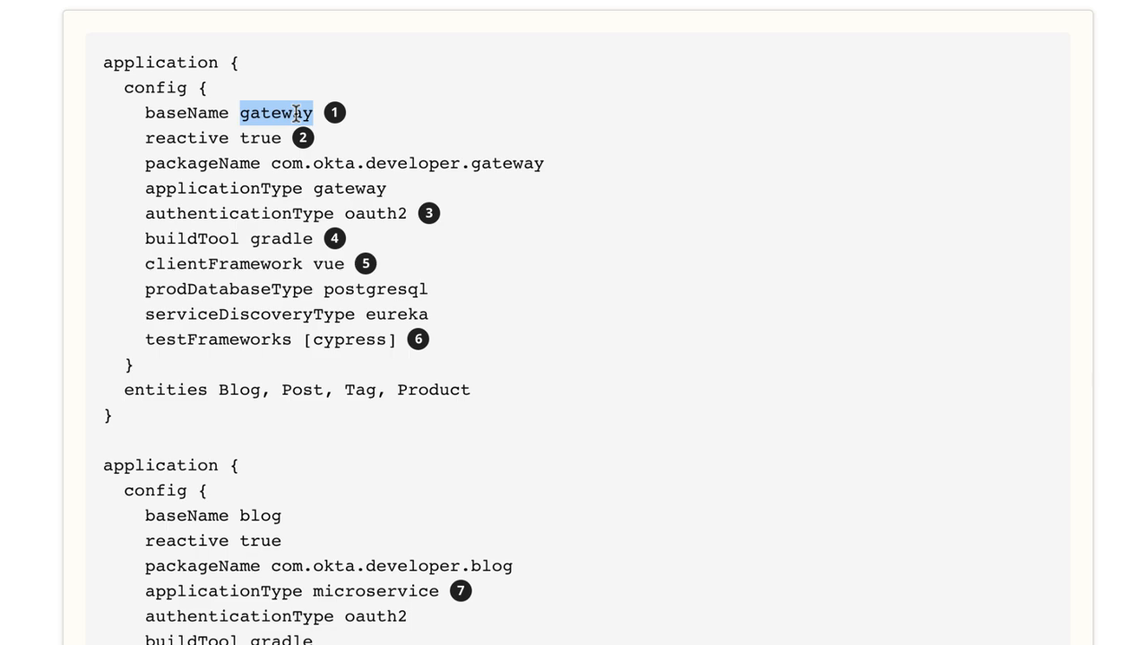
pyautogui.moveTo(250, 222)
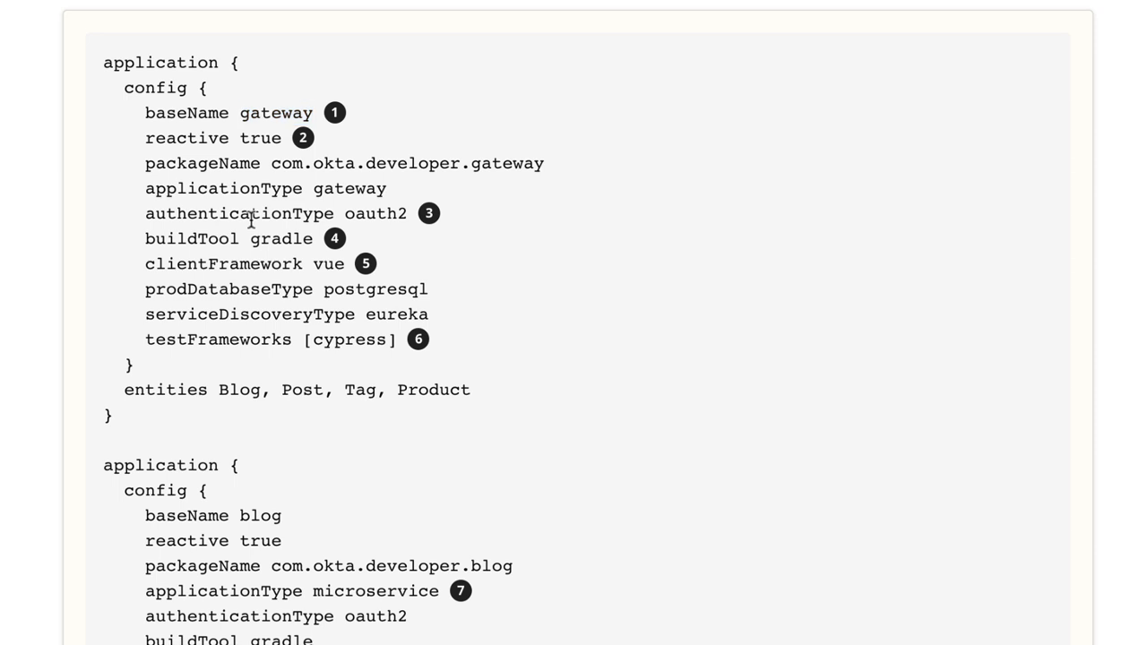
pyautogui.scroll(-3)
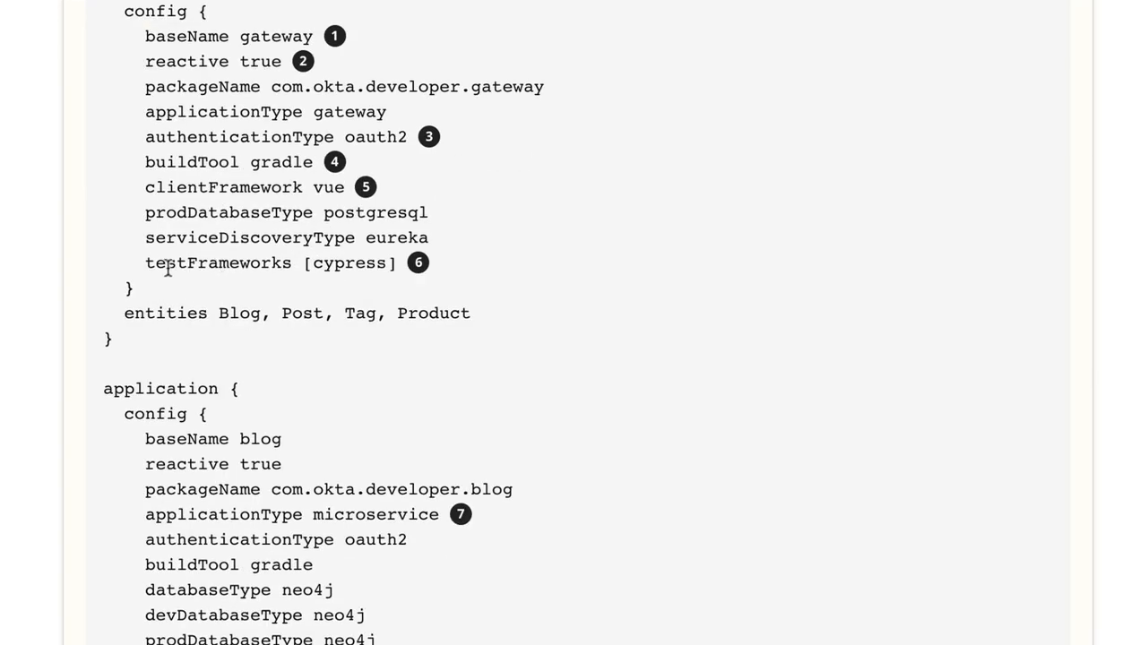
pyautogui.scroll(-3)
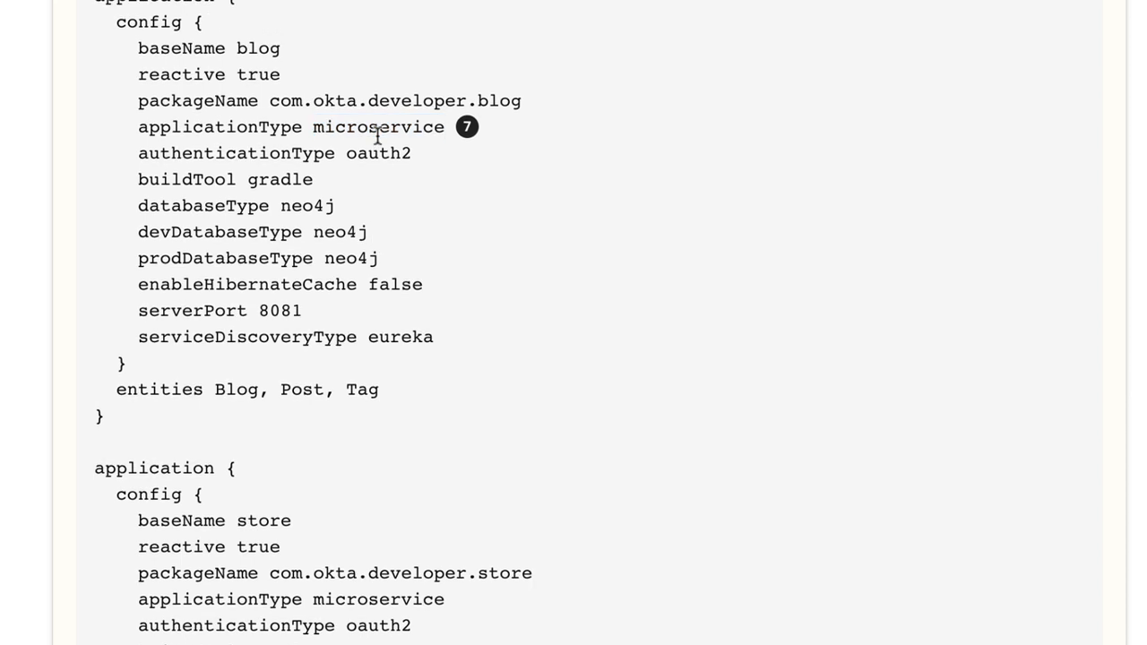
pyautogui.doubleClick(378, 150)
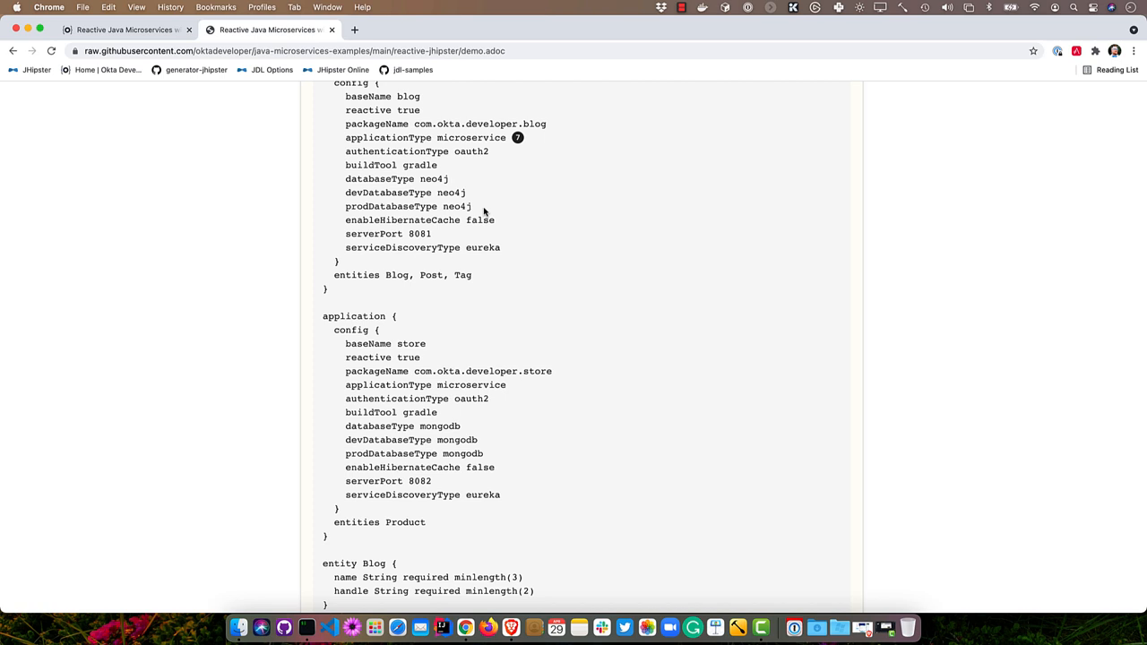
# Step: Highlight the JDL entity and relationship blocks in the raw demo guide
pyautogui.moveTo(344, 180); pyautogui.dragTo(473, 206)
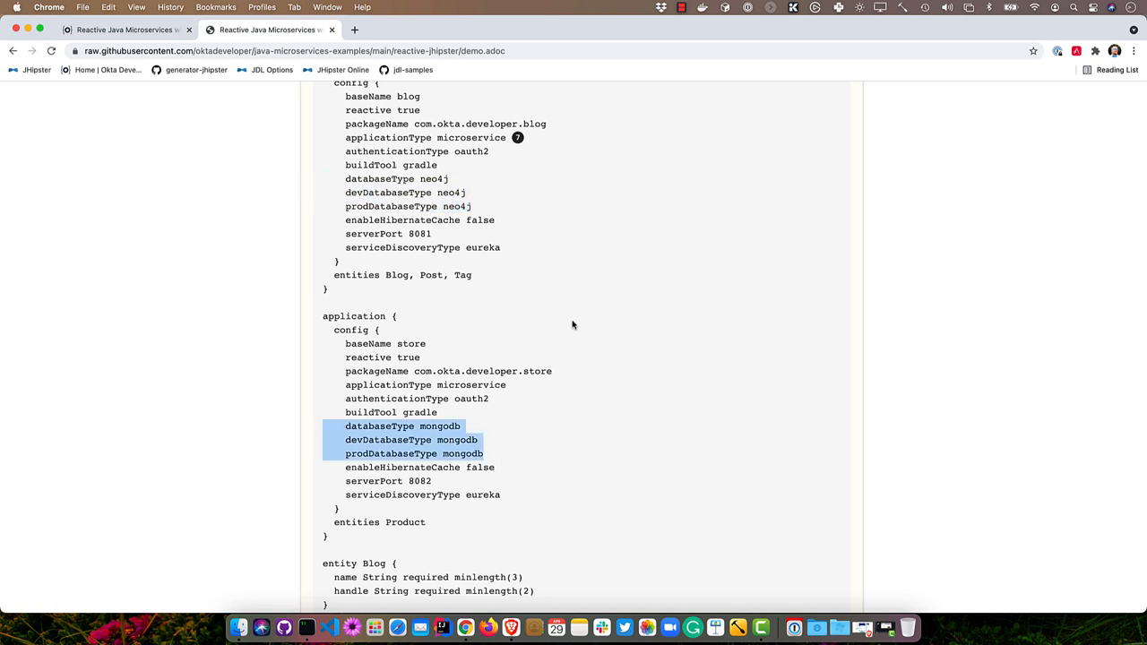
pyautogui.scroll(-3)
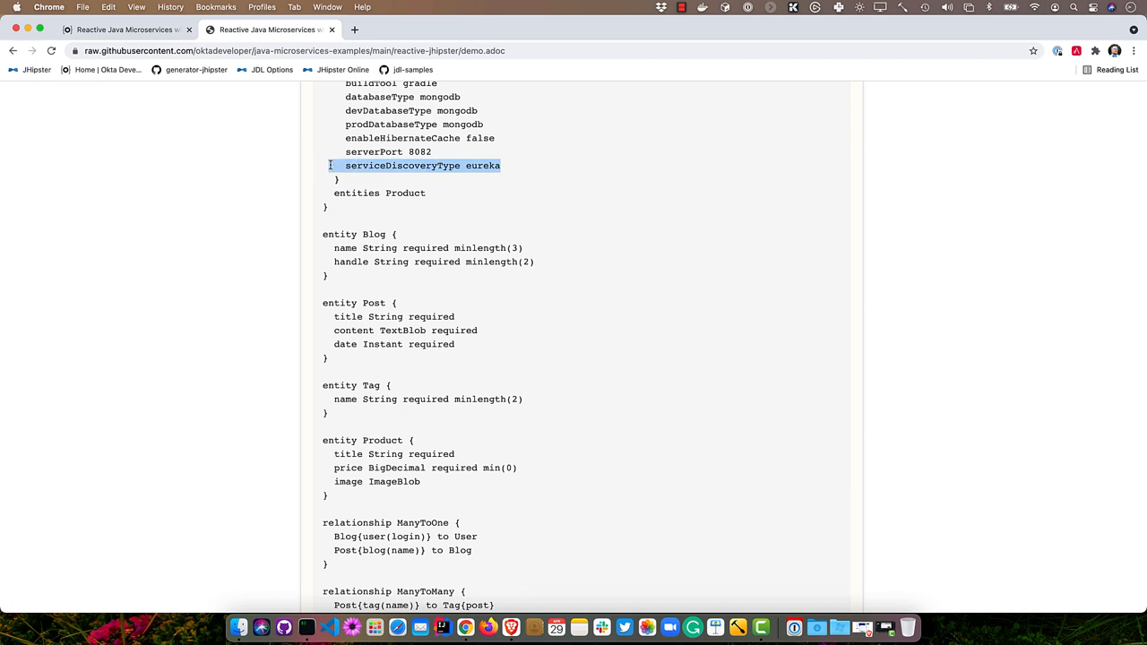
pyautogui.moveTo(330, 165); pyautogui.dragTo(419, 480)
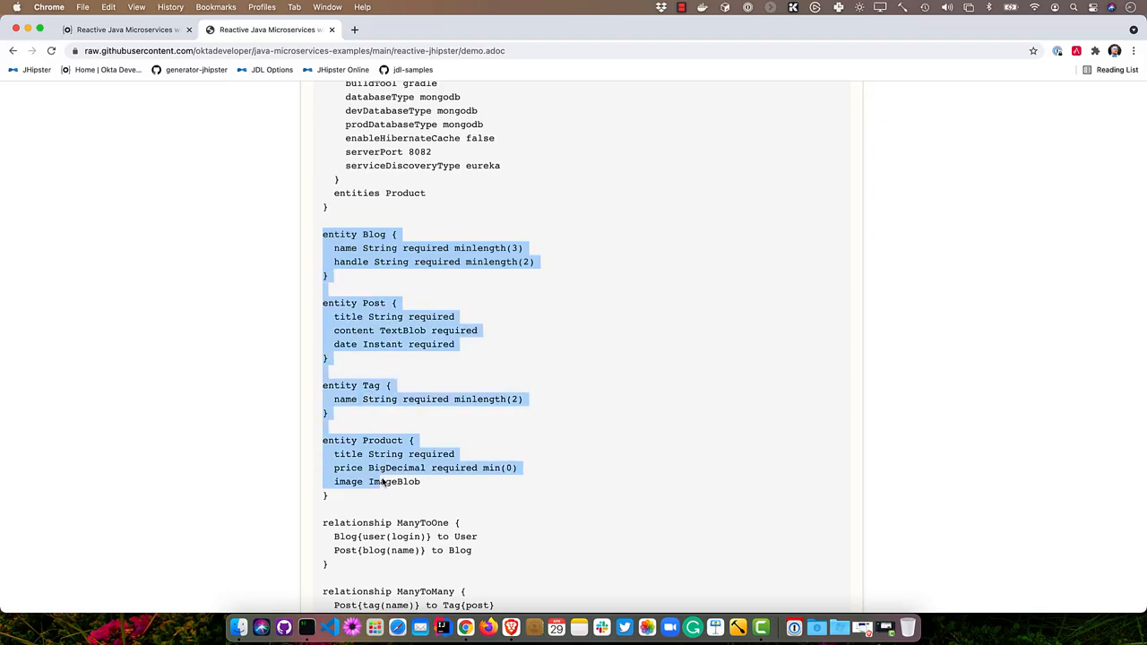
pyautogui.scroll(-3)
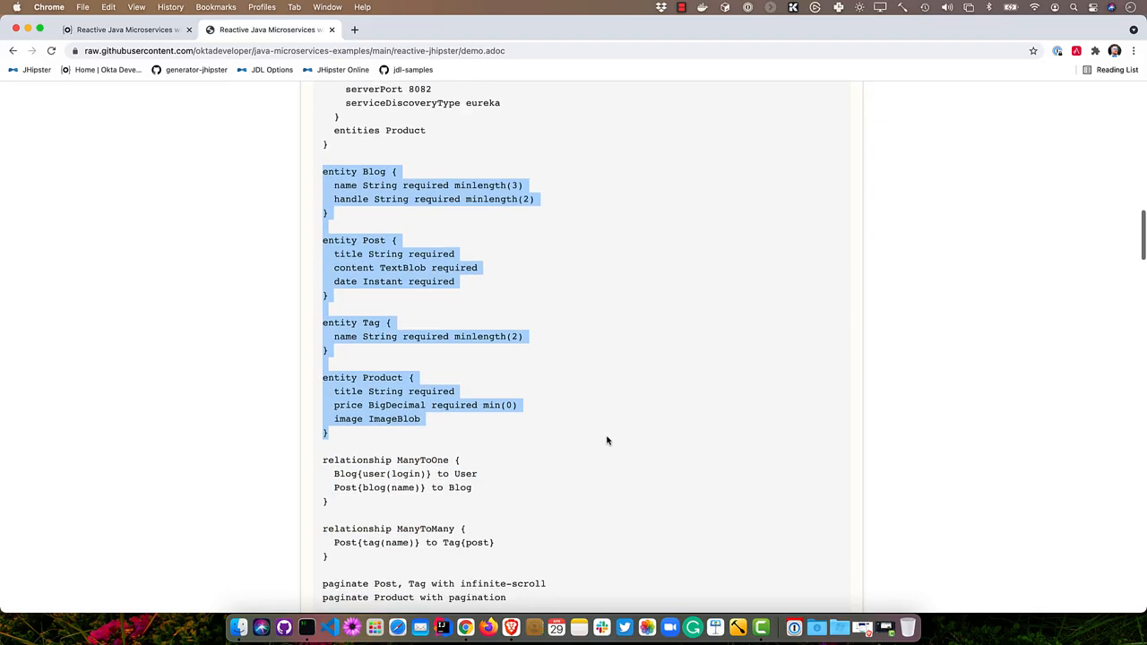
pyautogui.scroll(-3)
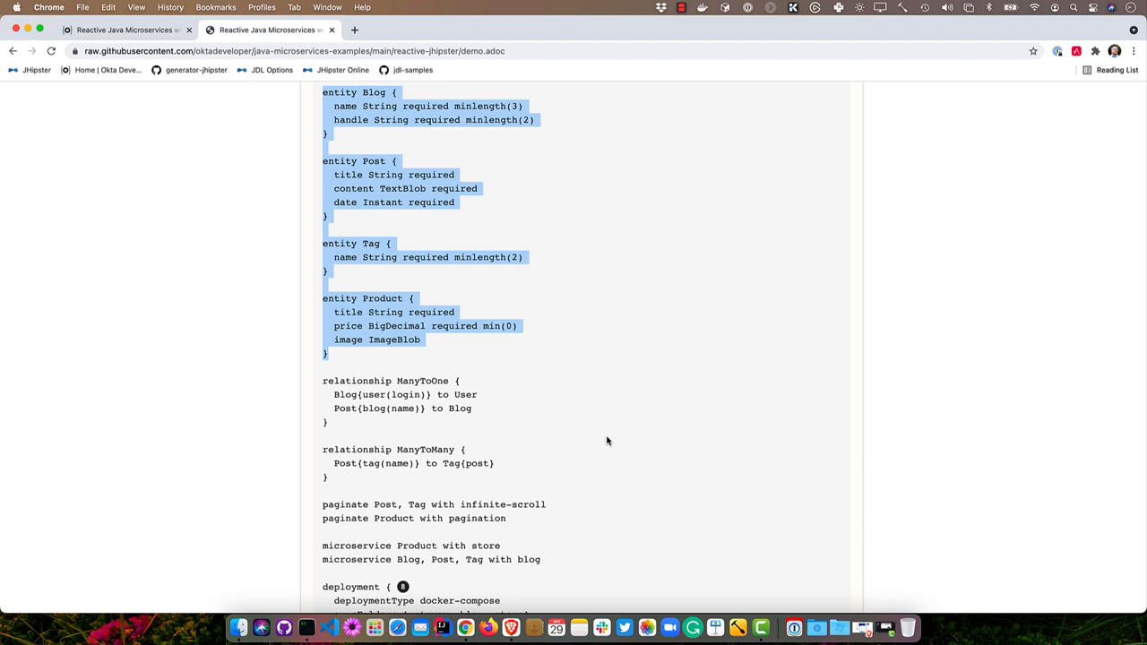
pyautogui.scroll(3)
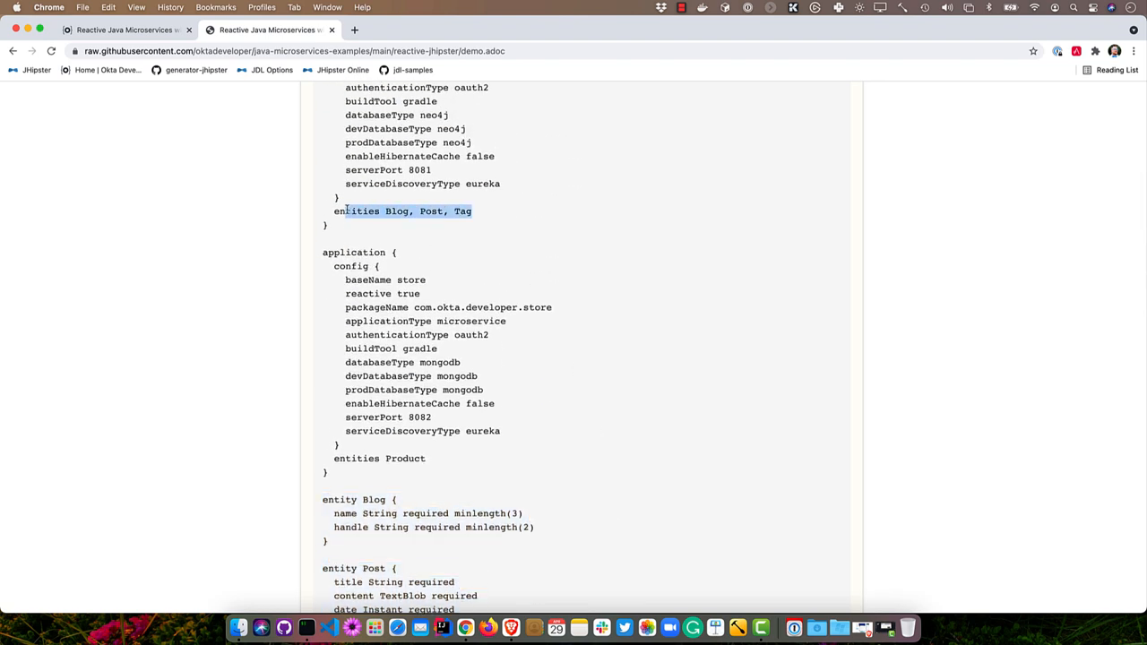
# Step: Scroll past the Docker Compose deployment block to the JDL import step
pyautogui.scroll(-3)
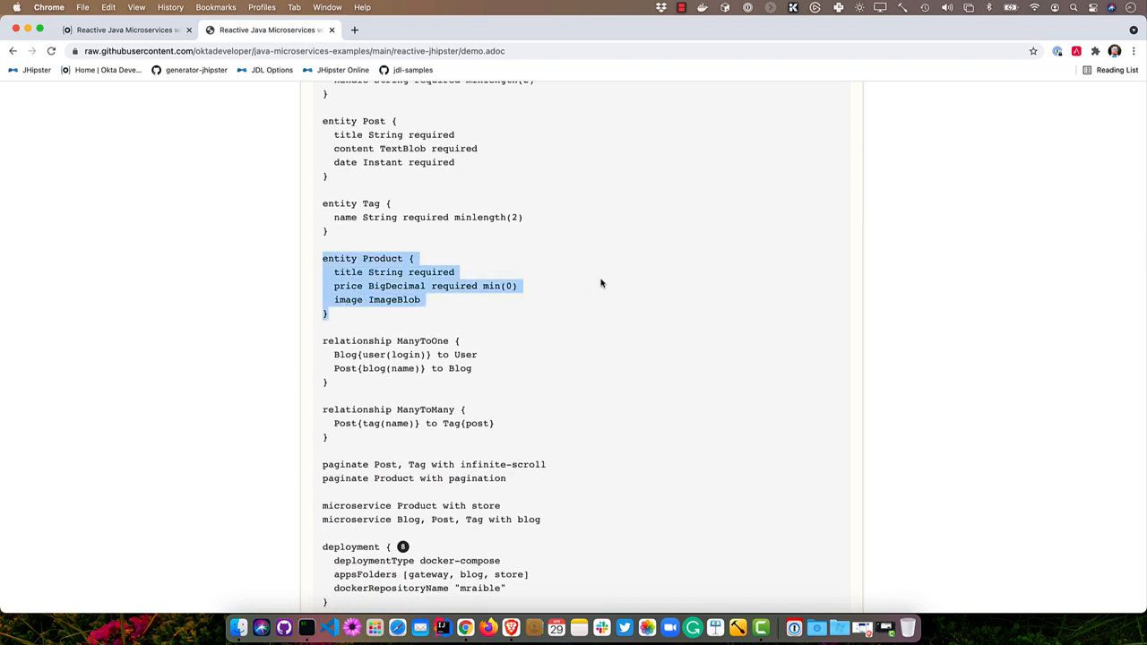
pyautogui.scroll(-3)
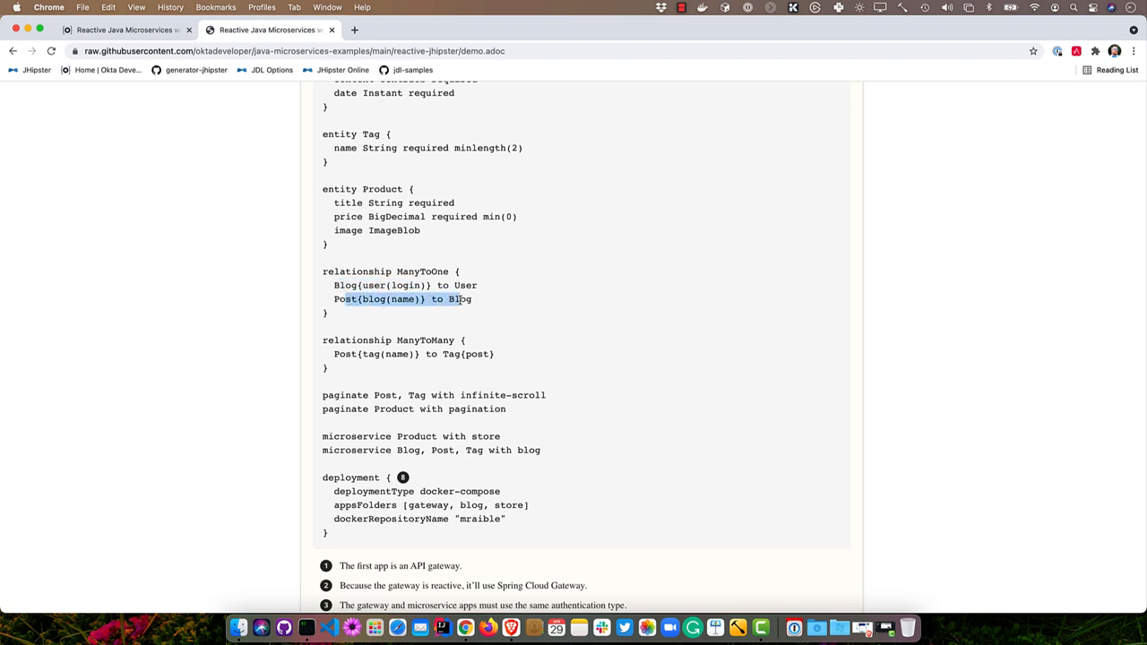
pyautogui.scroll(-3)
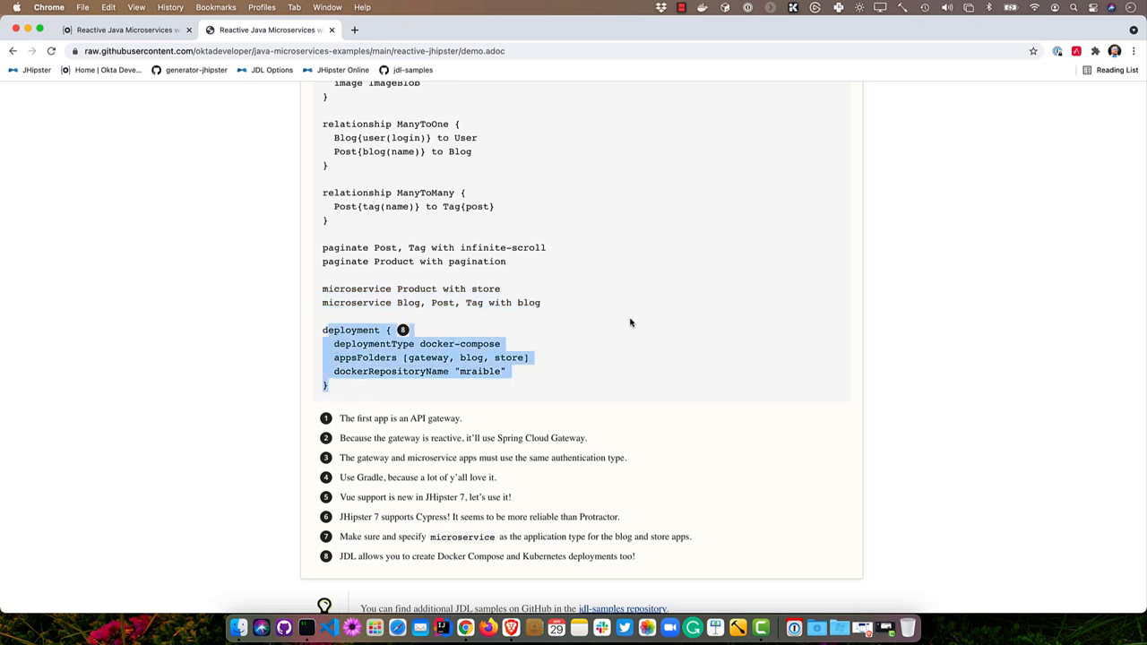
pyautogui.scroll(-3)
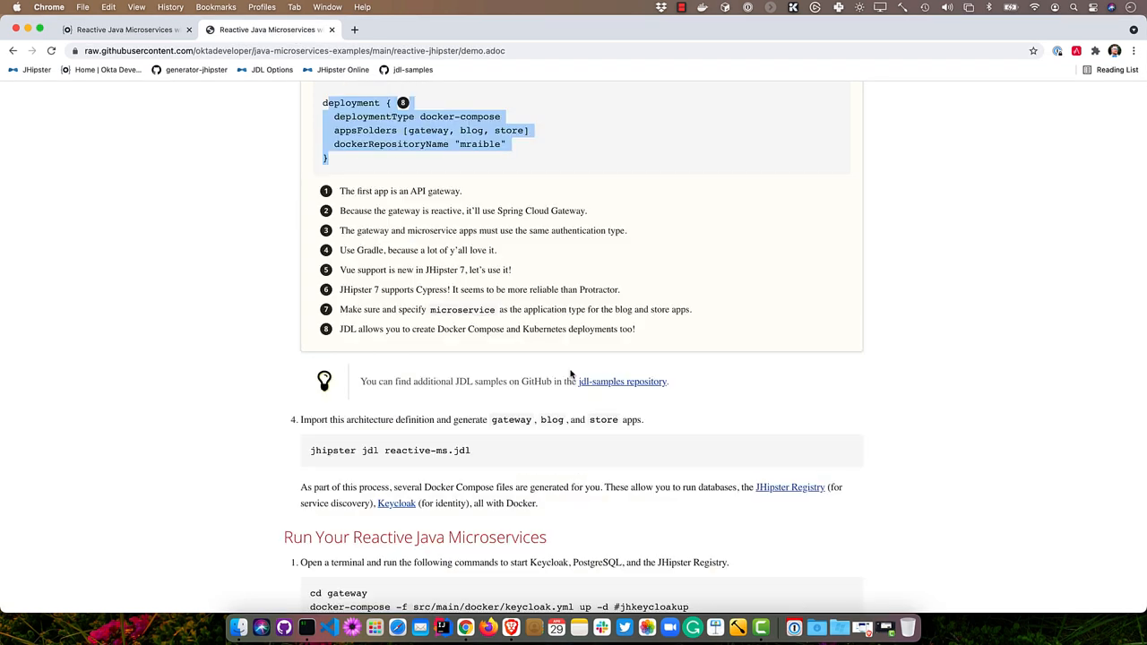
pyautogui.scroll(3)
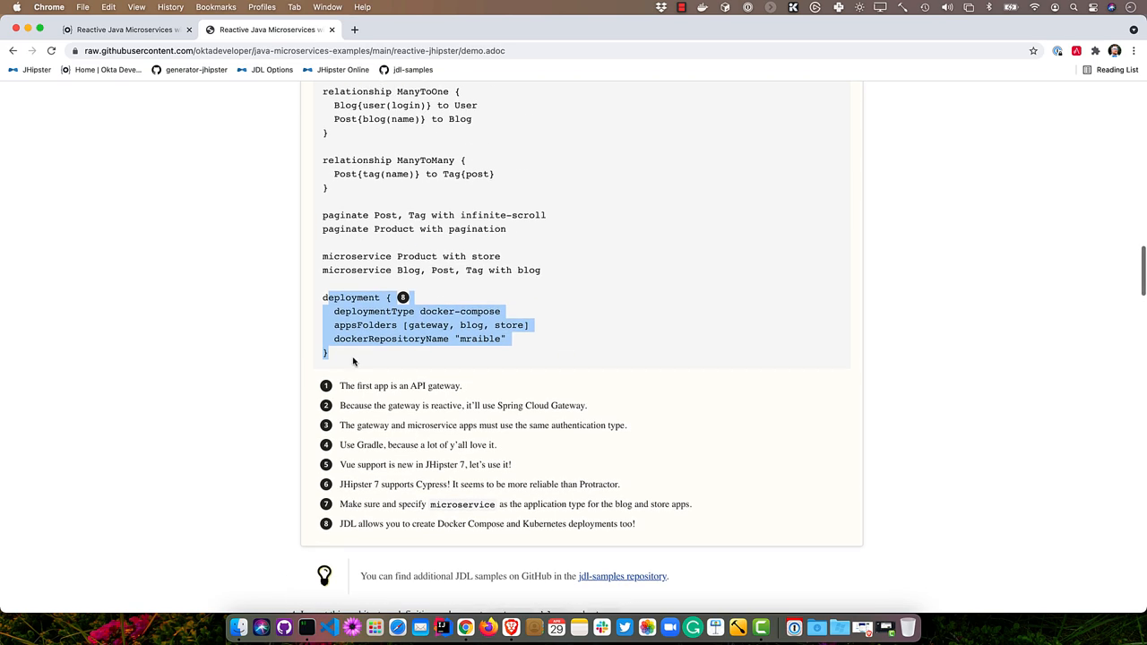
pyautogui.scroll(-3)
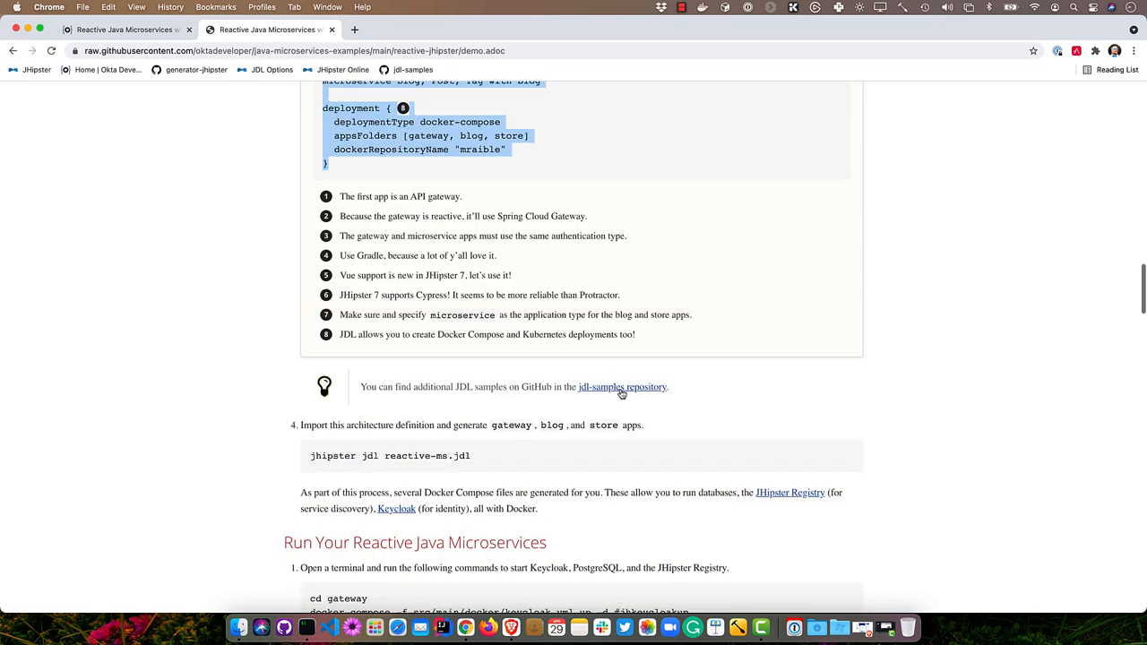
pyautogui.moveTo(622, 387)
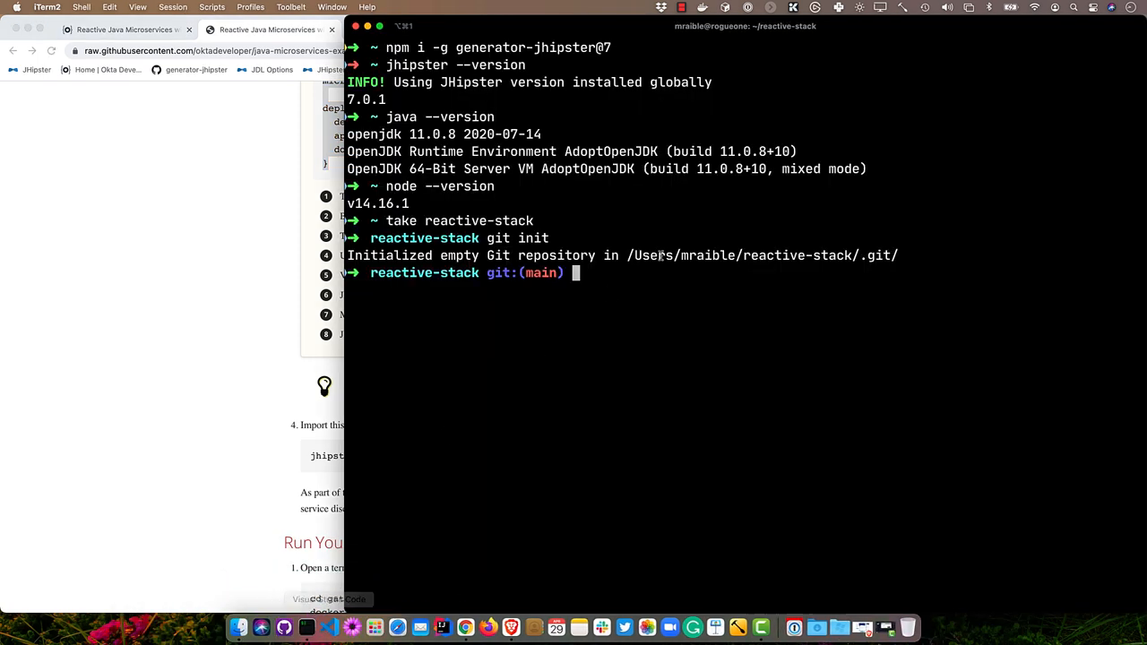
# Step: Run jhipster jdl reactive-ms.jdl in reactive-stack to generate gateway, blog, store and Docker Compose files
pyautogui.write('jhipster')
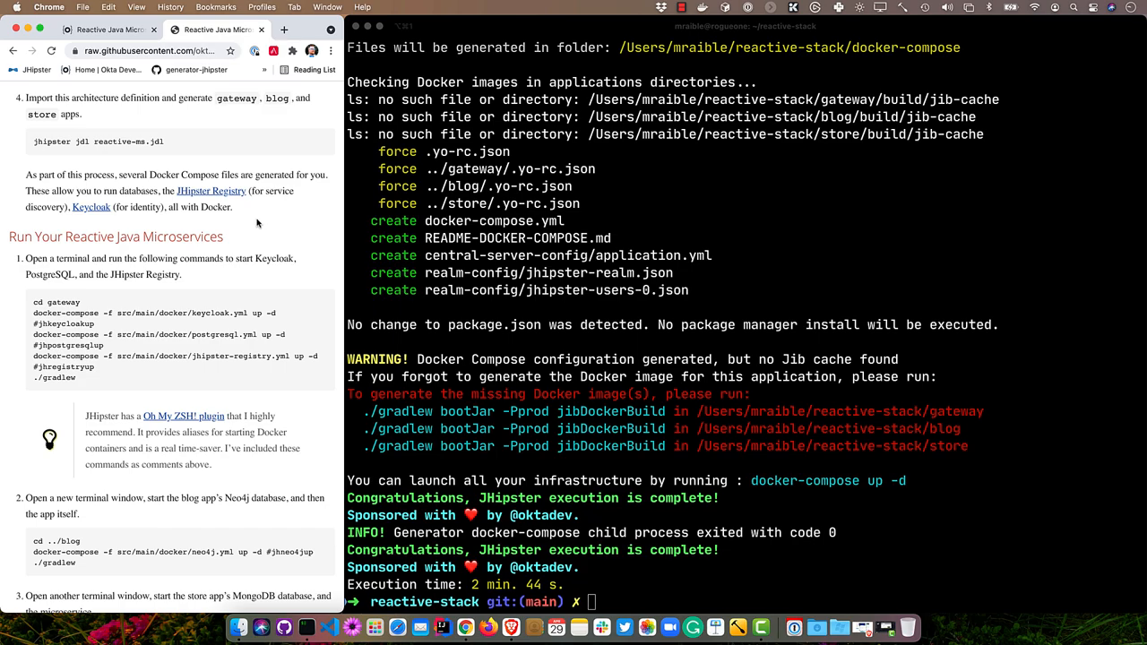
pyautogui.write('cat')
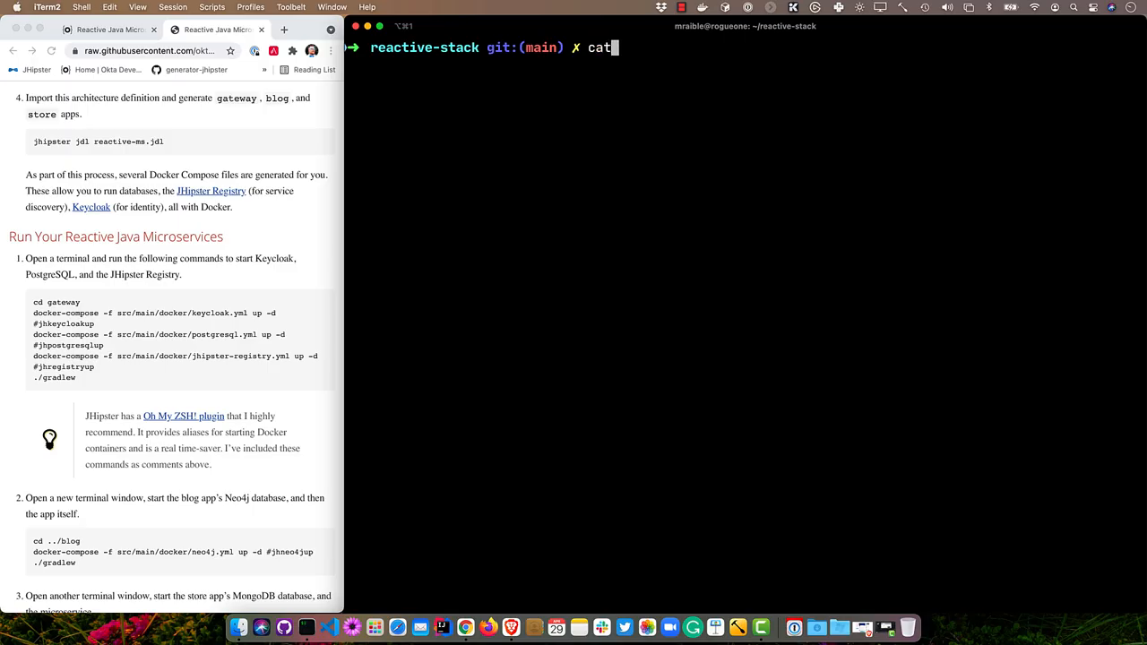
# Step: Print reactive-ms.jdl, highlight the gateway's 'reactive true', scroll the output and cd into gateway
pyautogui.write('reactive-ms.jdl')
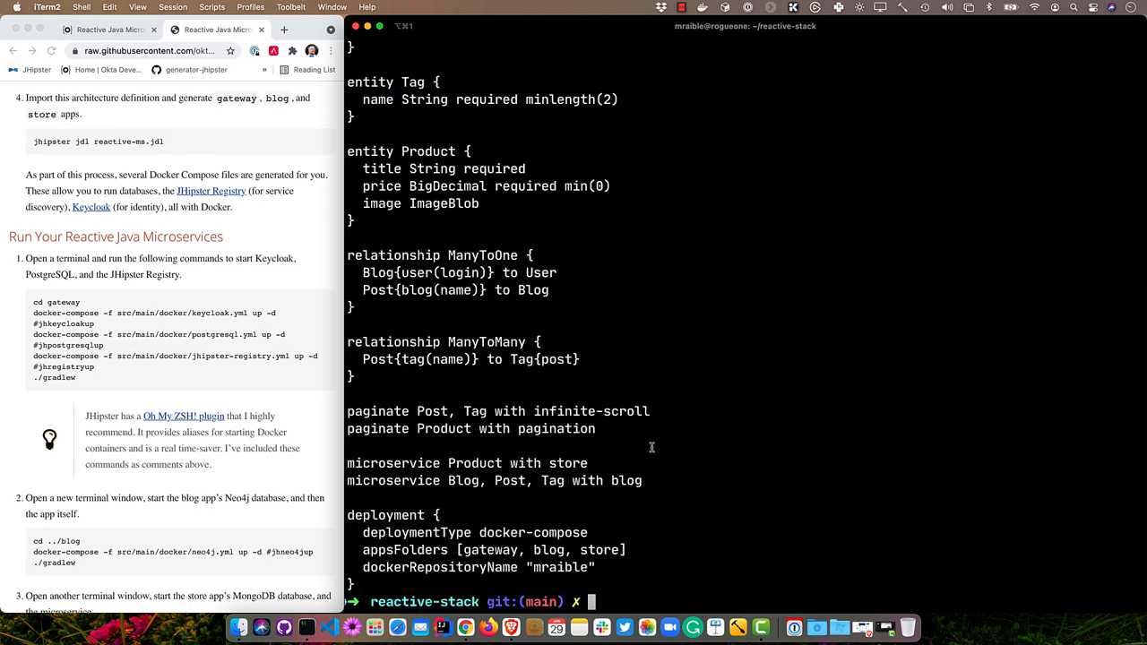
pyautogui.write('cat reactive-ms.jdl')
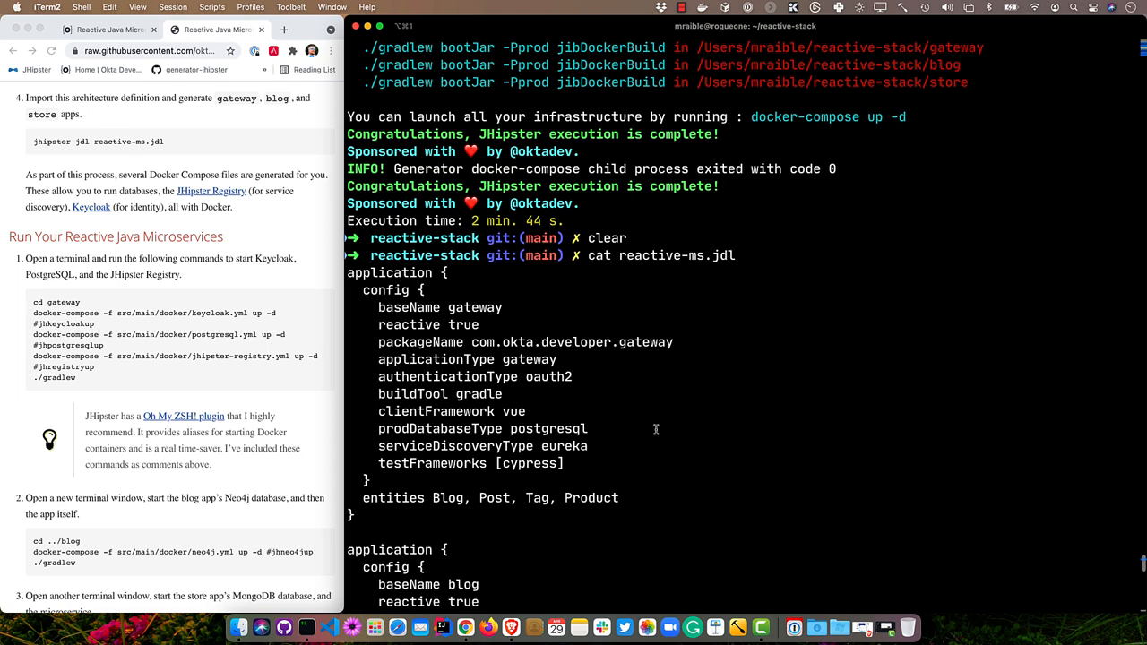
pyautogui.doubleClick(428, 325)
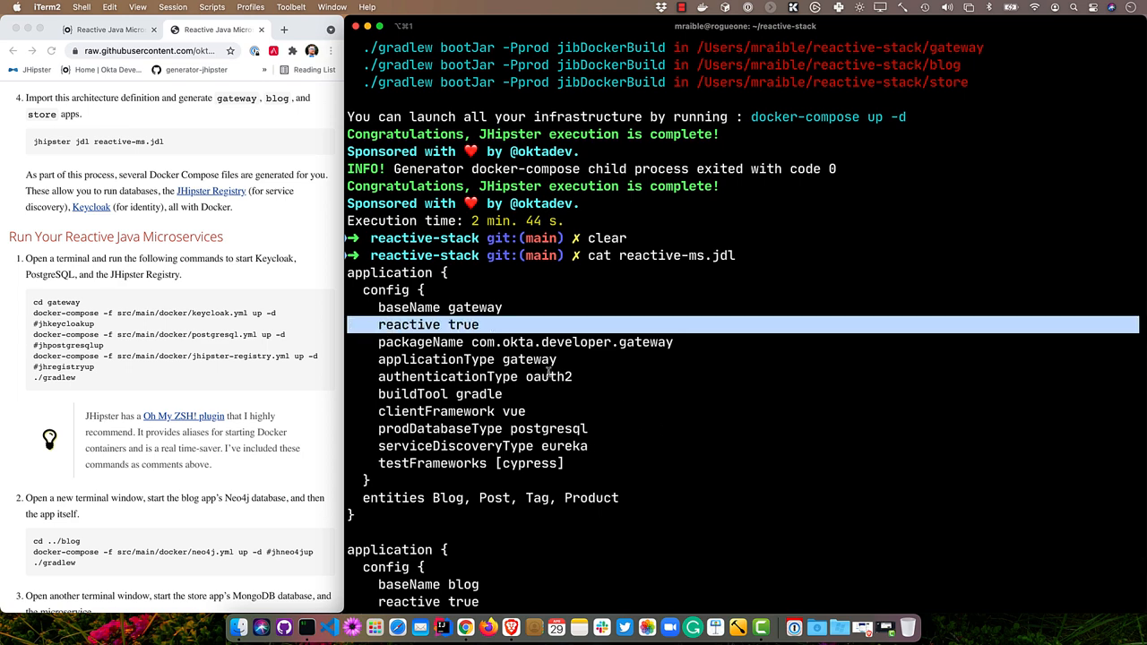
pyautogui.moveTo(560, 380)
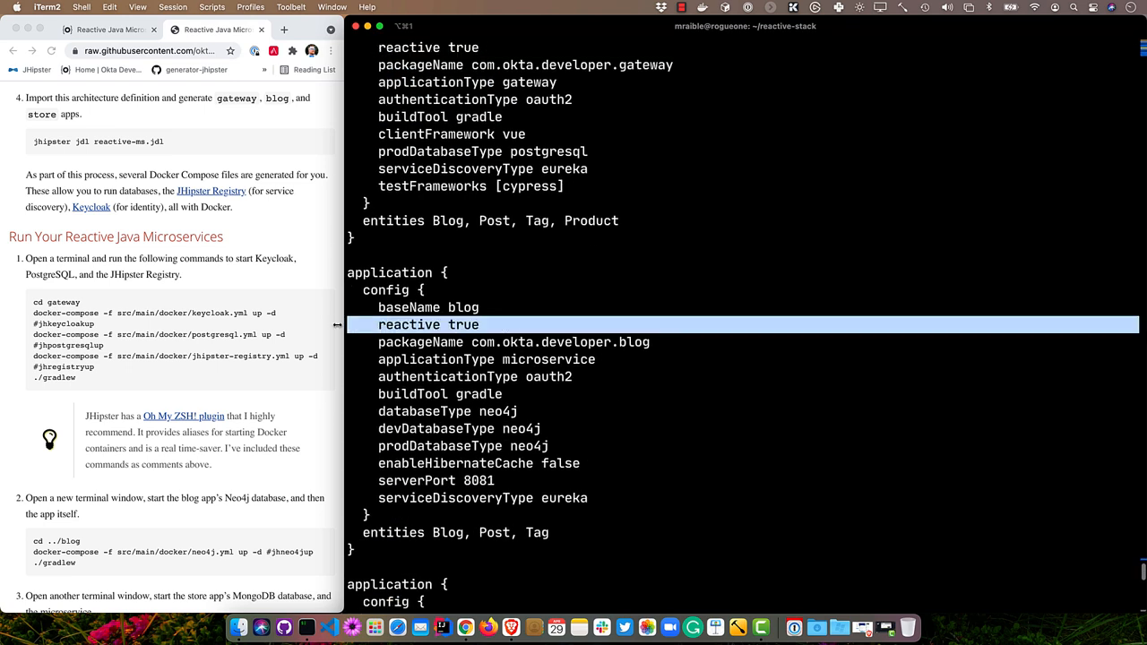
pyautogui.scroll(-3)
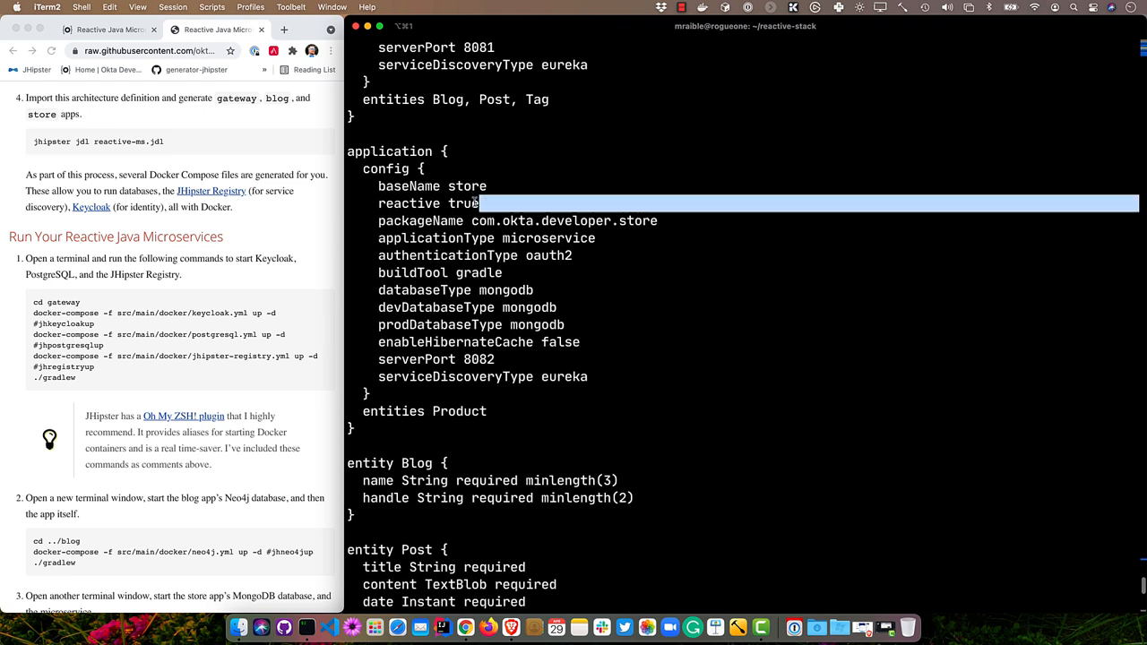
pyautogui.scroll(-3)
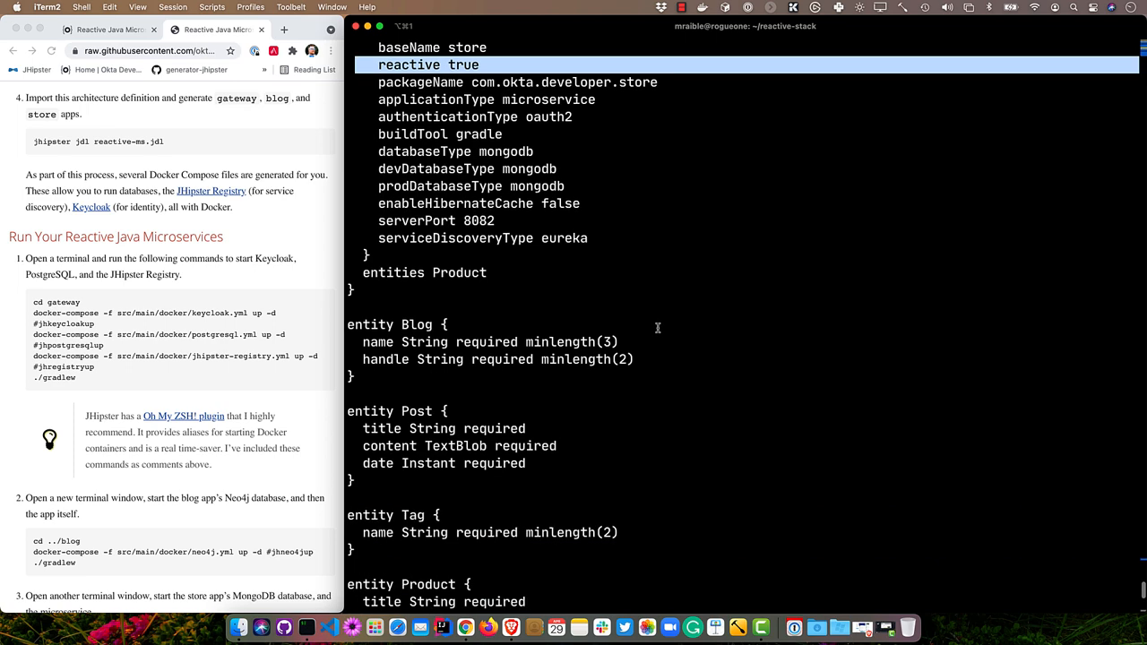
pyautogui.scroll(-3)
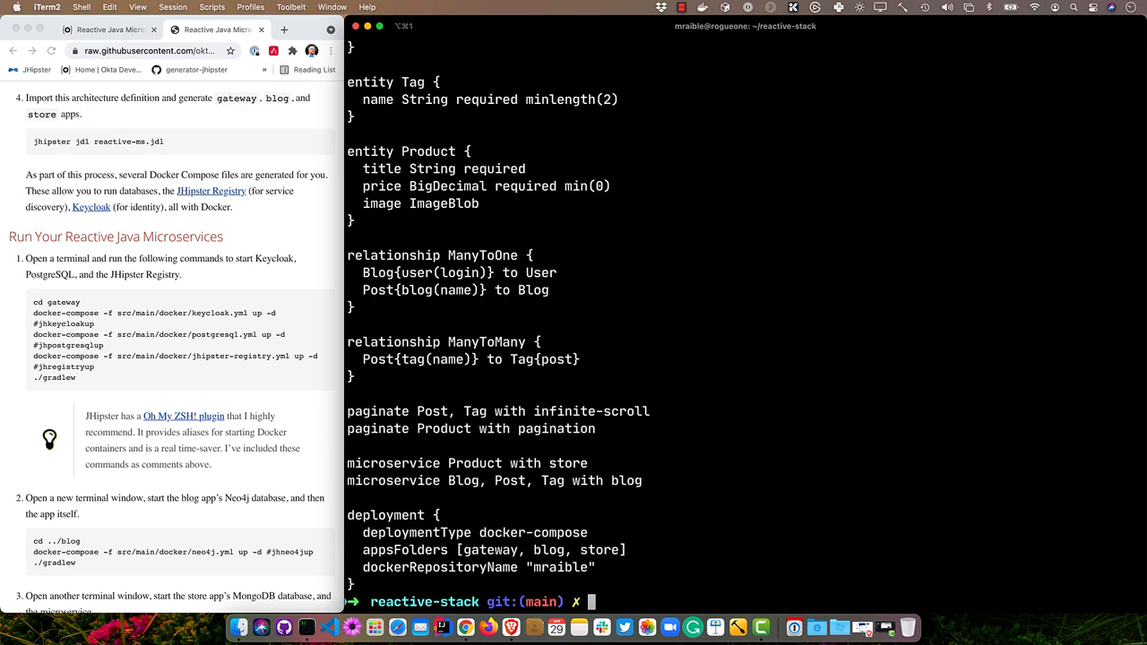
pyautogui.write('cd gateway')
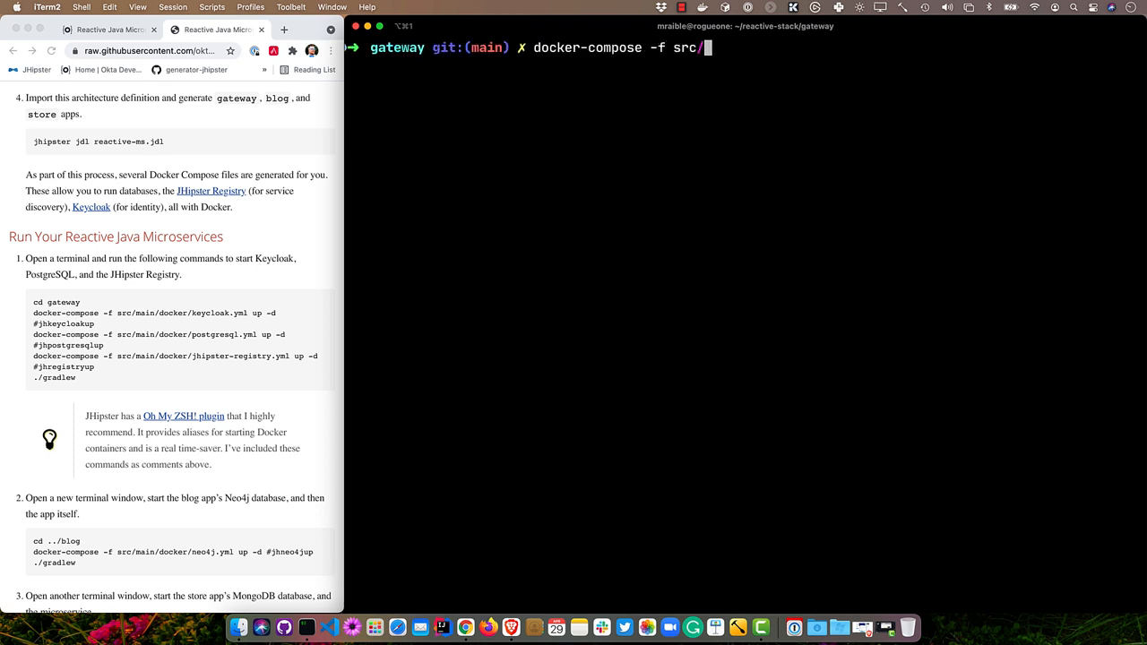
# Step: Start the Keycloak (keycloak.yml up -d), PostgreSQL and JHipster Registry containers from gateway
pyautogui.write('main/docker/keycloak.yml up -d')
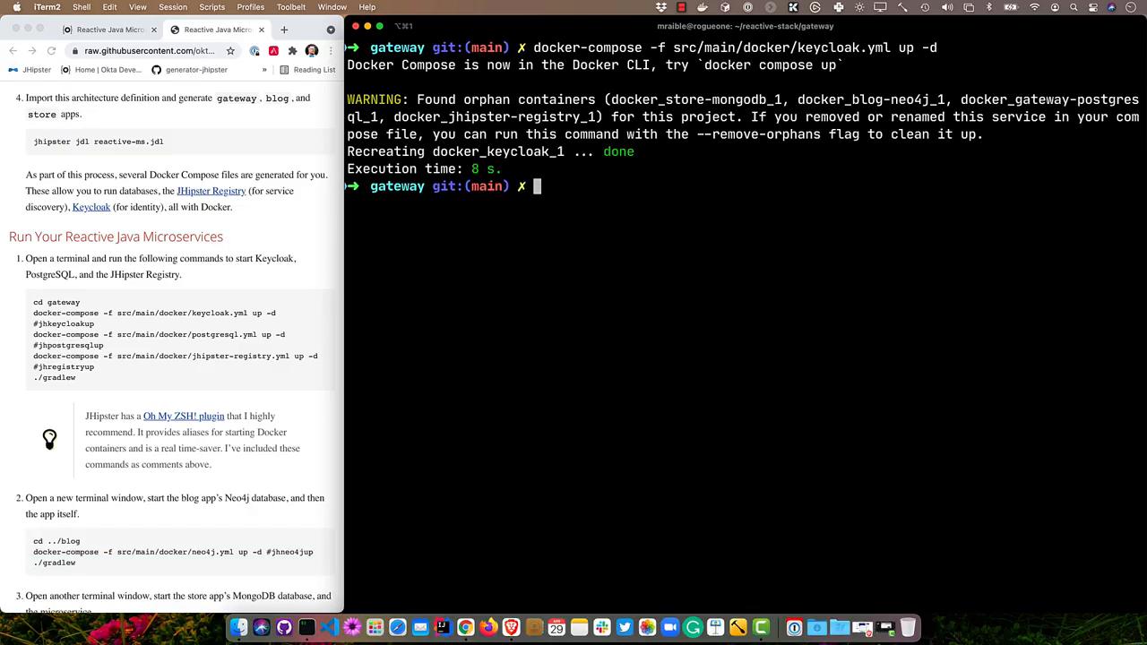
pyautogui.write('jhpostgresqlup')
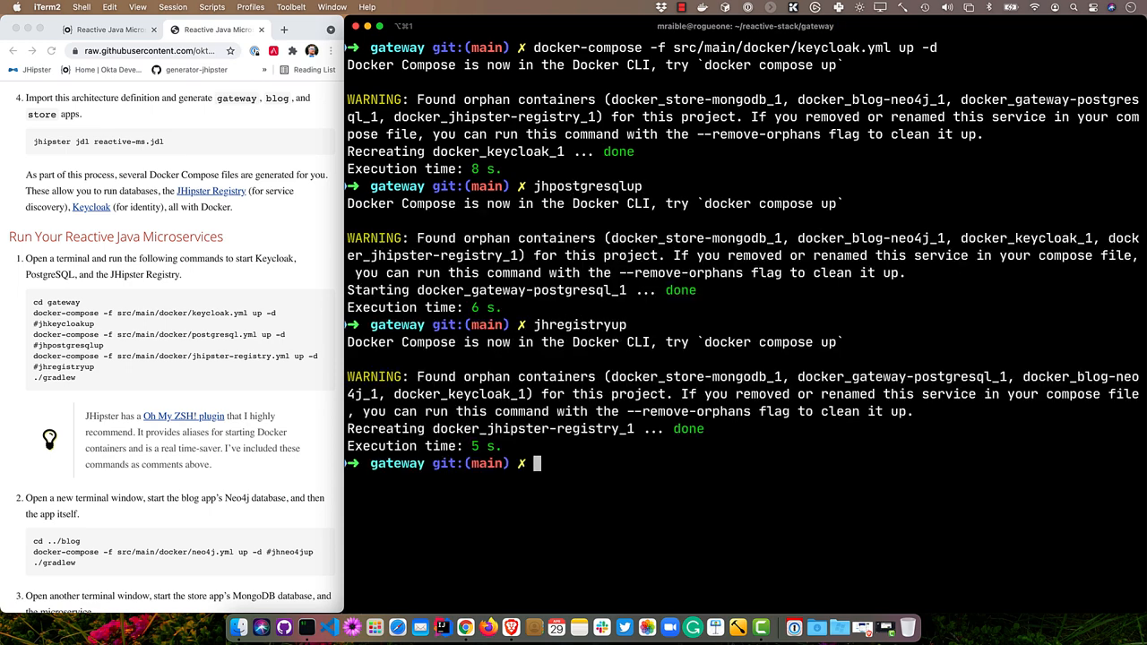
pyautogui.write('jhreg')
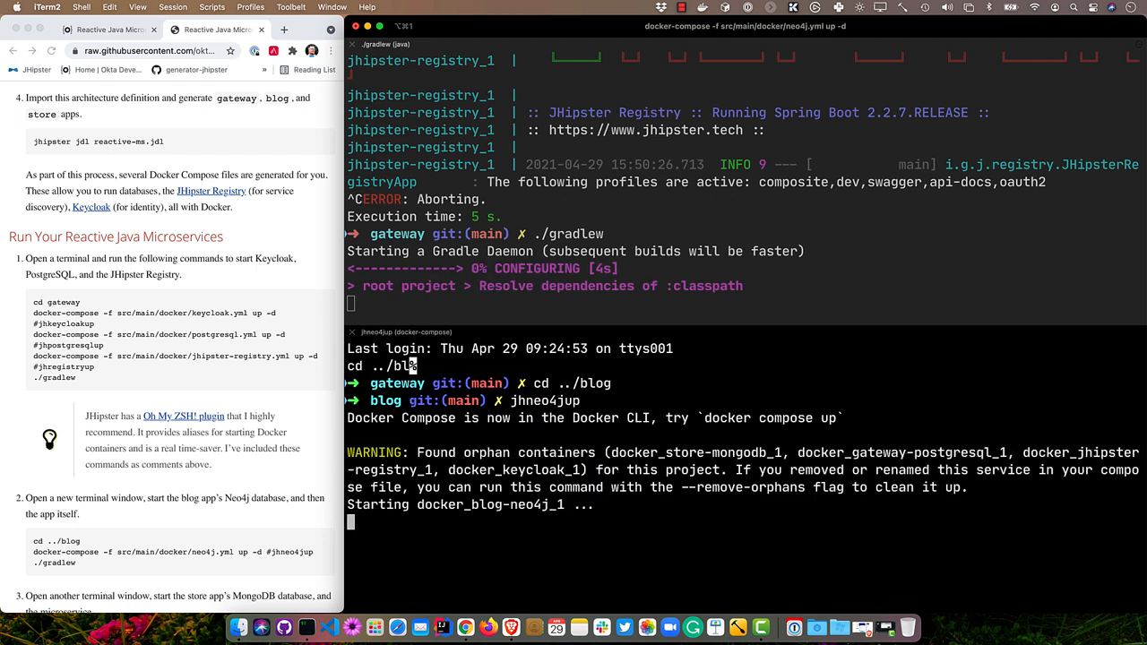
# Step: Launch the gateway with ./gradlew, start MongoDB via jhmongo and move to the store folder
pyautogui.write('./gradlew')
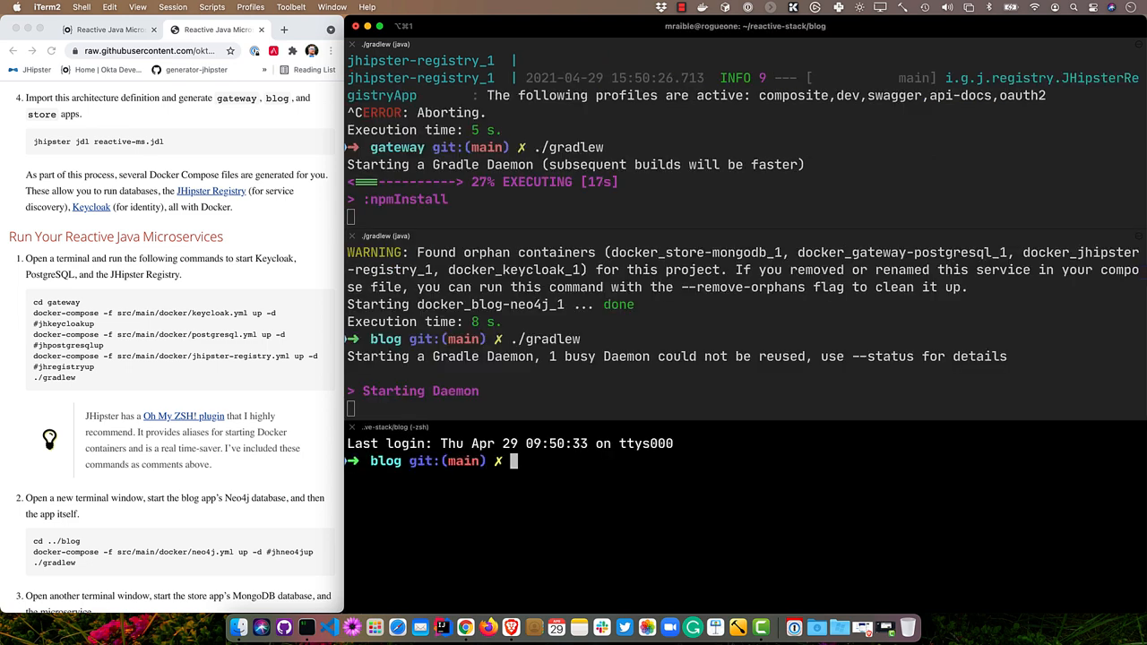
pyautogui.write('jhmongo')
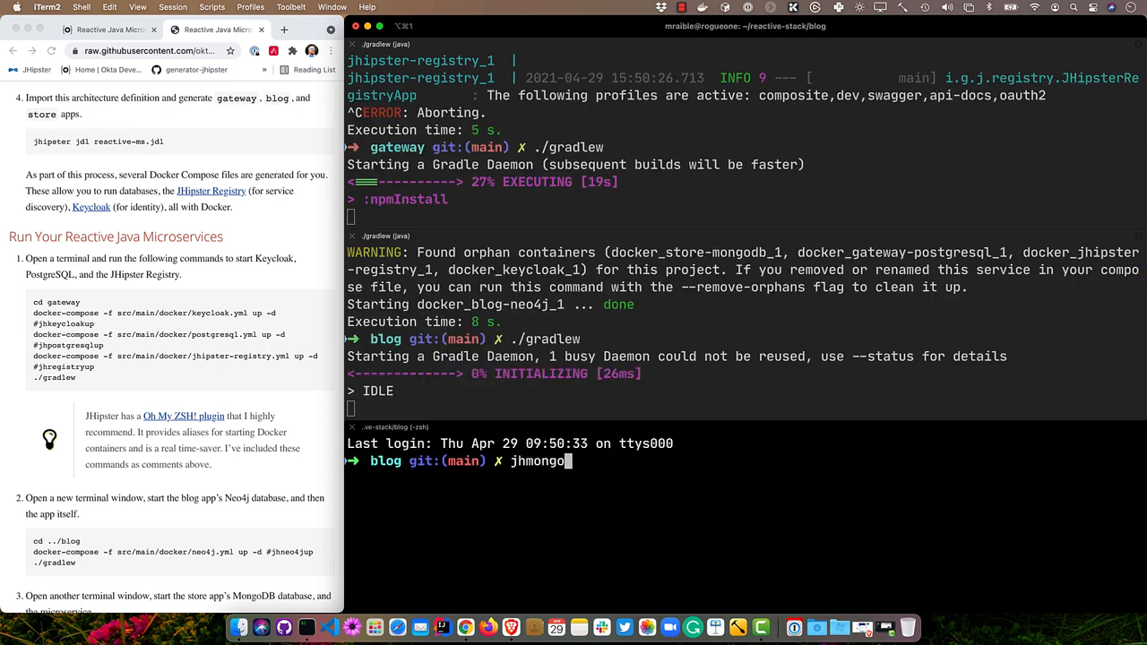
pyautogui.write('cd ../stor')
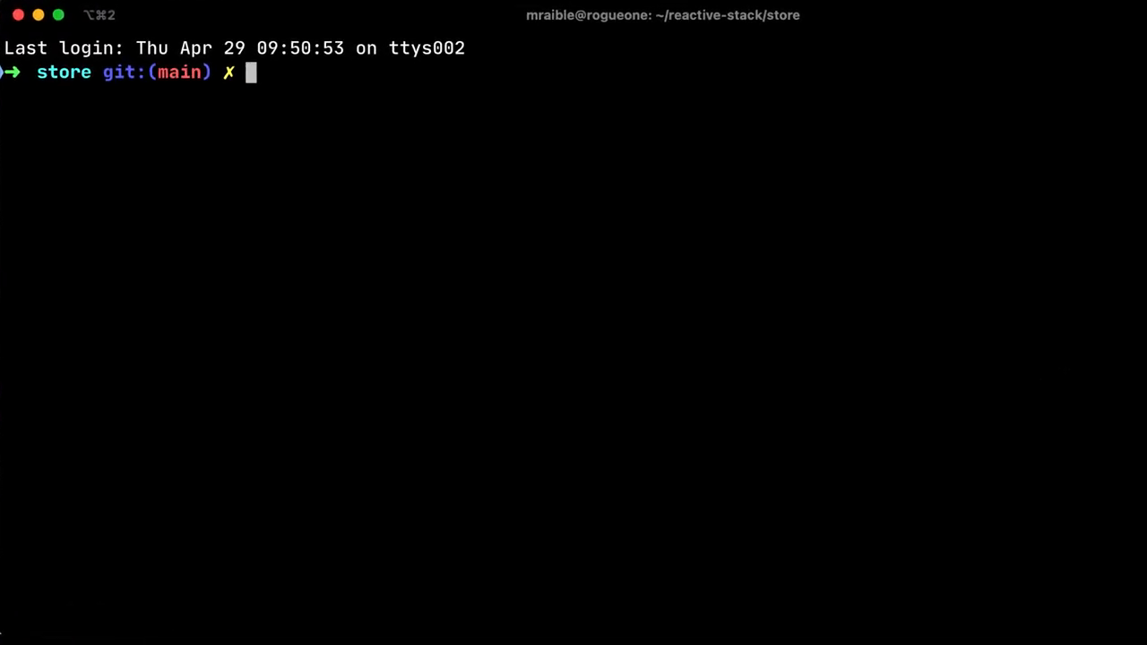
# Step: Run cat /etc in the new pane while the gateway starts and blog and store register
pyautogui.write('cat /etc')
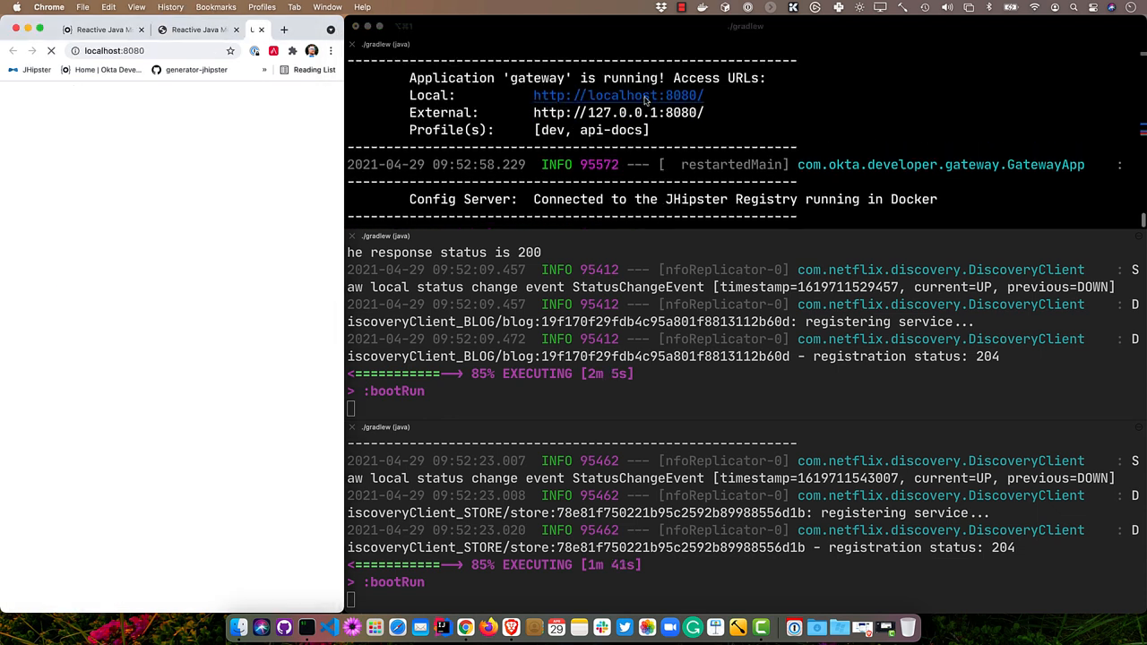
# Step: Open the gateway app at localhost:8080 and sign in as admin
pyautogui.click(617, 95)
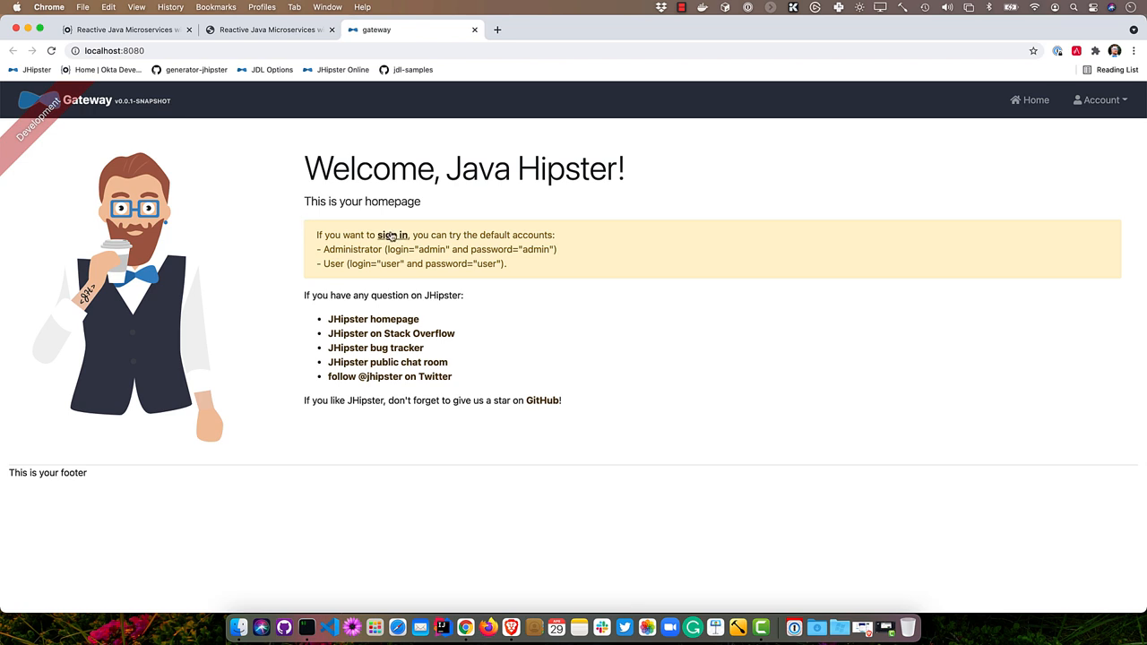
pyautogui.click(393, 234)
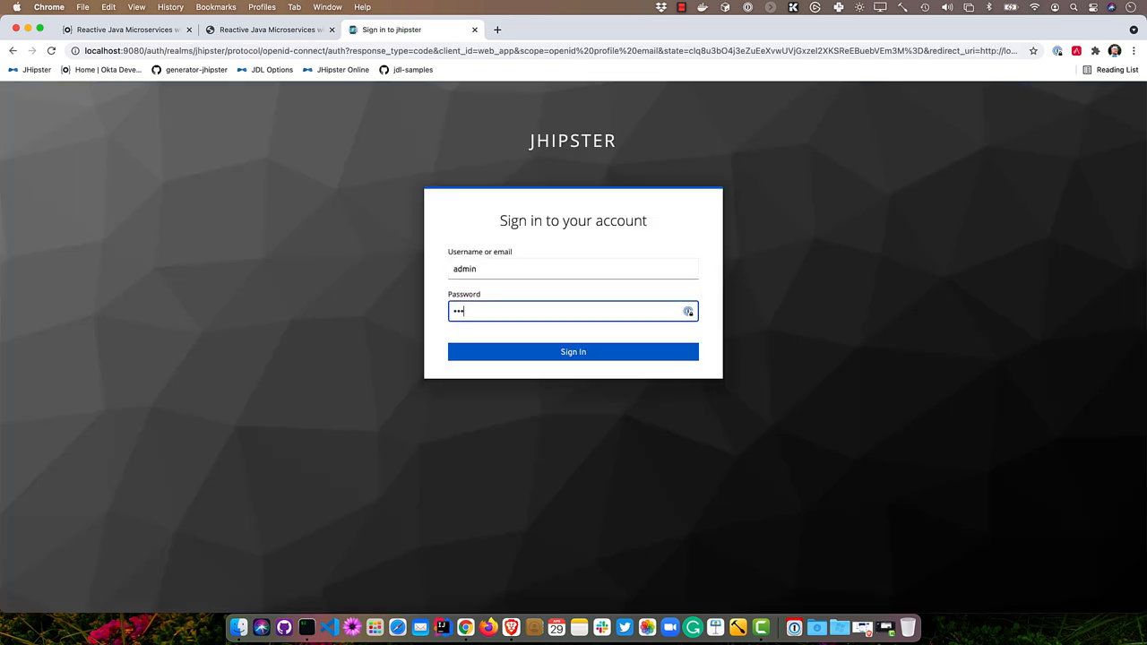
pyautogui.click(573, 351)
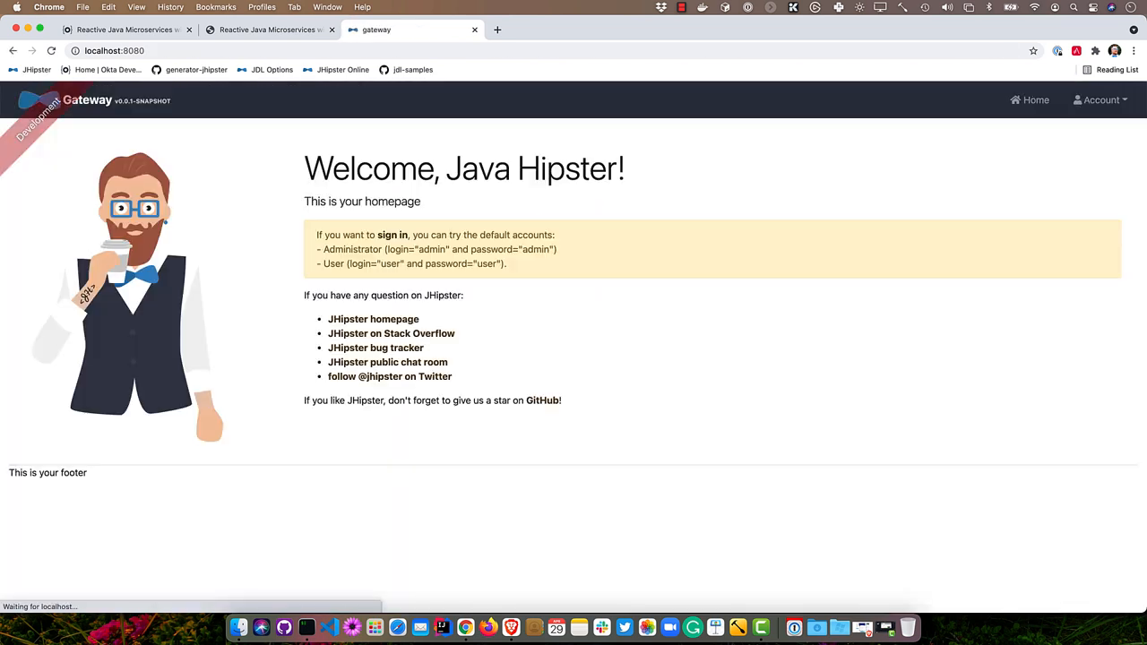
# Step: Go to Entities > Blog and delete the Test blog, confirming the deletion
pyautogui.click(914, 101)
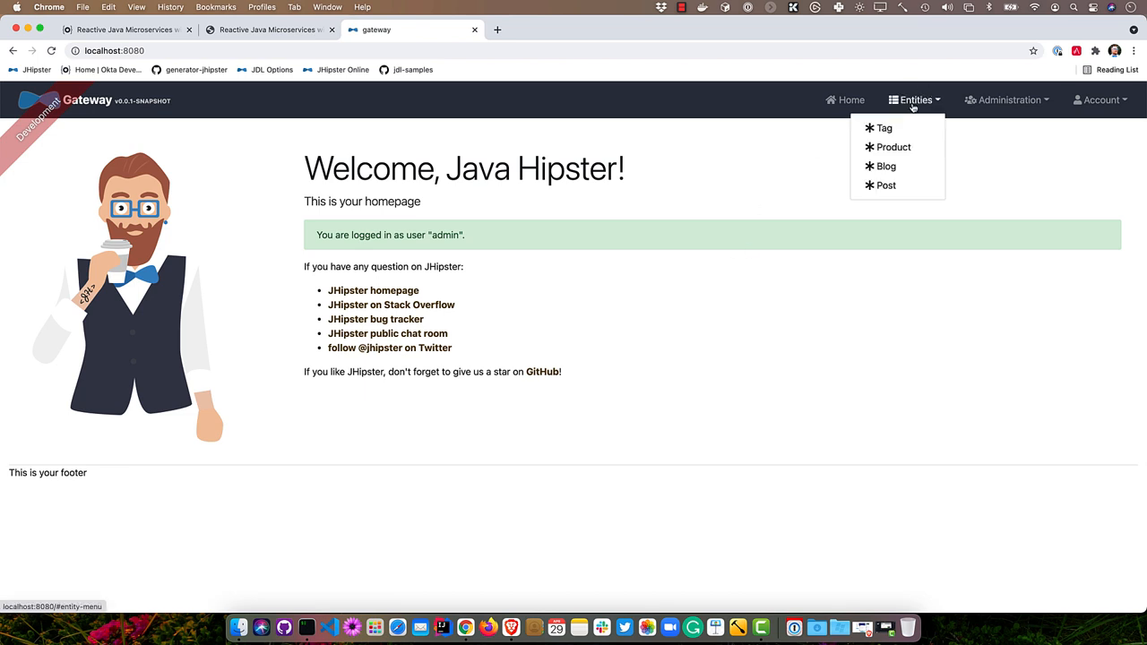
pyautogui.click(885, 165)
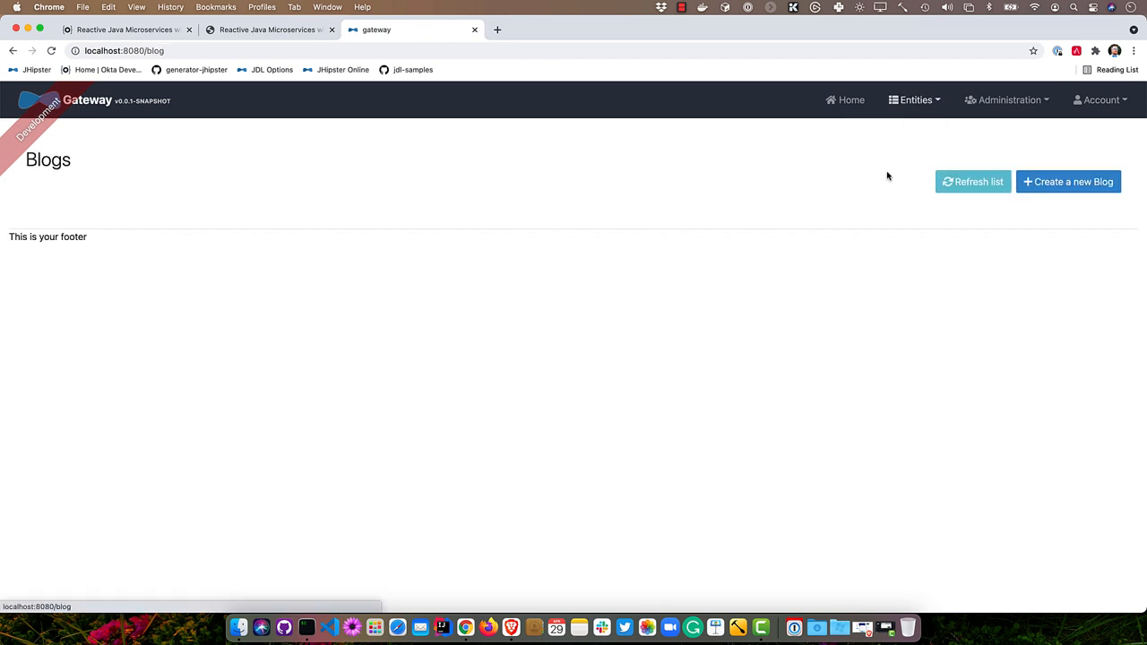
pyautogui.click(971, 183)
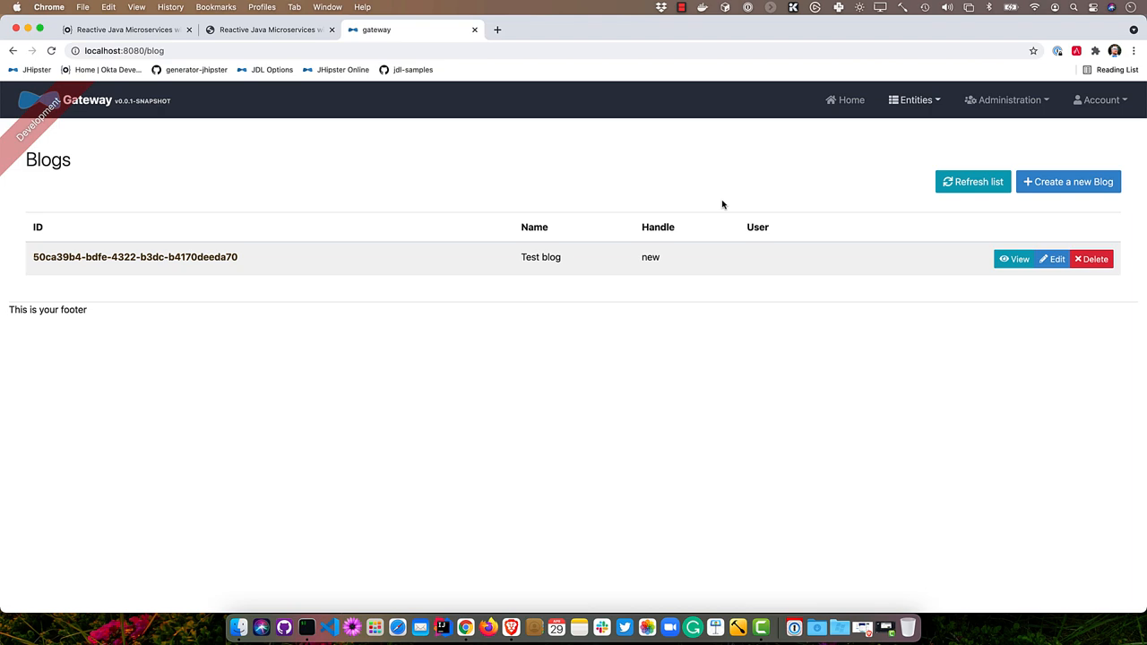
pyautogui.click(1092, 258)
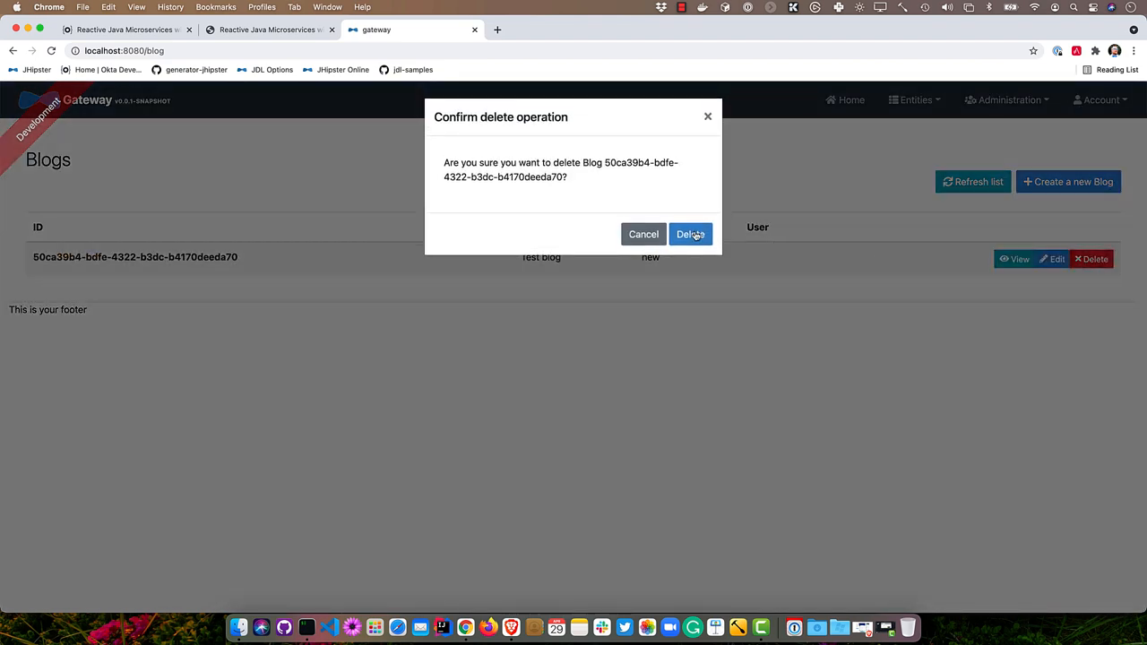
pyautogui.click(690, 233)
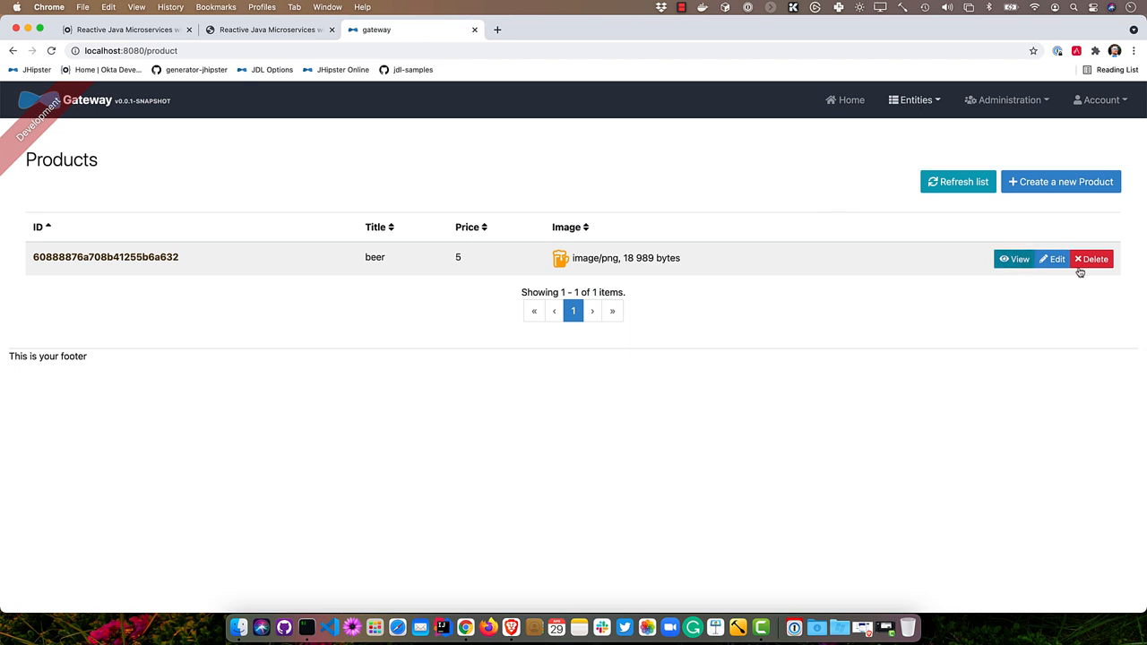
# Step: Delete the beer product, create 'Beer Belgian' priced 10 with an image, then show Administration > Gateway routes
pyautogui.click(1092, 258)
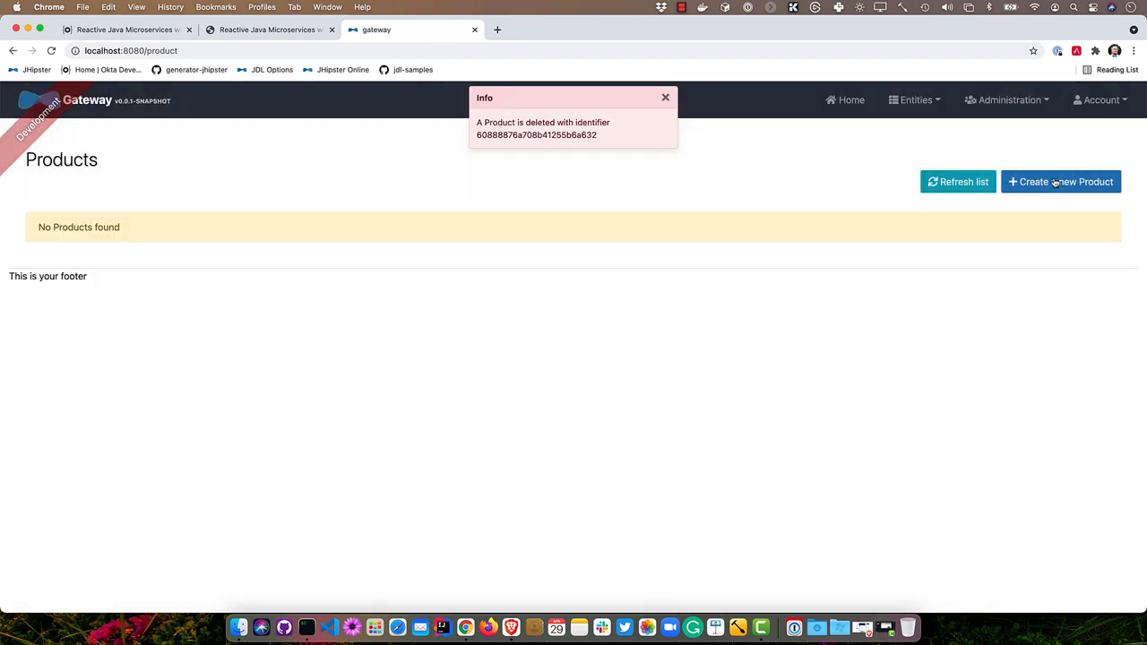
pyautogui.write('Be')
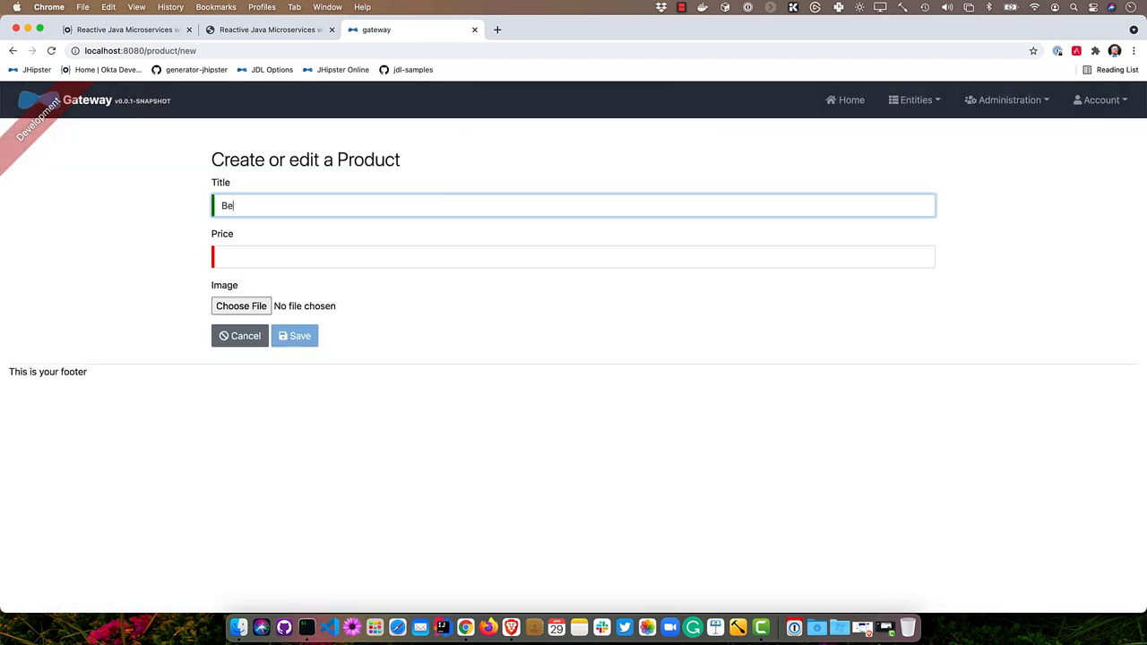
pyautogui.write('1')
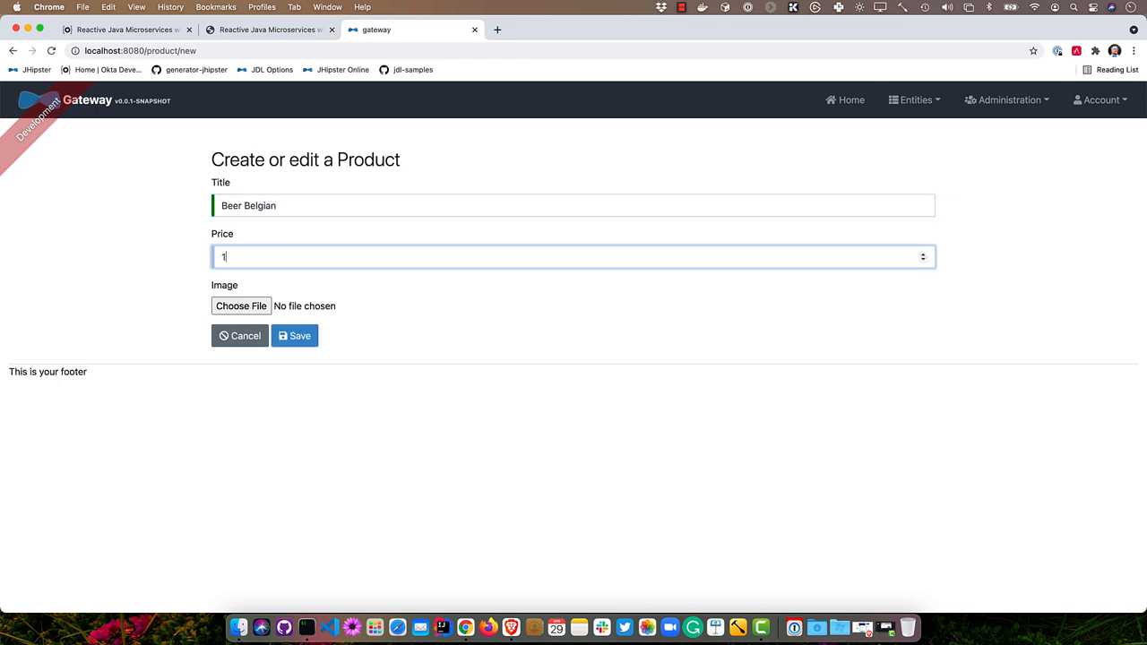
pyautogui.write('0')
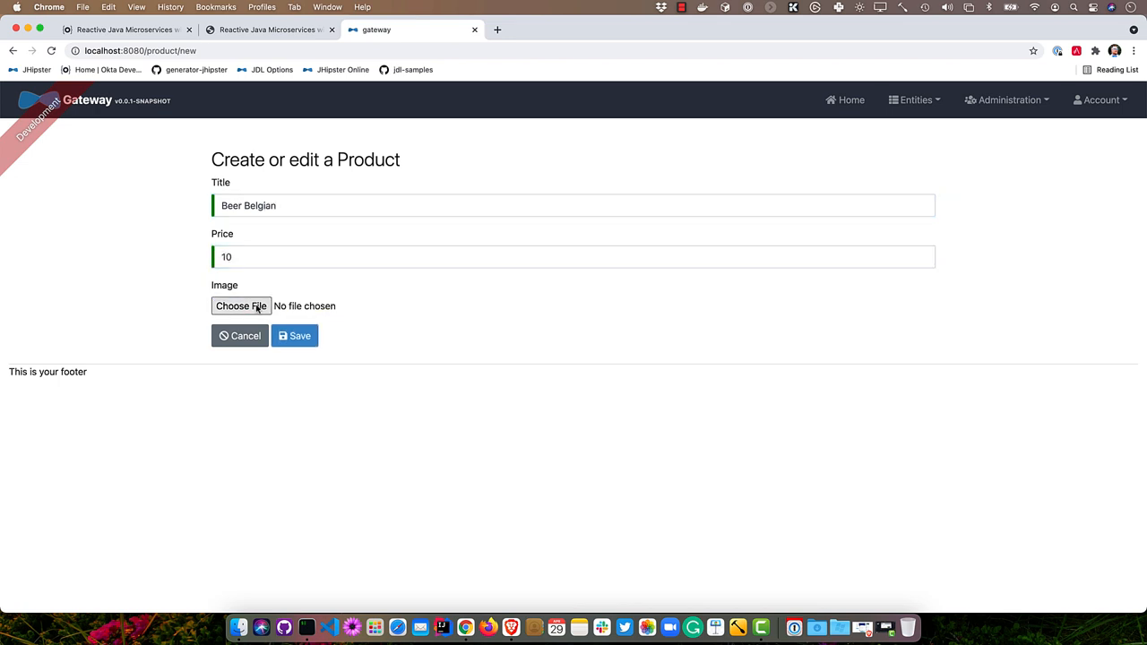
pyautogui.click(240, 304)
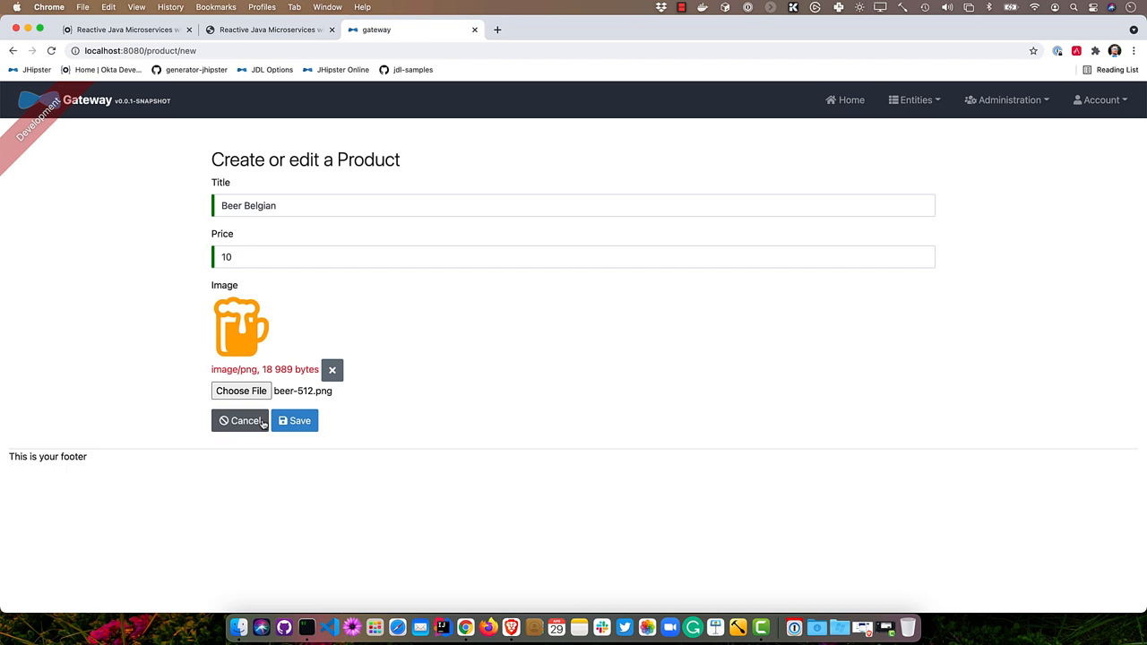
pyautogui.click(294, 419)
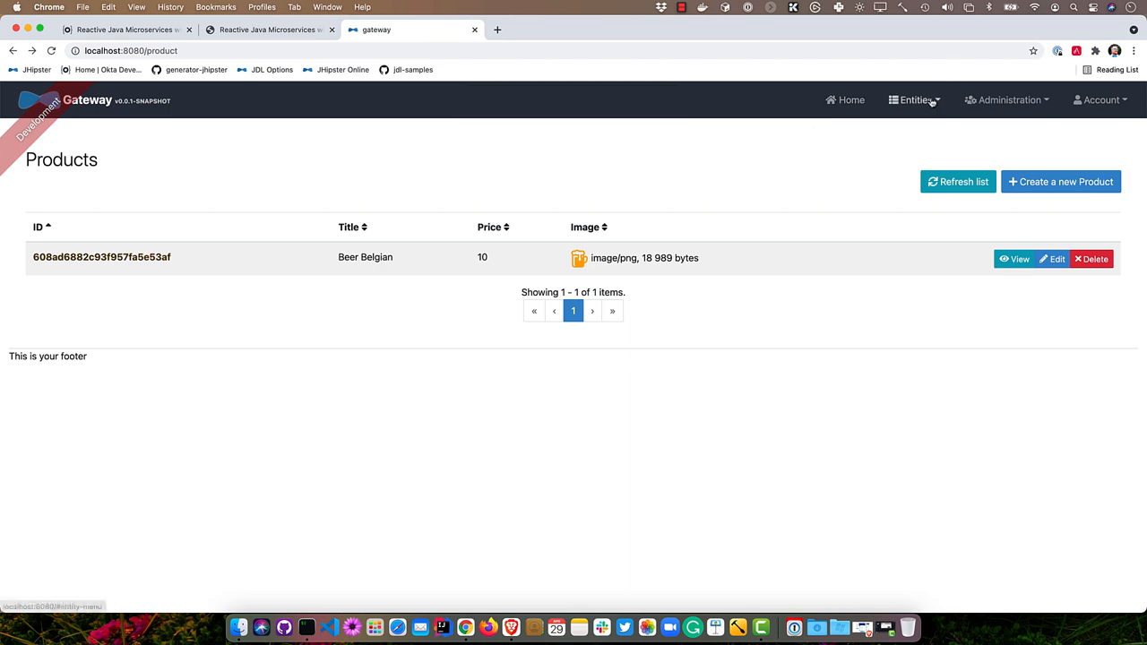
pyautogui.click(1007, 101)
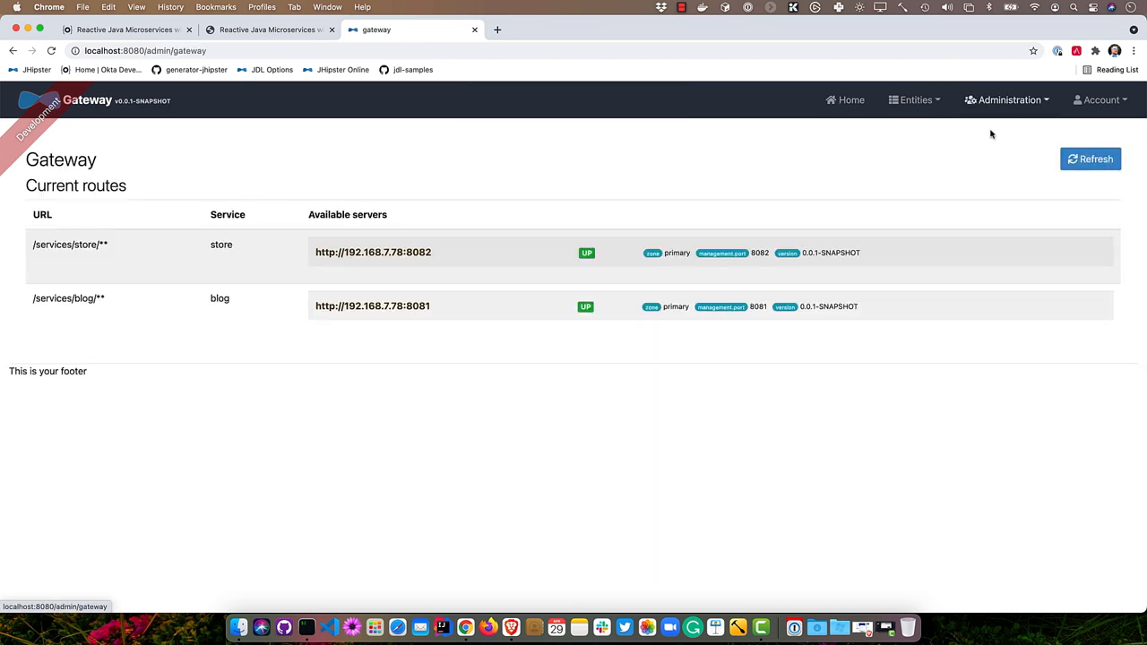
pyautogui.moveTo(1004, 107)
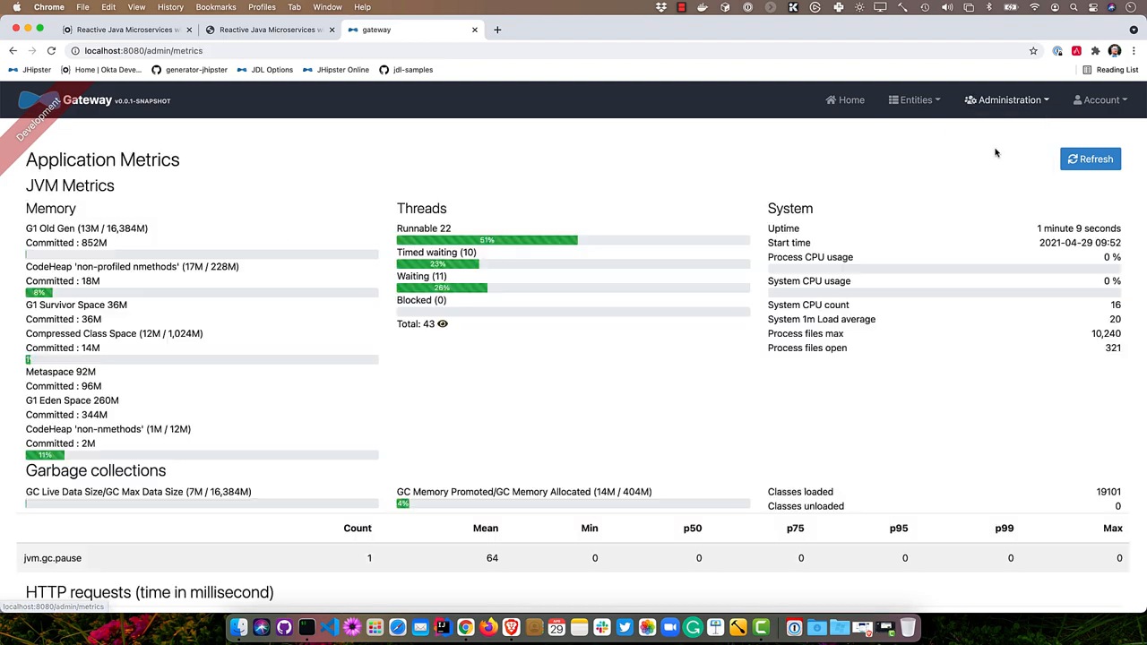
# Step: Review the gateway metrics and the health checks page showing all checks UP
pyautogui.scroll(-3)
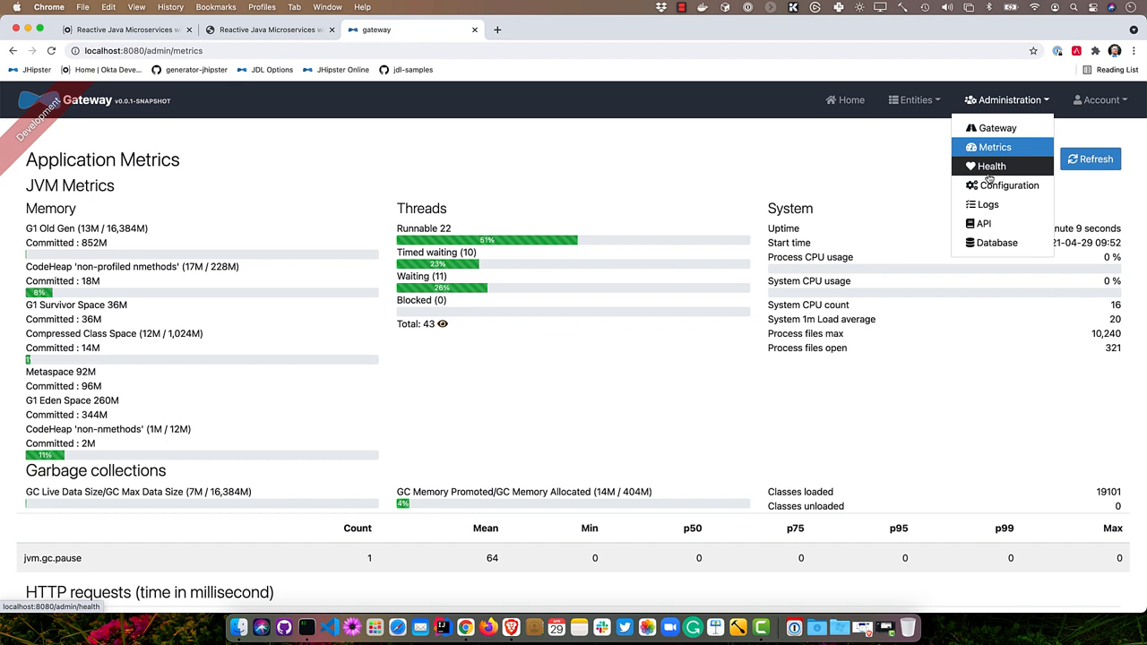
pyautogui.click(991, 164)
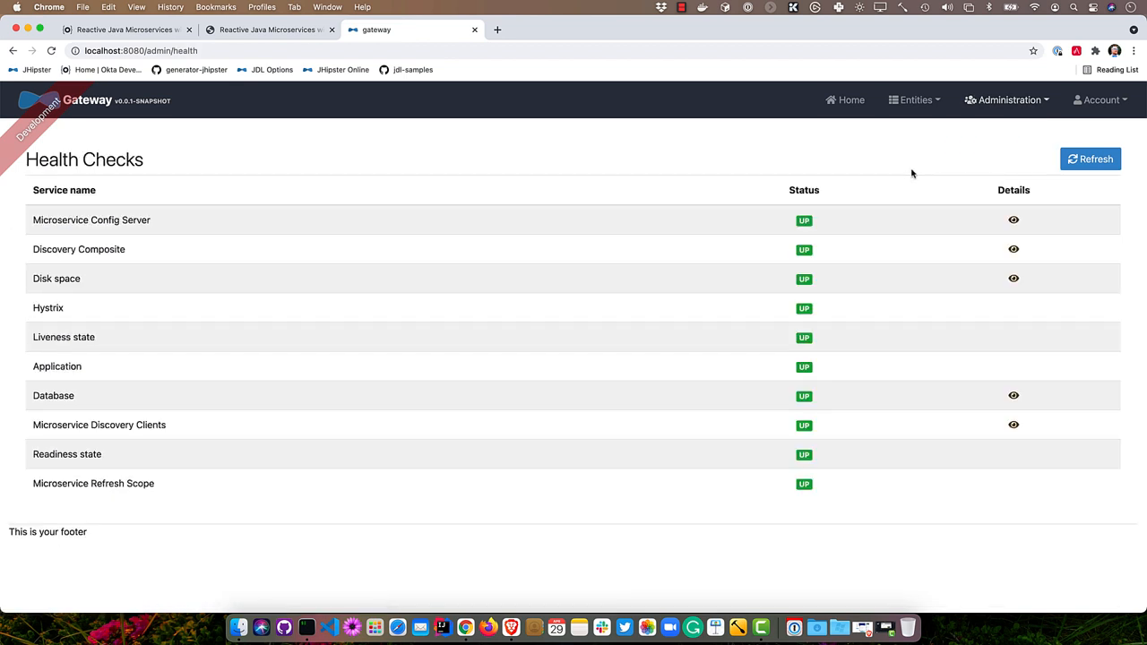
pyautogui.click(1006, 101)
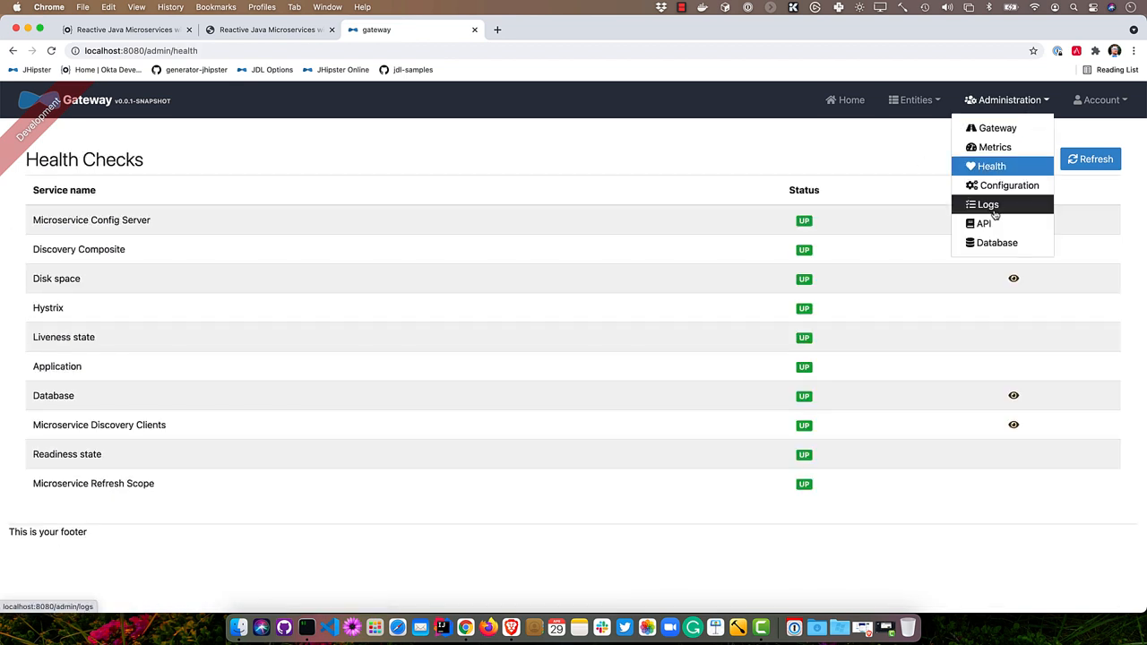
# Step: In the API docs, execute GET /api/account (getAccount) and view the admin account response
pyautogui.click(982, 222)
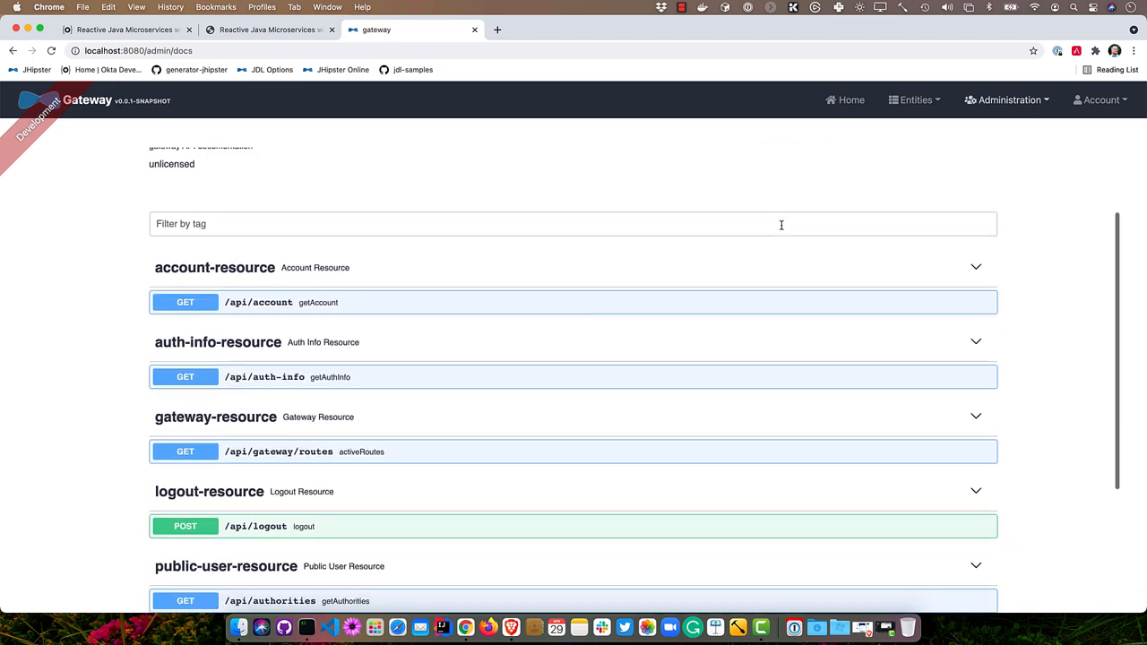
pyautogui.scroll(-3)
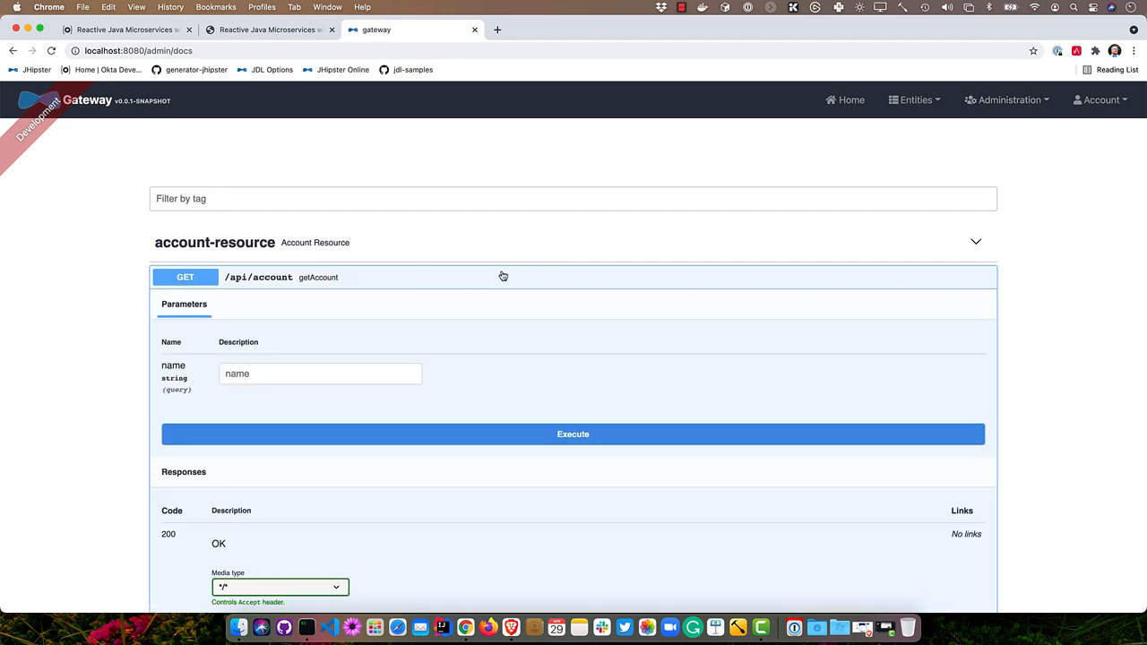
pyautogui.click(573, 433)
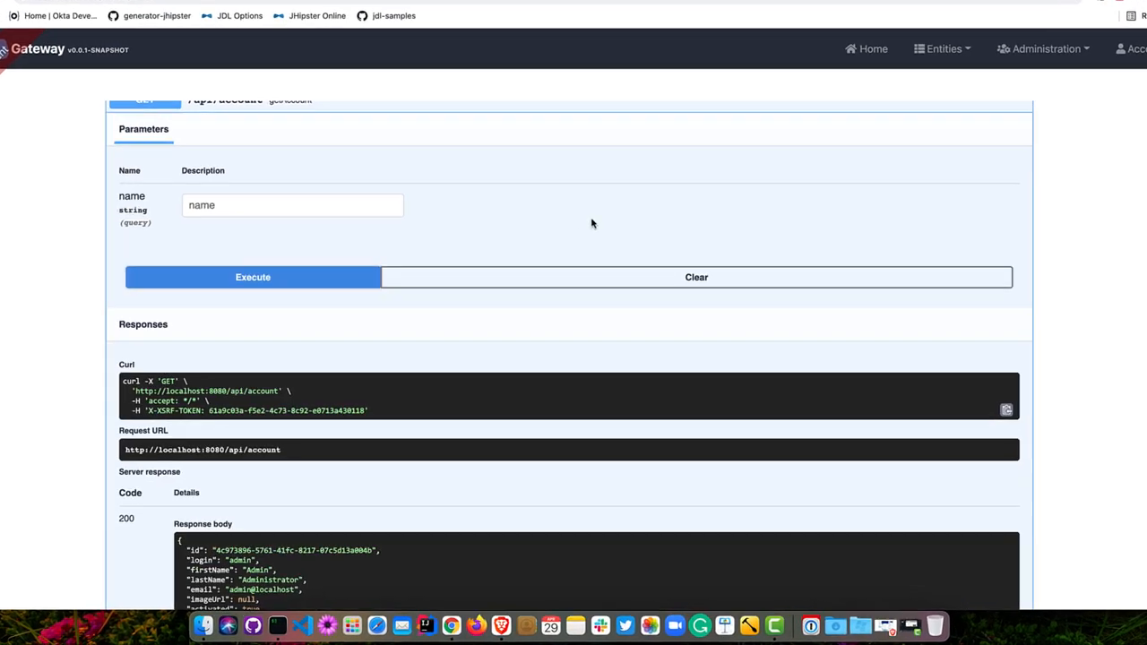
pyautogui.scroll(-3)
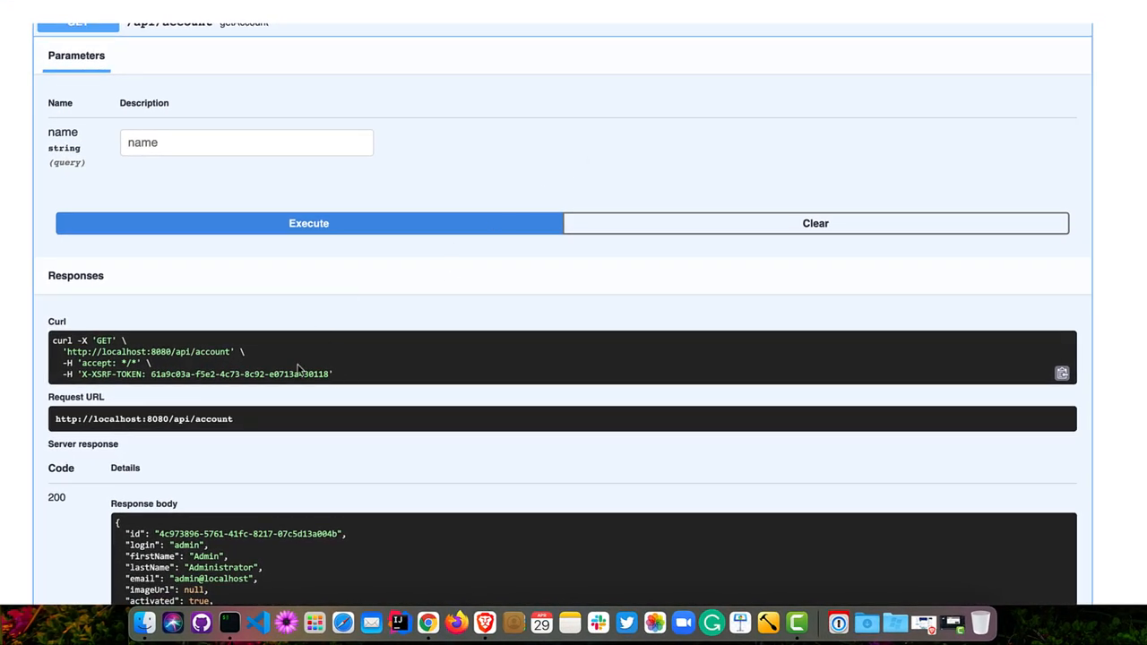
pyautogui.scroll(-3)
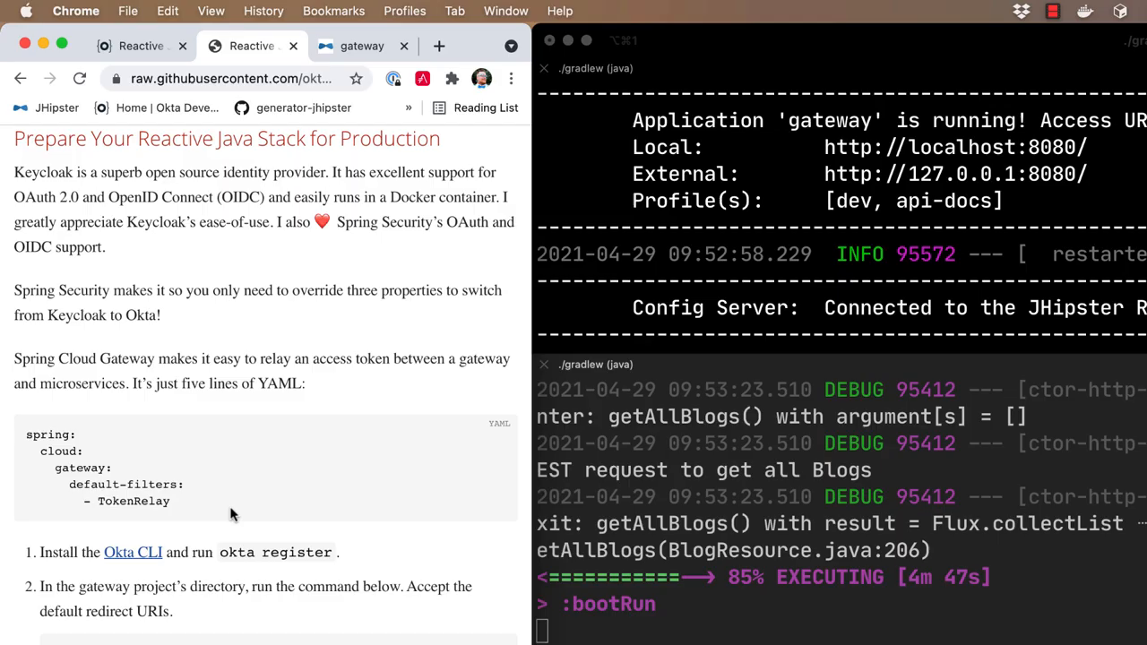
# Step: Stop the running gateway app and shut down Keycloak with jhkeycloakdown
pyautogui.moveTo(27, 436); pyautogui.dragTo(170, 502)
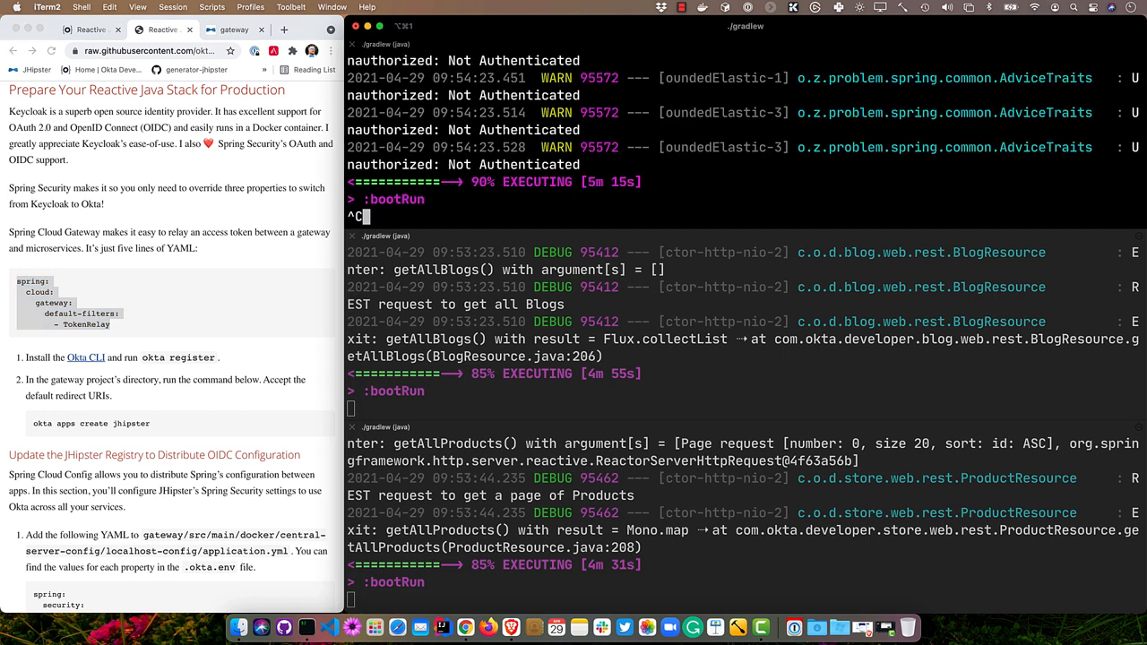
pyautogui.press('ctrl+c')
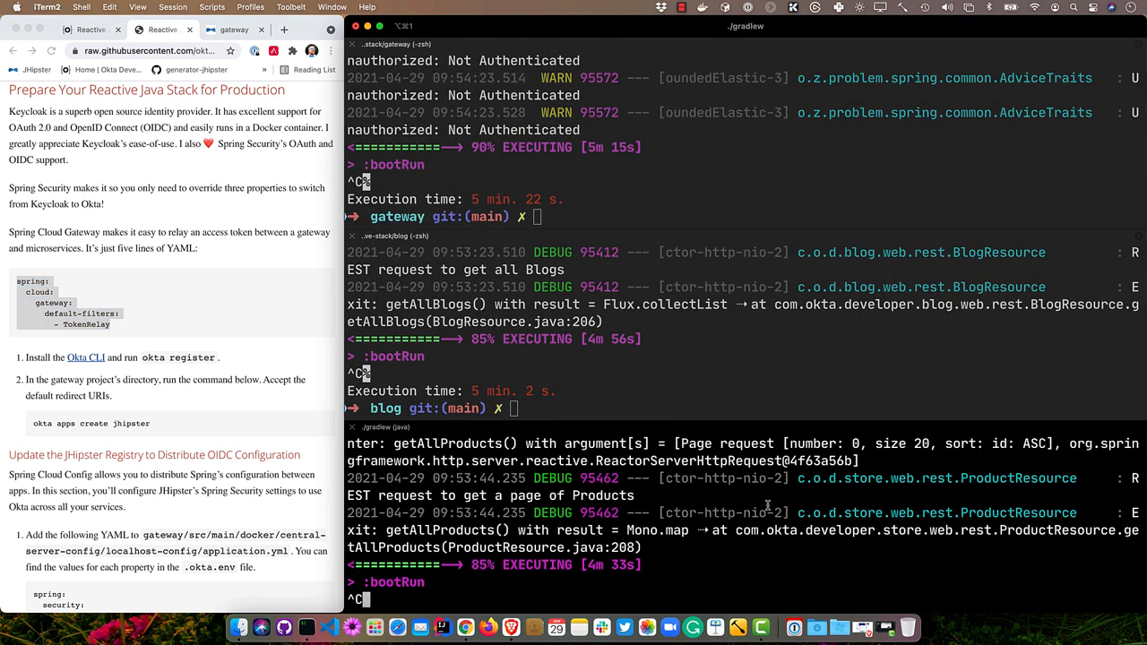
pyautogui.write('jhkeycloakdown')
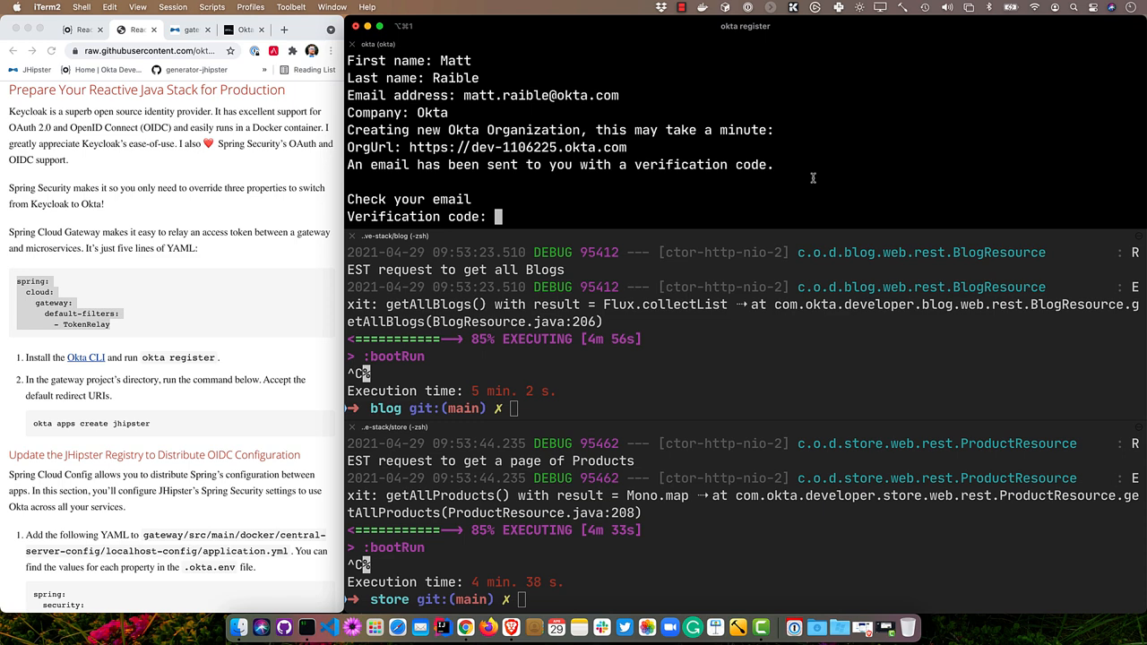
pyautogui.moveTo(405, 601)
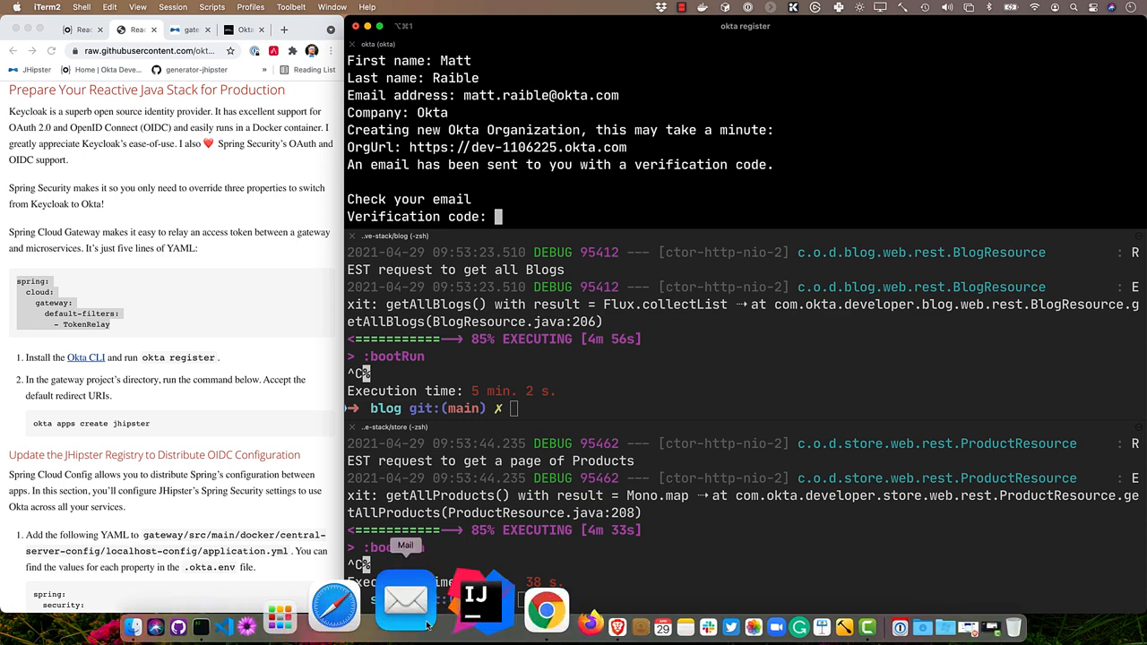
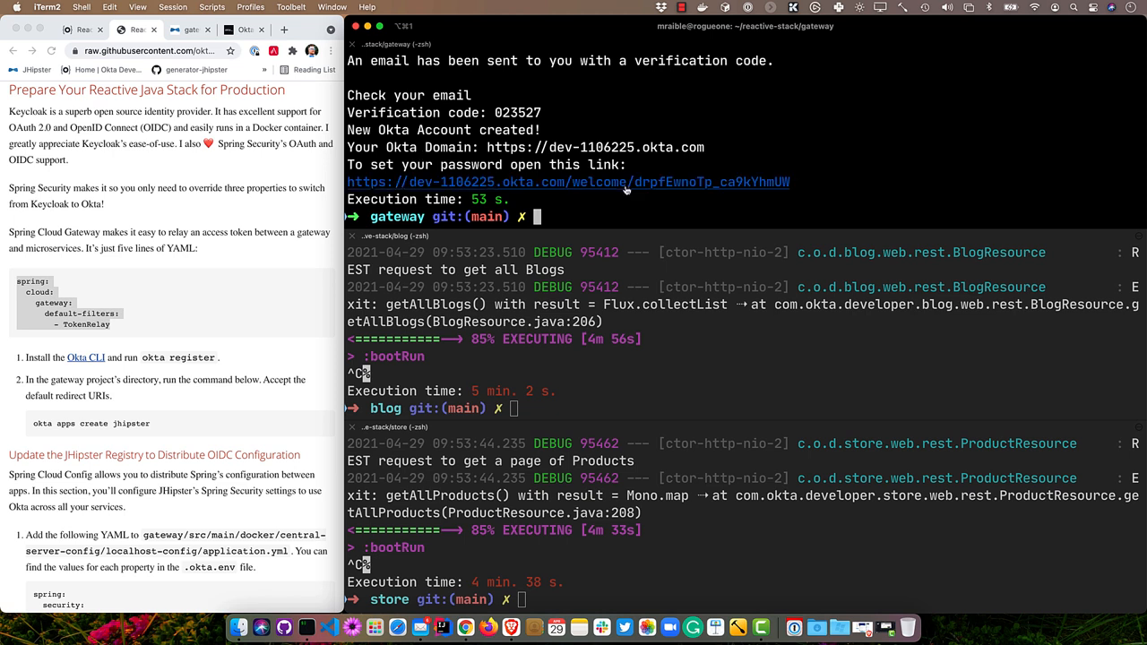
pyautogui.click(569, 183)
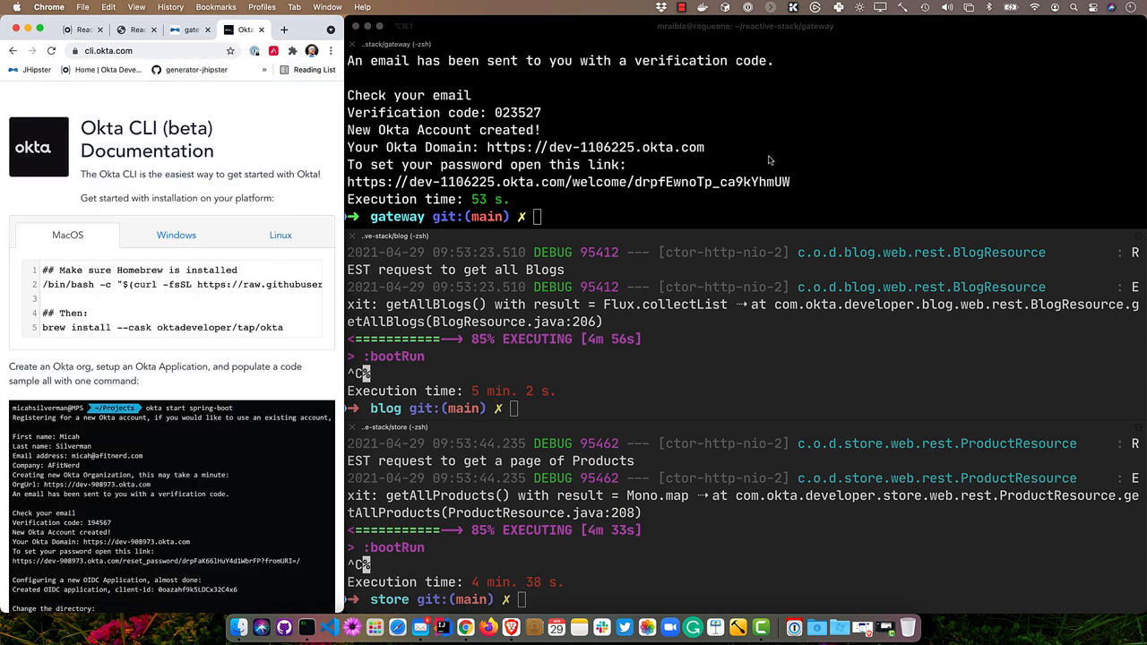
# Step: Run okta apps create jhipster named 'Reactive Microservices' with default redirect URIs
pyautogui.write('okta apps')
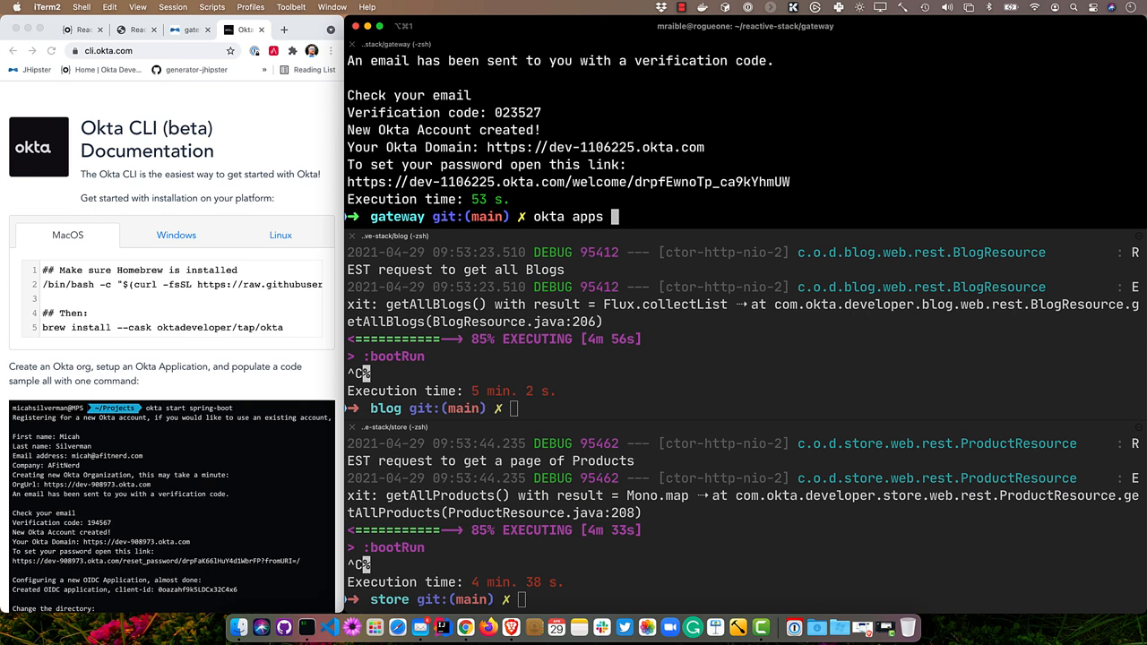
pyautogui.write('create jhipster')
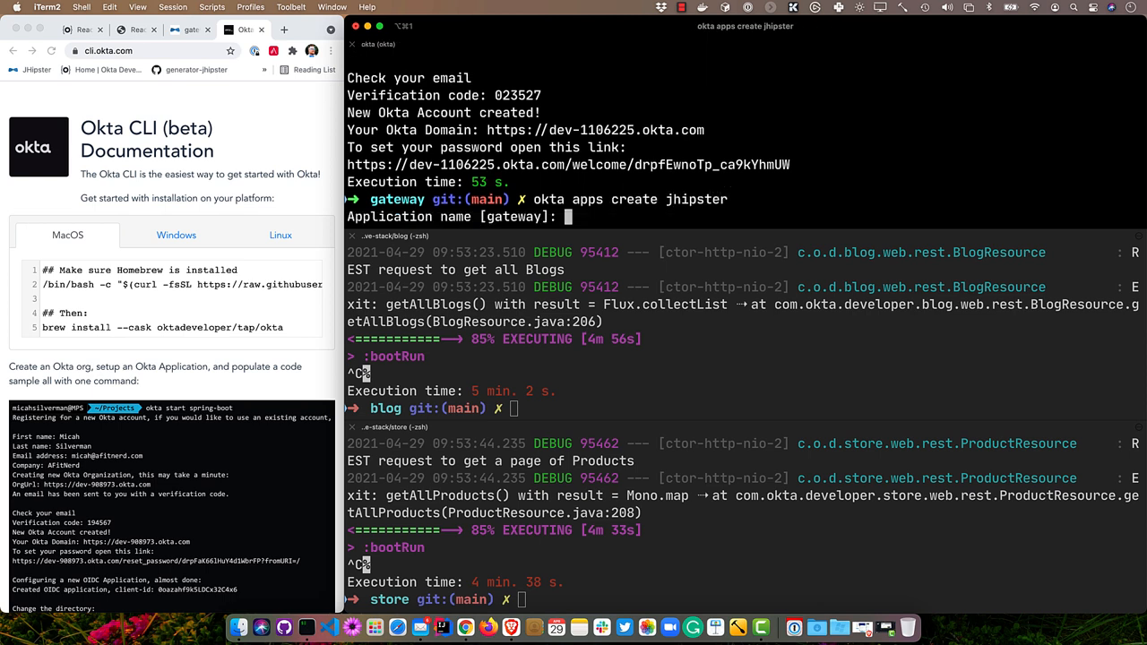
pyautogui.write('Reactive Microservices')
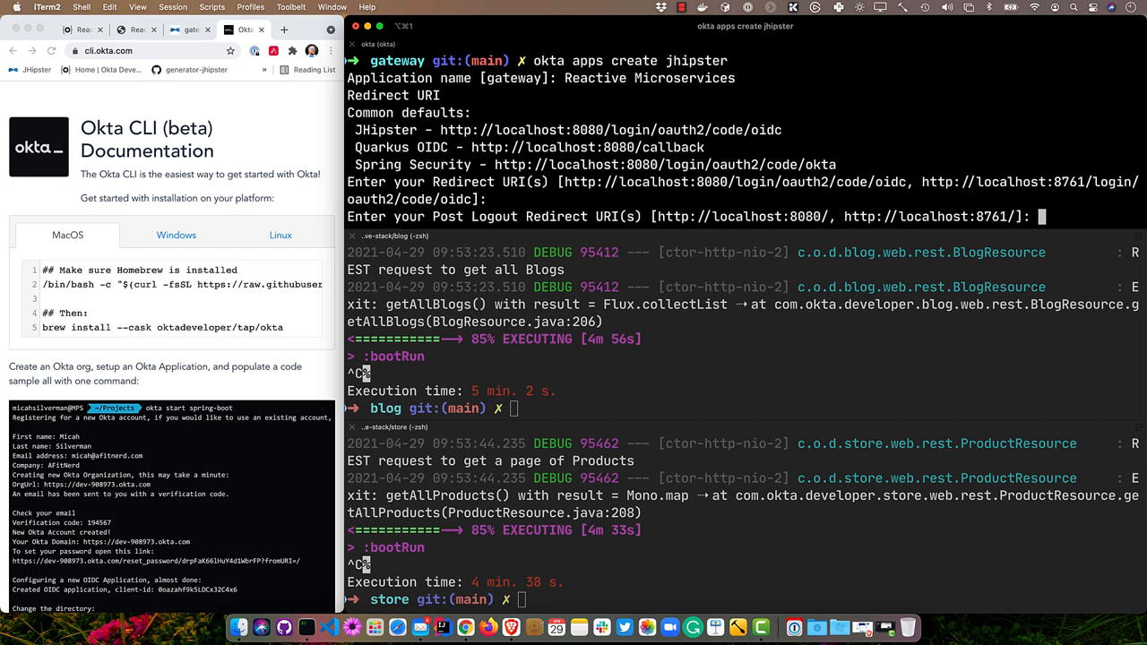
pyautogui.press('Return')
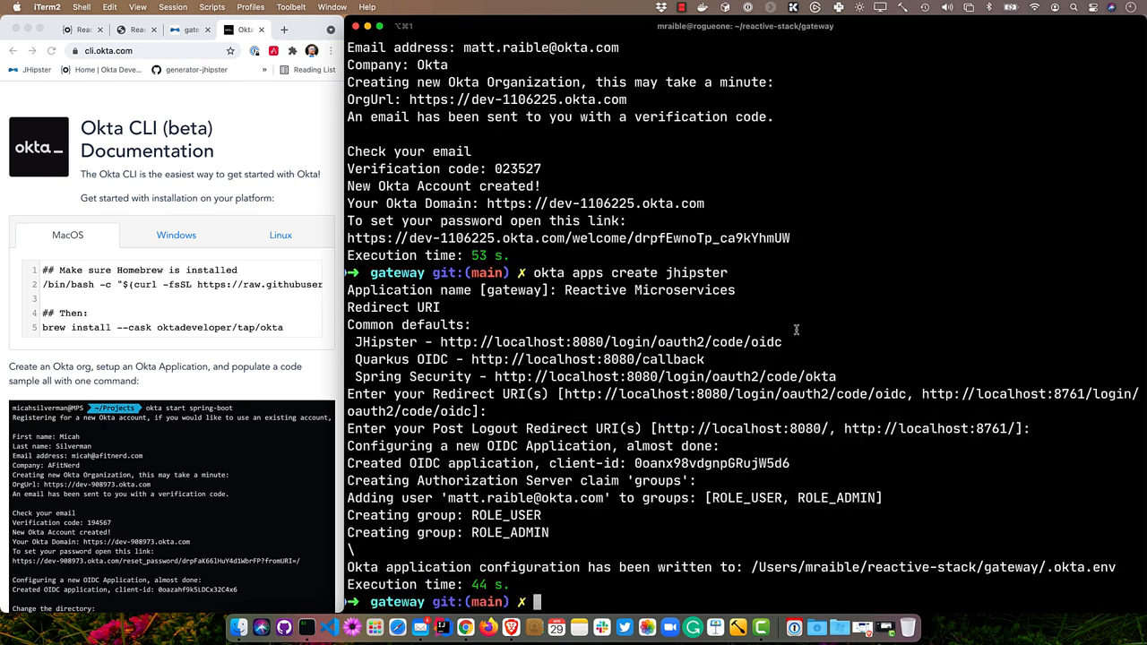
# Step: Print .okta.env to show the Okta issuer URI, client ID and client secret
pyautogui.doubleClick(538, 445)
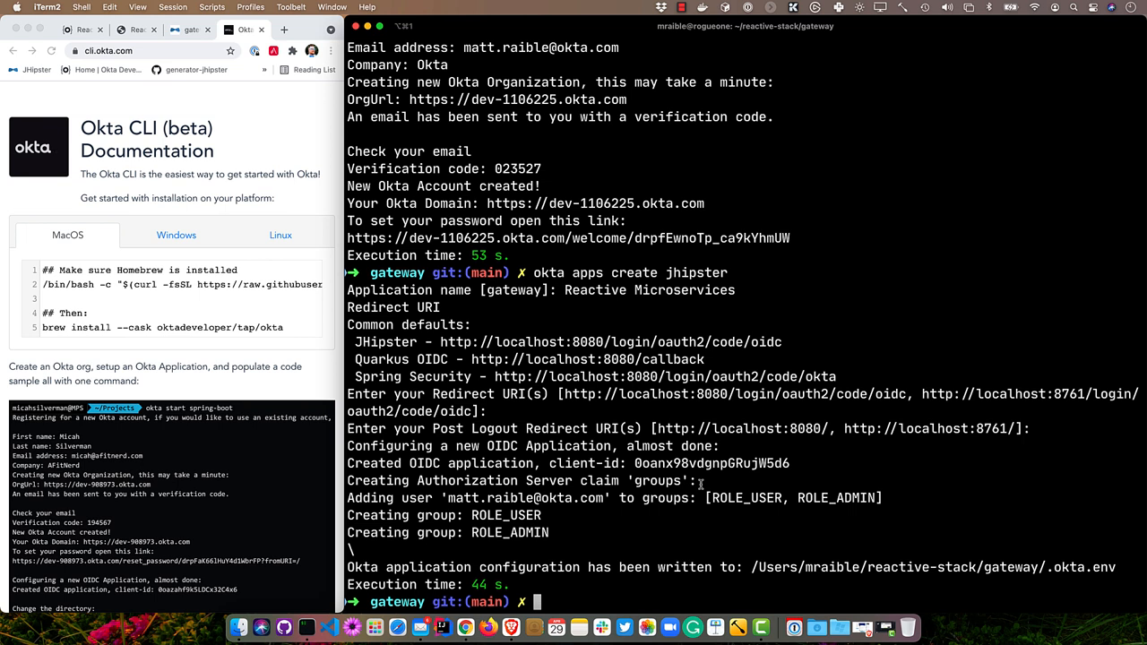
pyautogui.moveTo(713, 473)
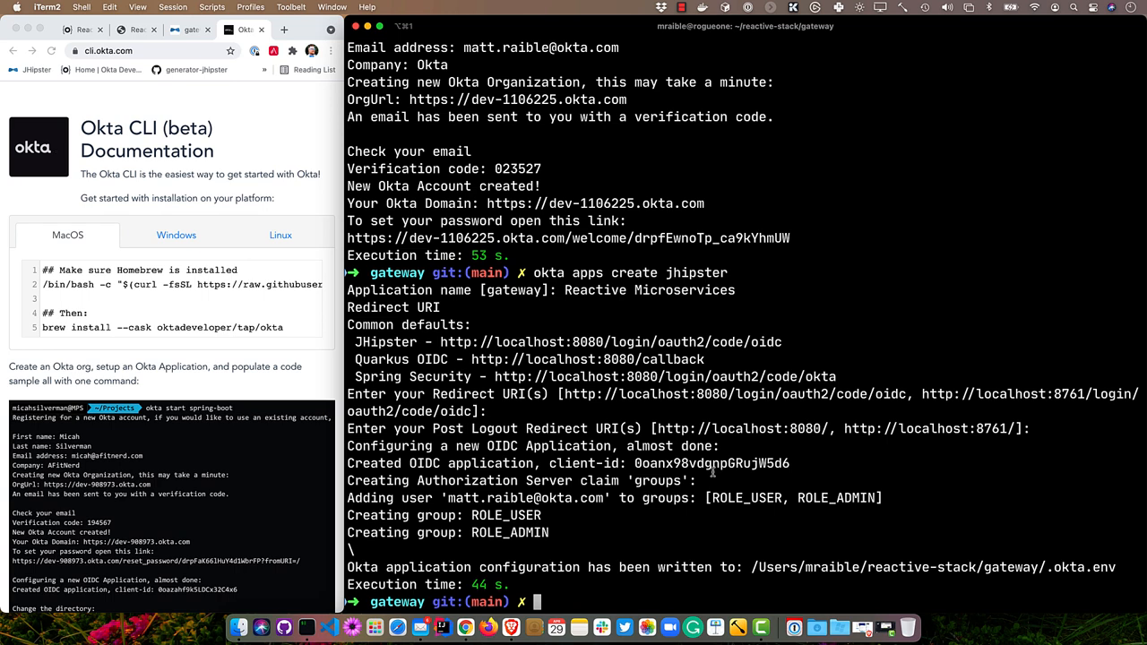
pyautogui.write('cat .okta.en')
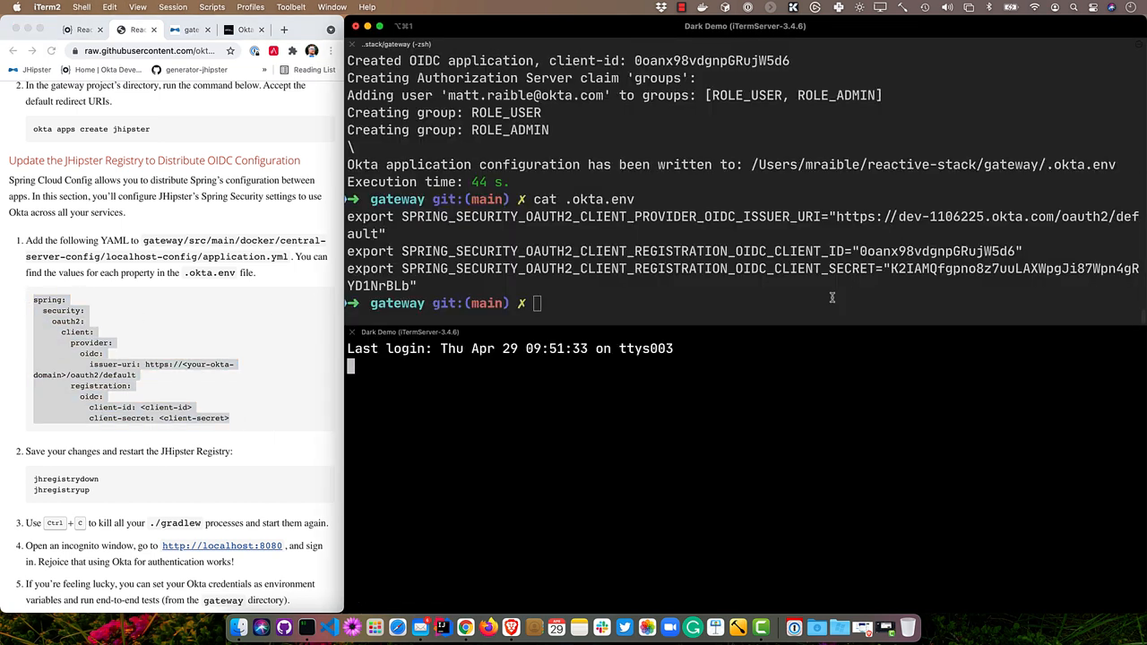
# Step: Edit the registry's localhost application.yml in vi with the Okta values, then run jhregistrydown
pyautogui.write('v')
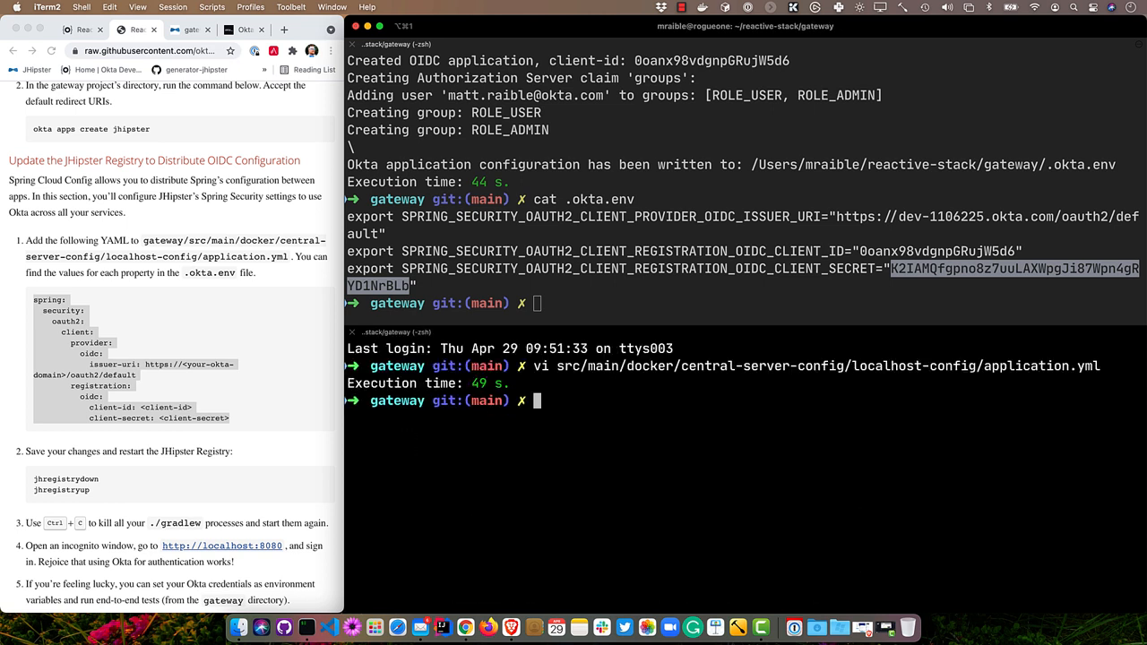
pyautogui.write('jhips')
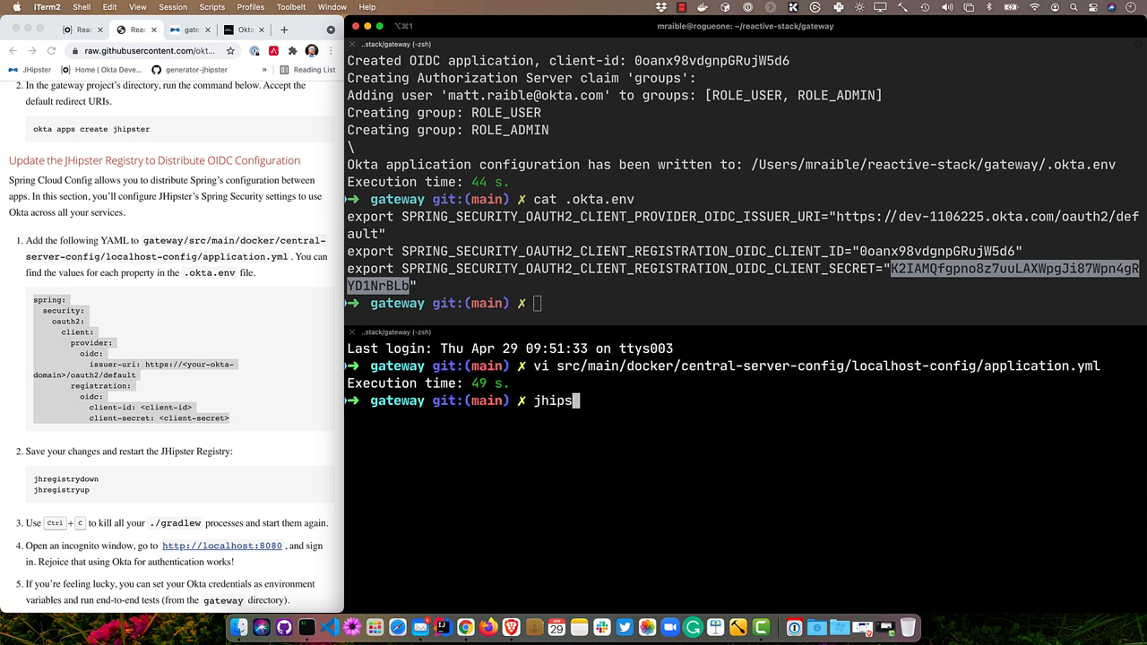
pyautogui.write('registrydown')
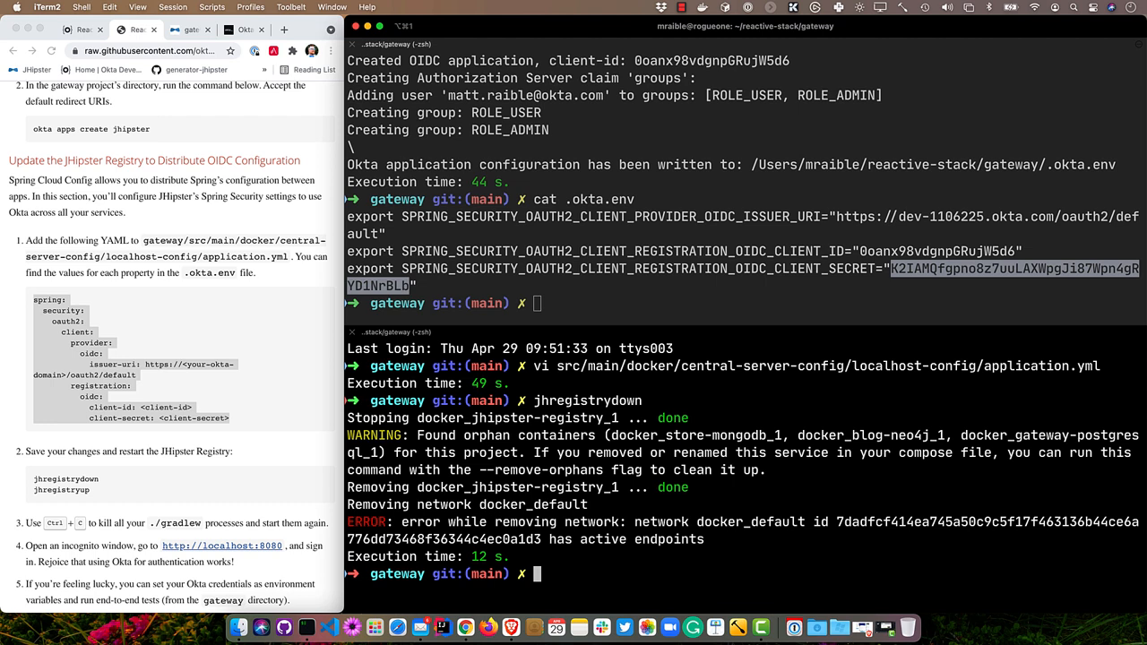
# Step: List Docker containers with docker ps and recreate the registry with jhregistryup
pyautogui.write('docker ps')
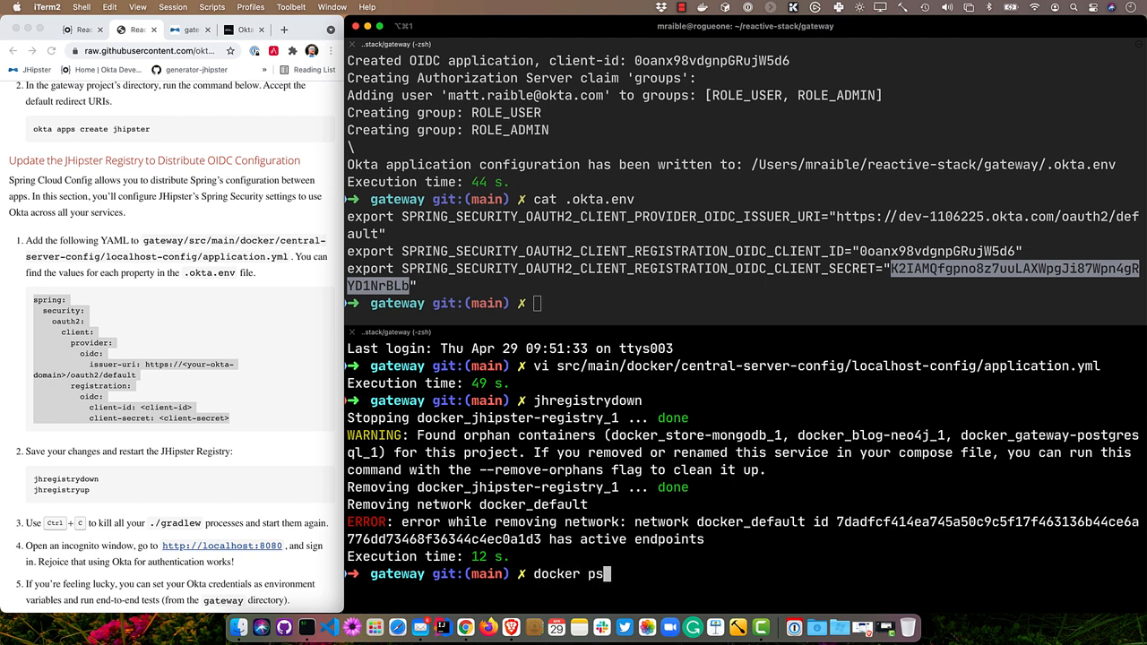
pyautogui.press('Return')
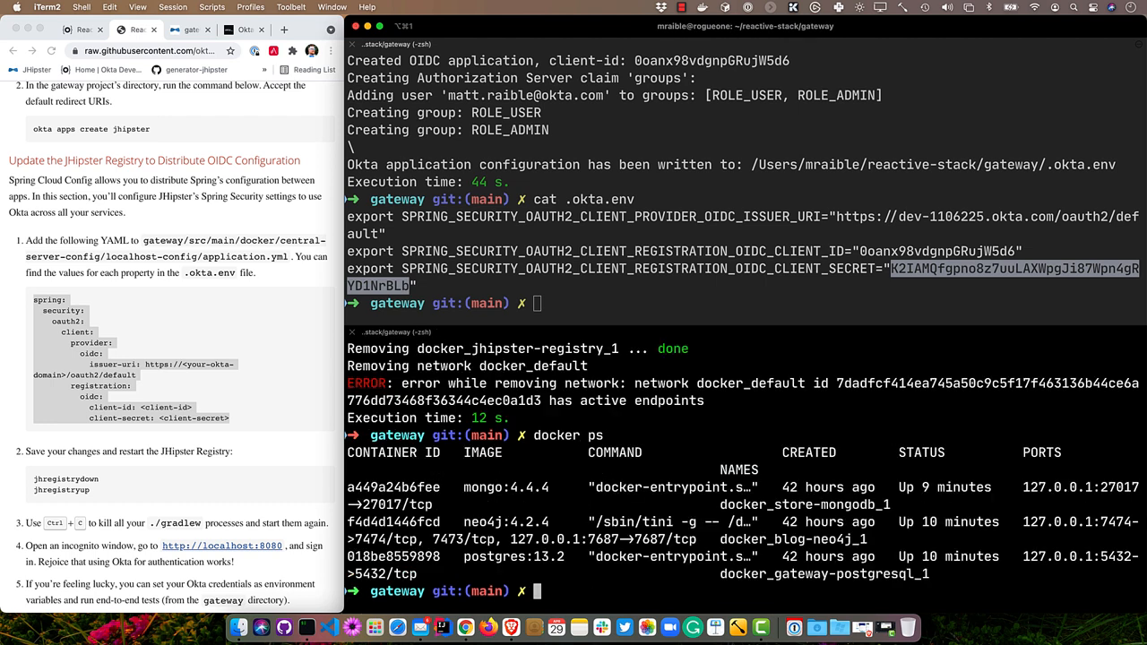
pyautogui.write('j')
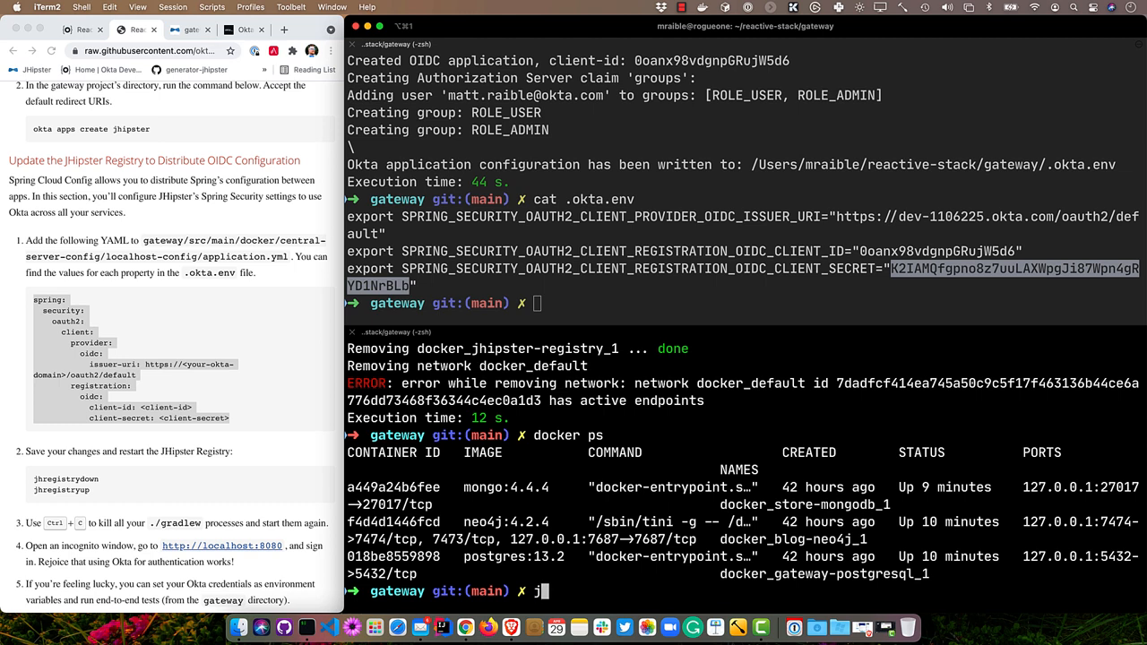
pyautogui.write('hregistryup')
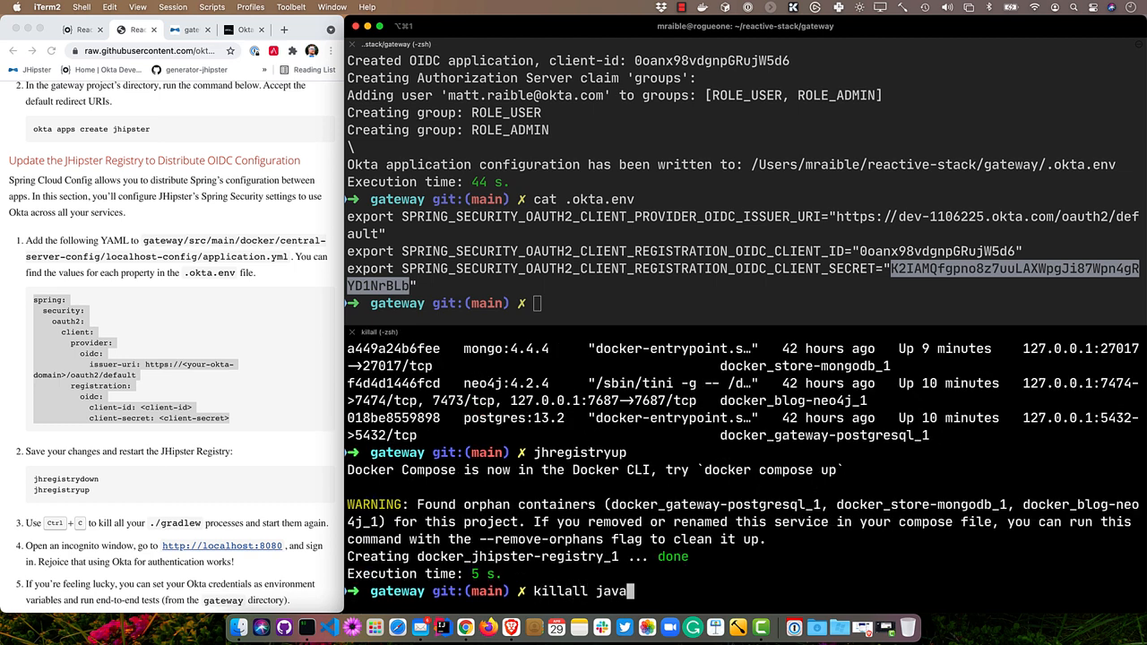
# Step: Kill all Java processes and relaunch the apps with ./gradlew
pyautogui.press('Return')
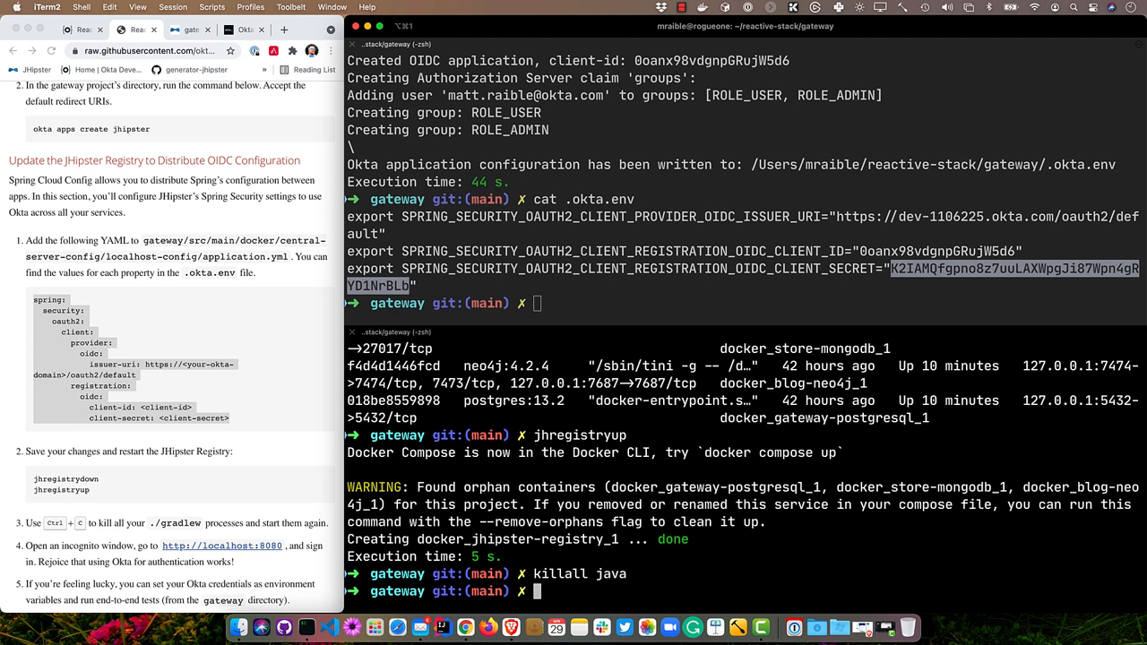
pyautogui.write('./gradlew')
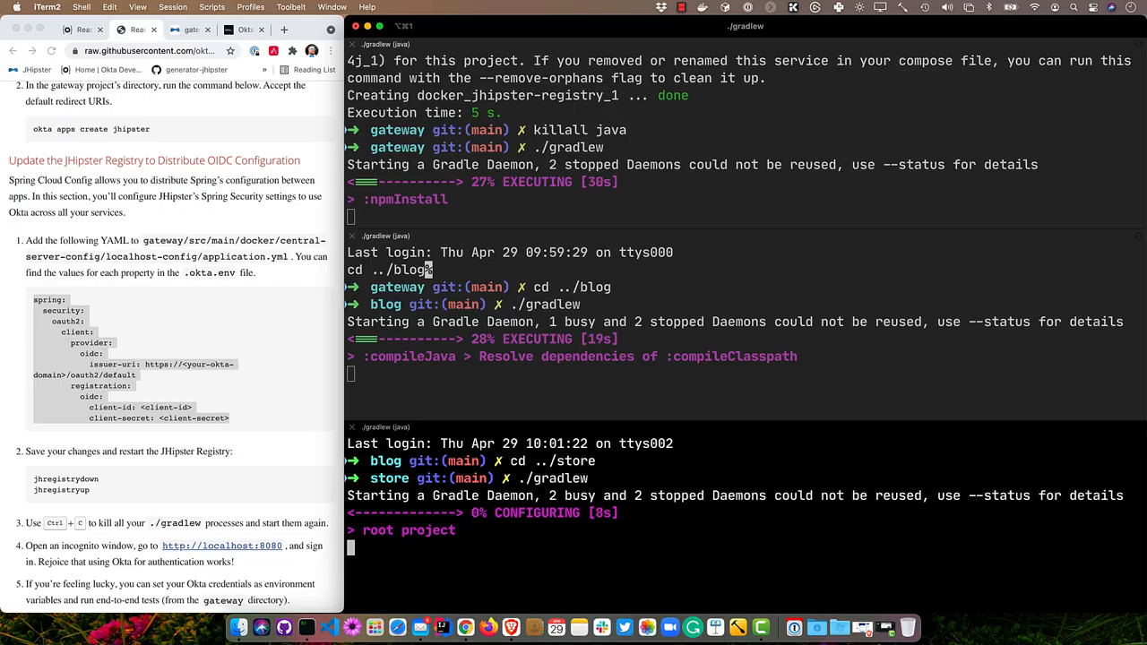
# Step: Sign in to localhost:8080 via Okta in an incognito window and view the Entities menu
pyautogui.scroll(-3)
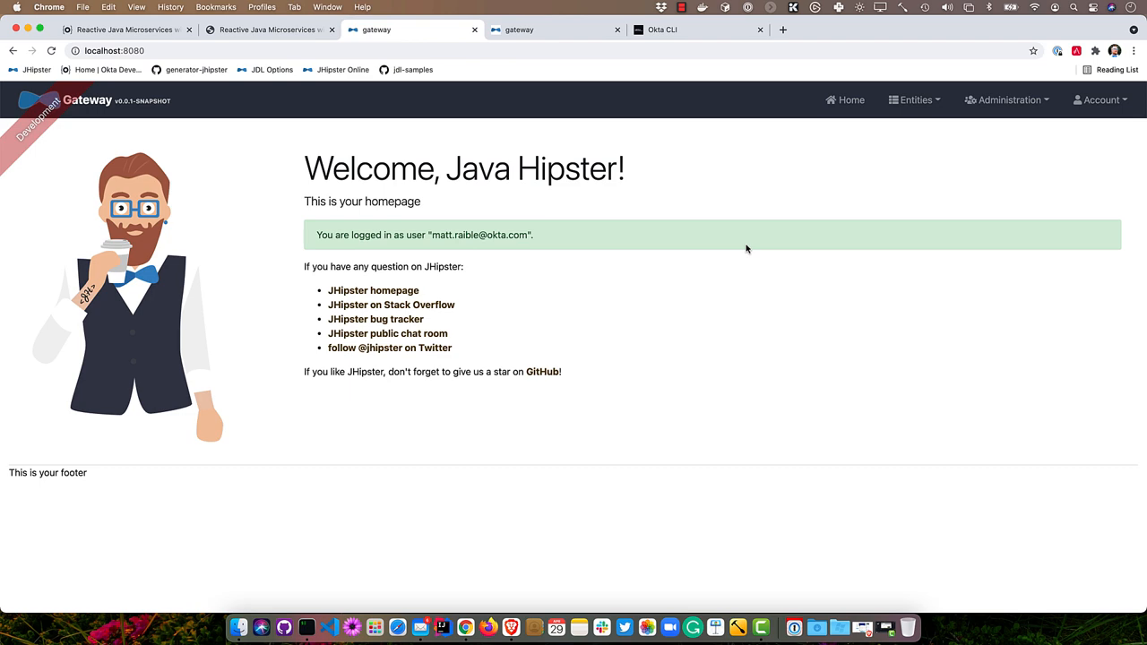
pyautogui.click(82, 7)
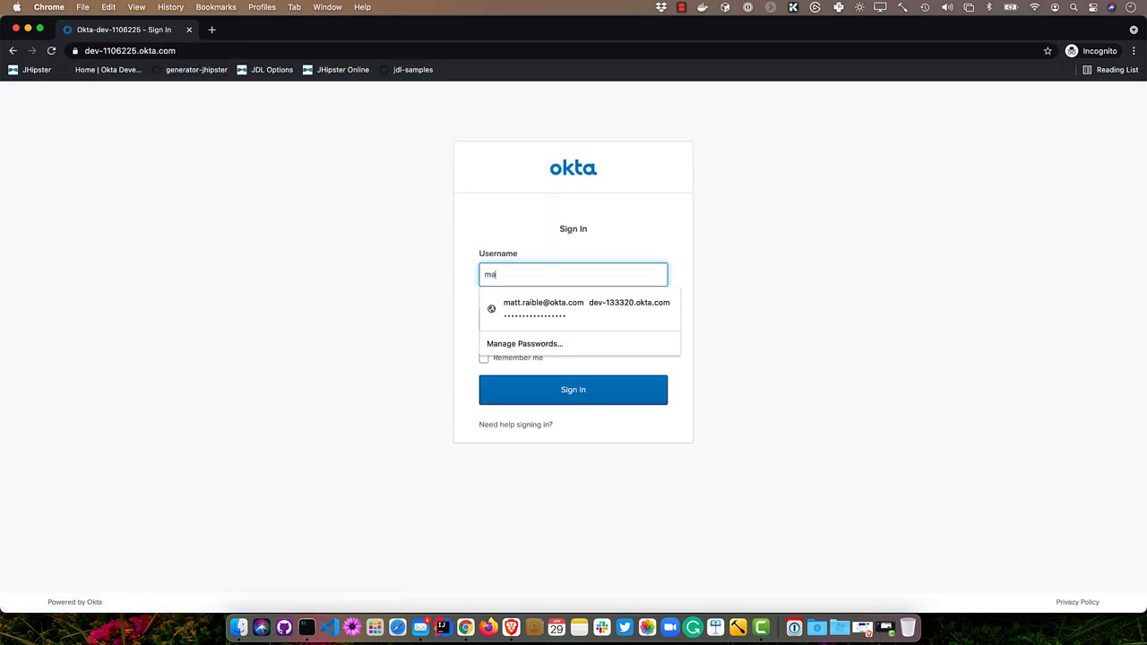
pyautogui.click(586, 301)
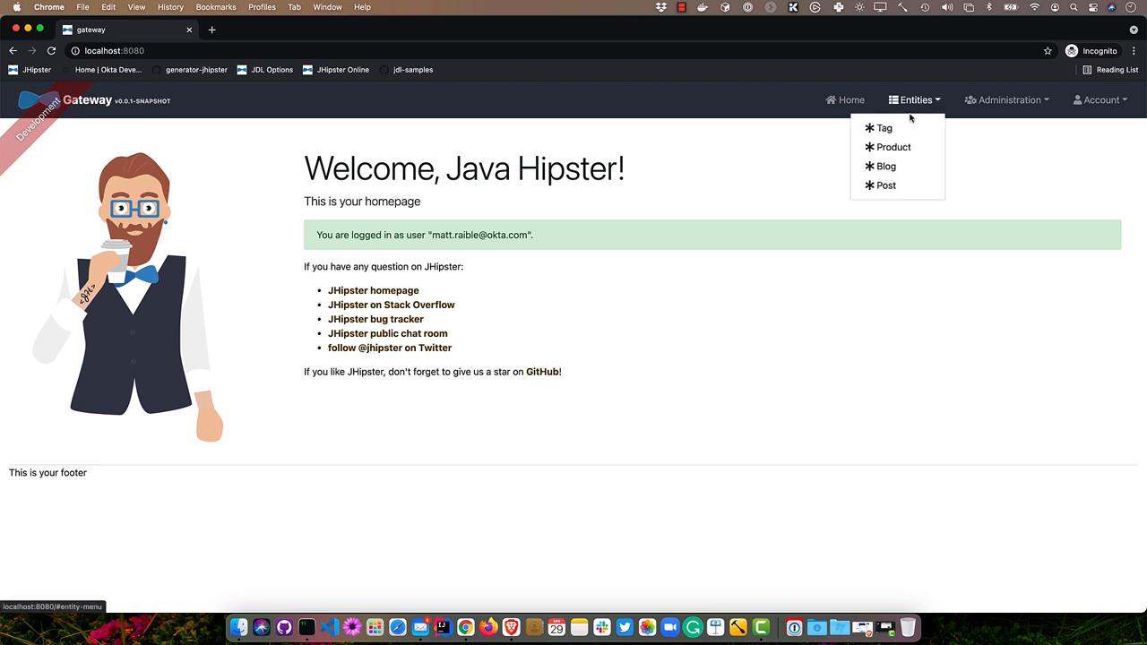
pyautogui.click(886, 127)
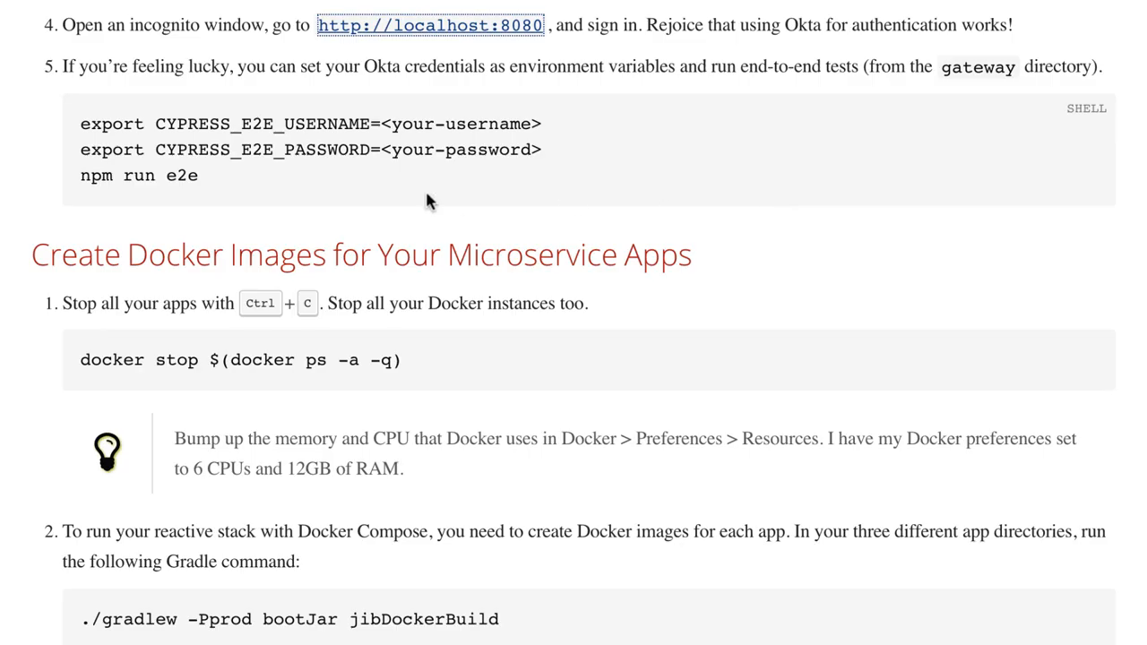
# Step: Select the guide's docker stop command that stops all Docker containers
pyautogui.moveTo(79, 125); pyautogui.dragTo(197, 177)
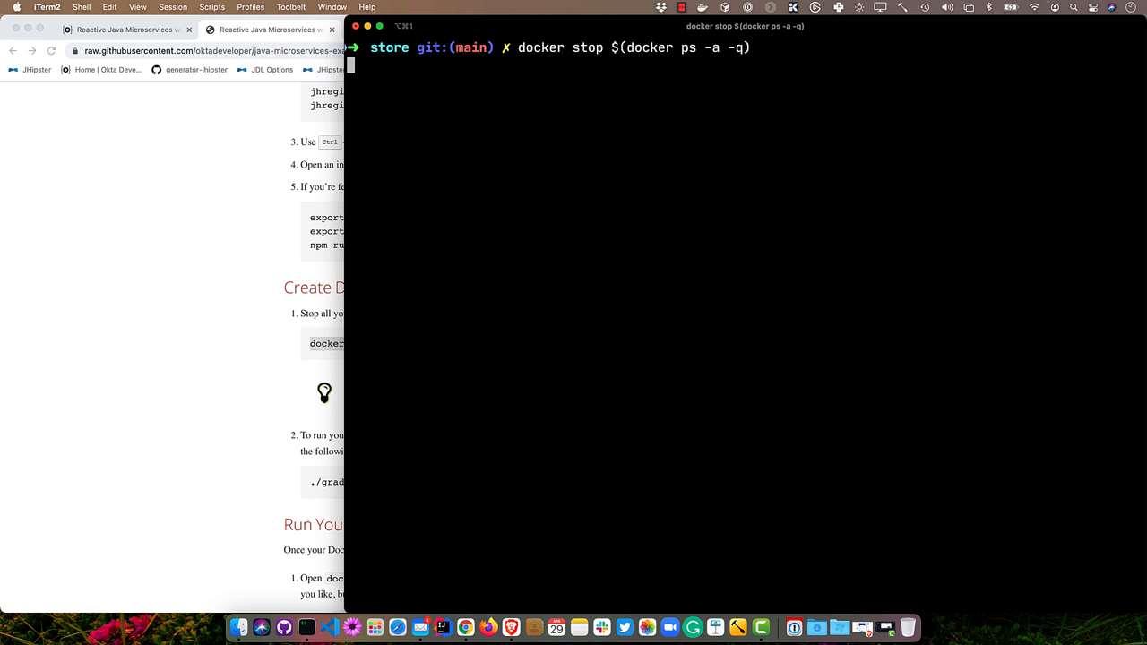
# Step: Stop all containers, run ./gradlew -Pprod bootJar jibDockerBuild, and move to the gateway folder
pyautogui.write('docker ps')
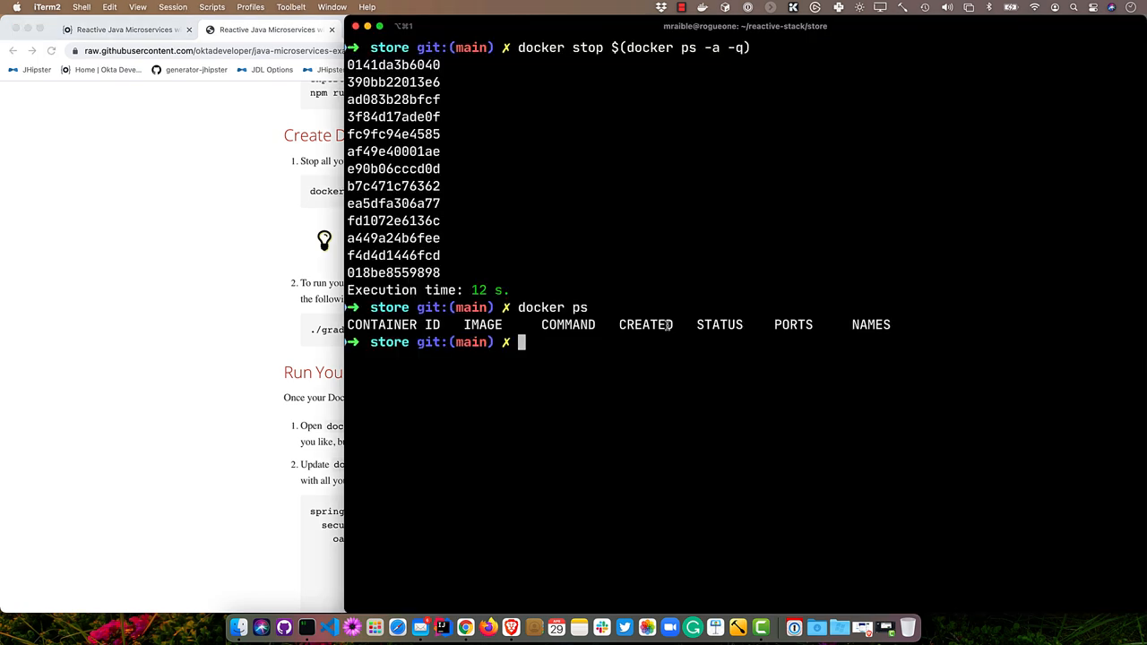
pyautogui.write('./gradlew -Pprod bootJar jibDockerBuild')
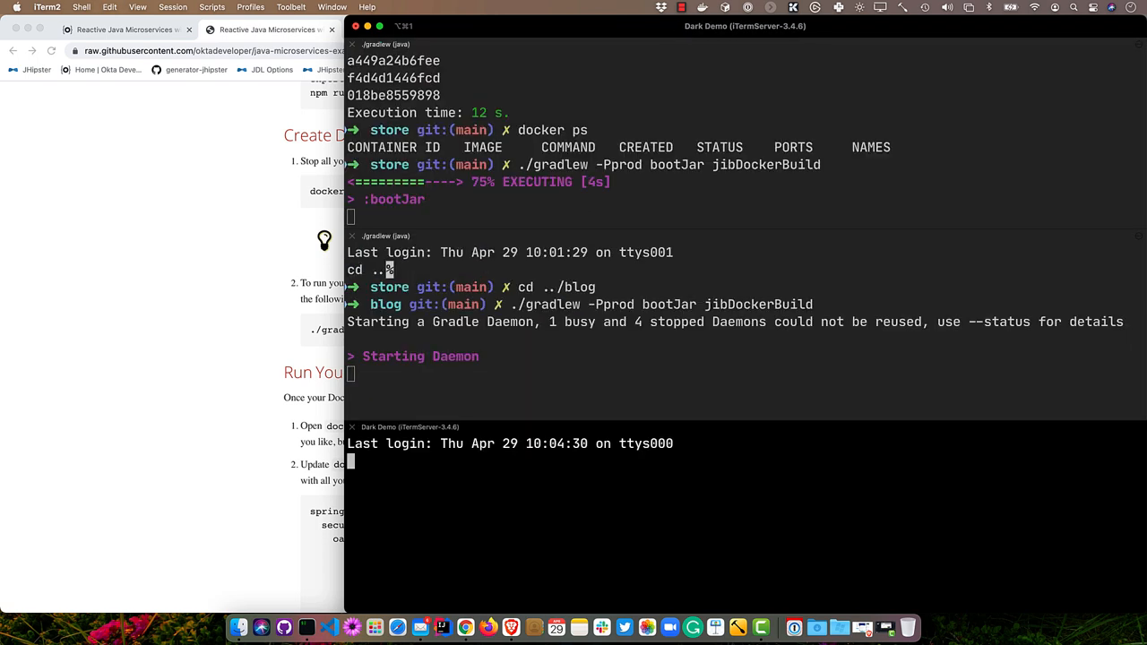
pyautogui.write('cd ../gateway')
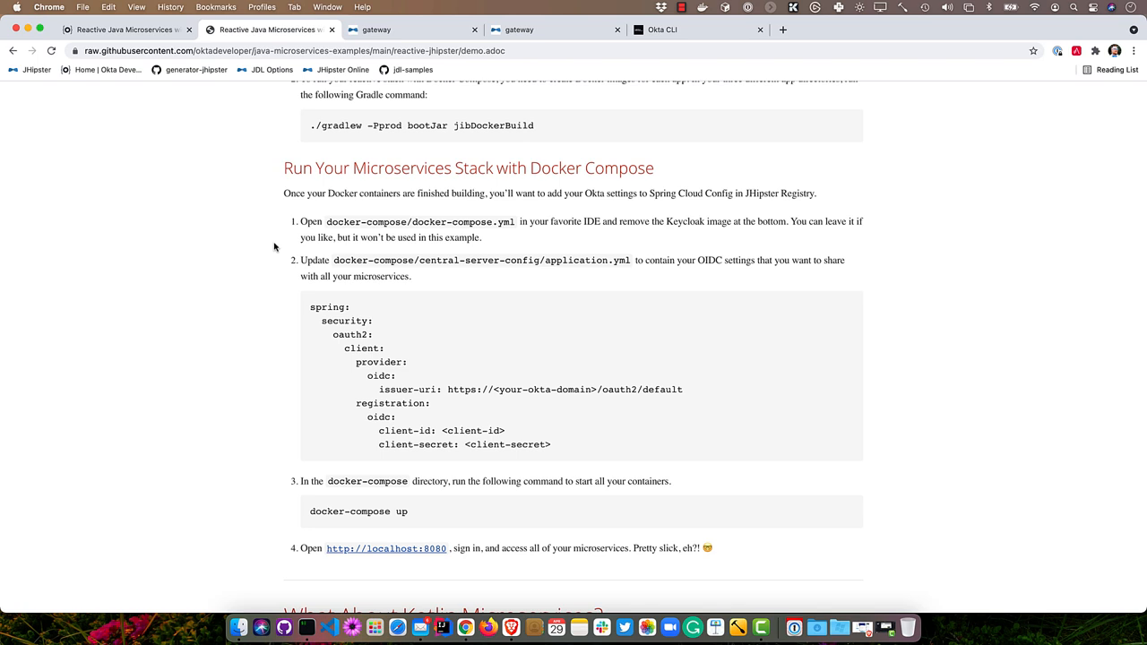
pyautogui.moveTo(563, 451)
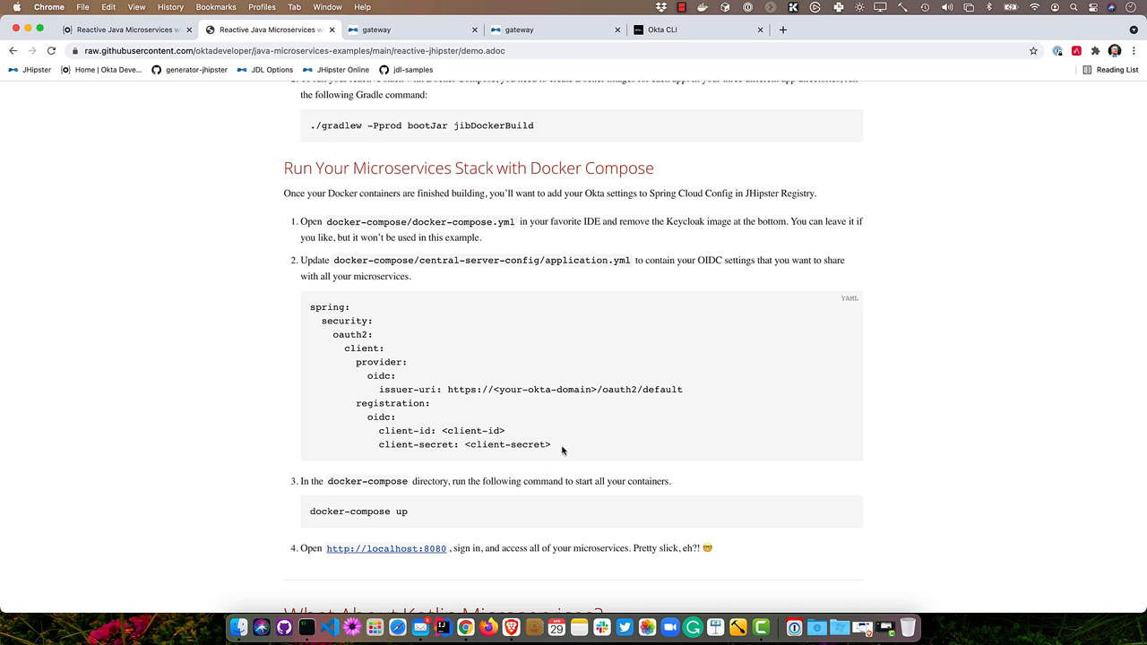
pyautogui.moveTo(482, 258)
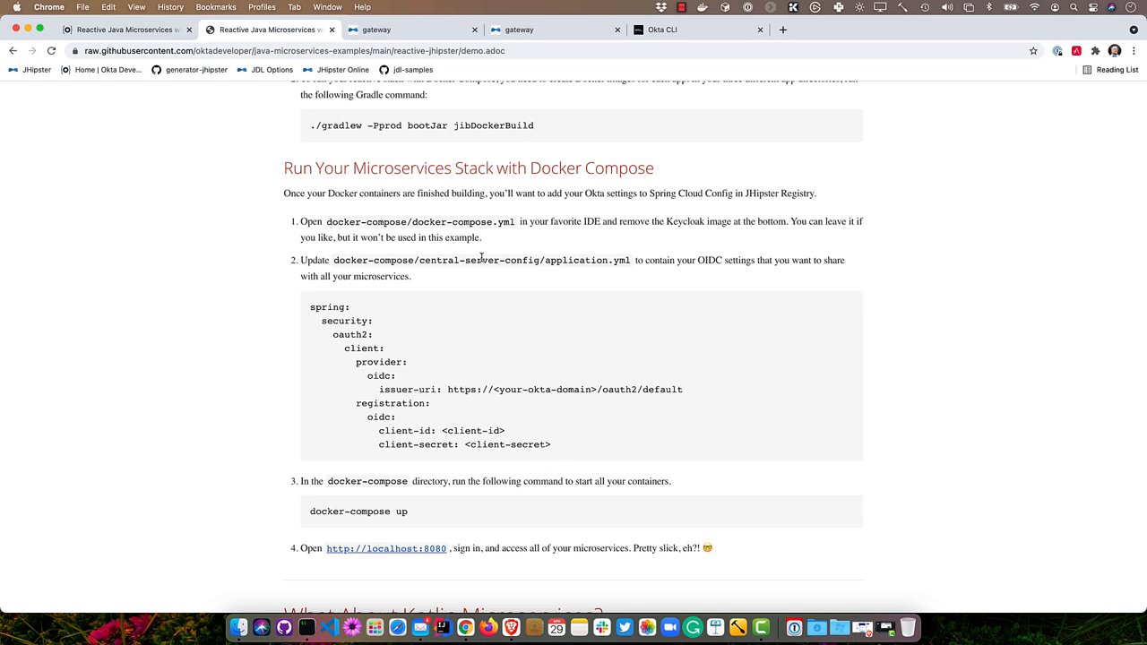
pyautogui.moveTo(457, 572)
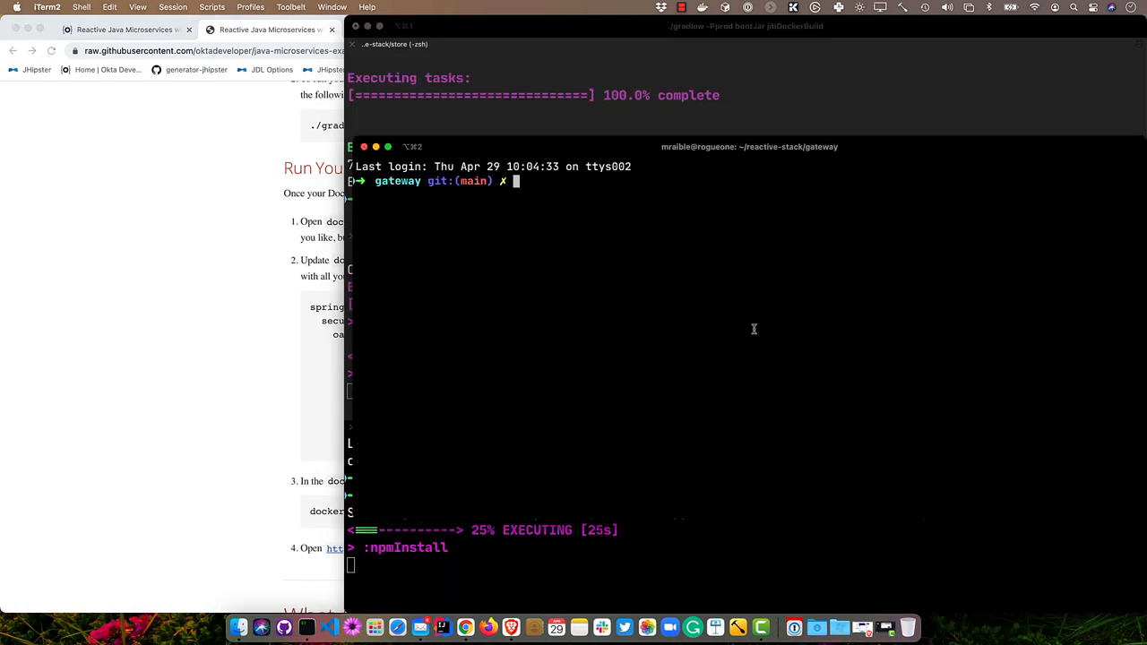
# Step: Launch IntelliJ with 'idea .' and open docker-compose.yml from the reactive-stack project
pyautogui.write('idea .')
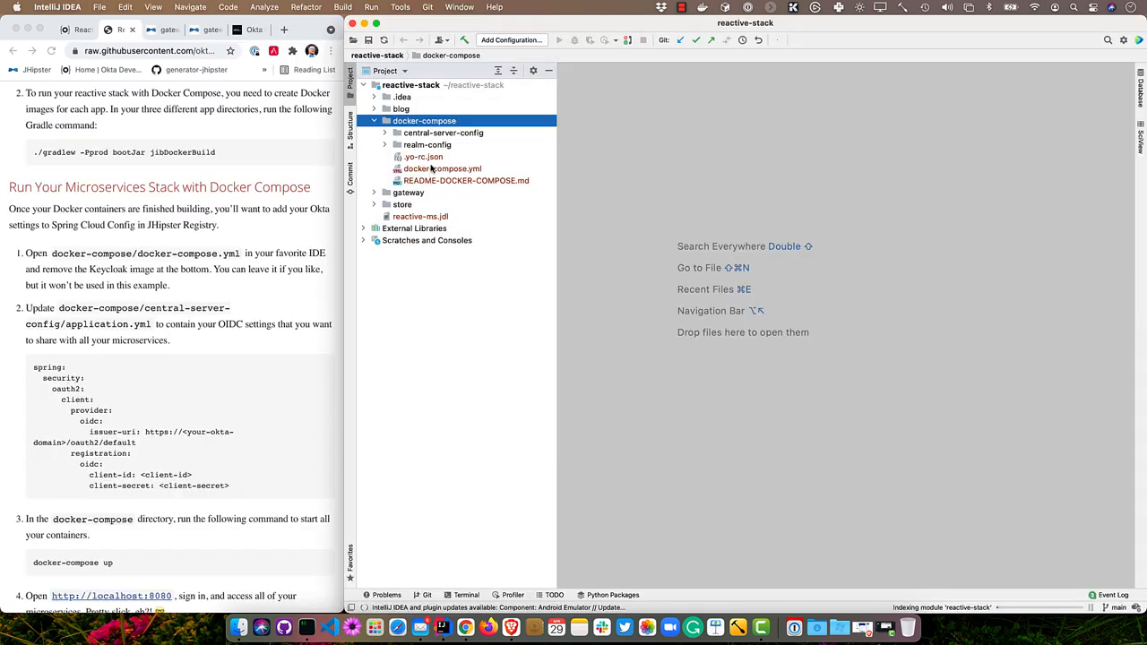
pyautogui.doubleClick(442, 168)
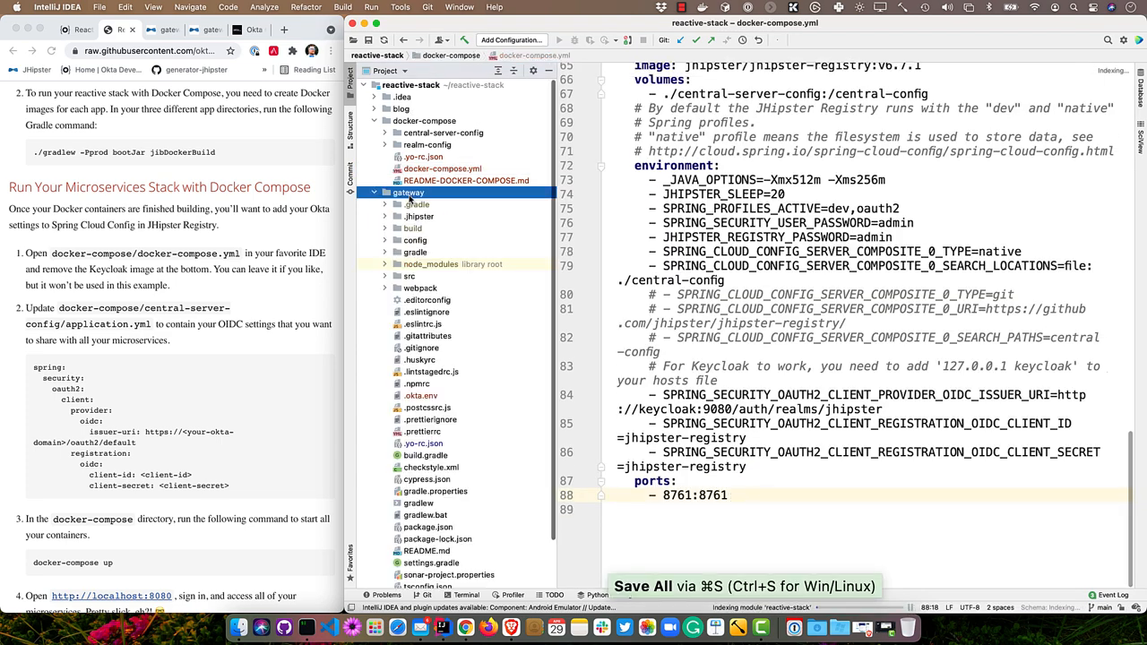
pyautogui.click(416, 241)
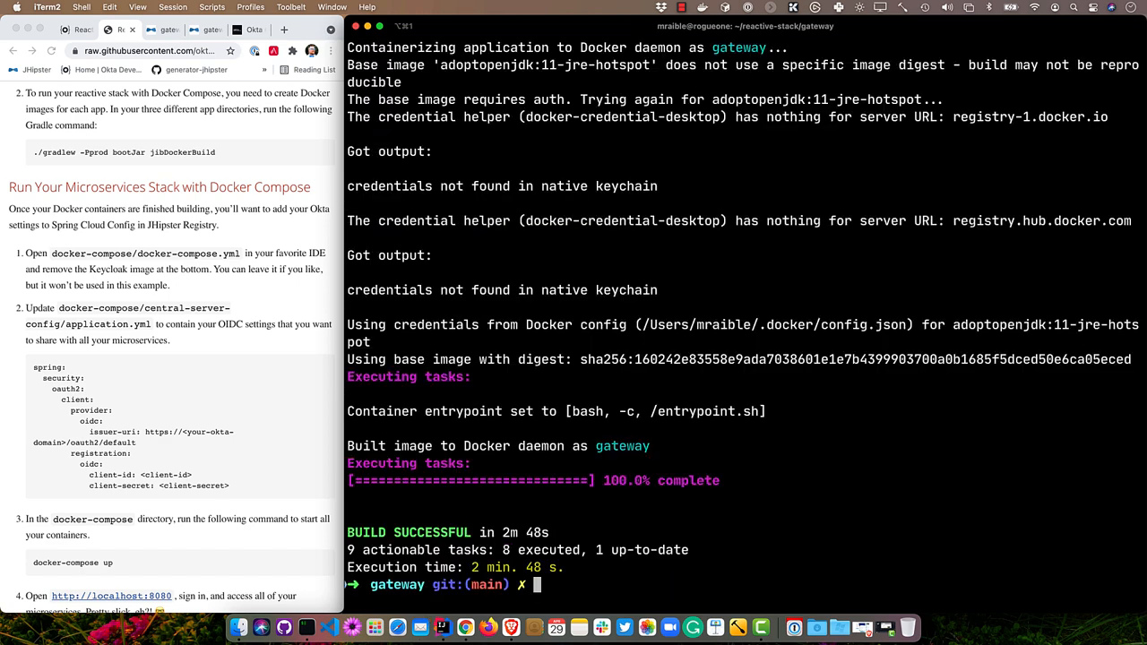
# Step: Change directory out of the gateway folder with cd ../g toward another project
pyautogui.write('cd')
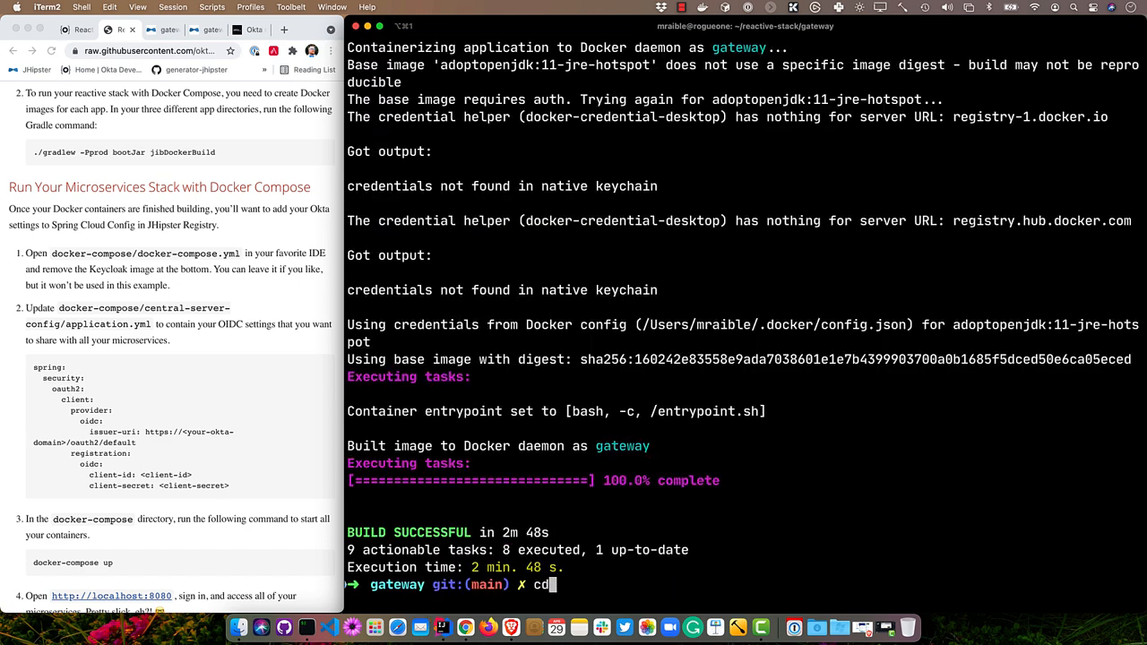
pyautogui.write('../g')
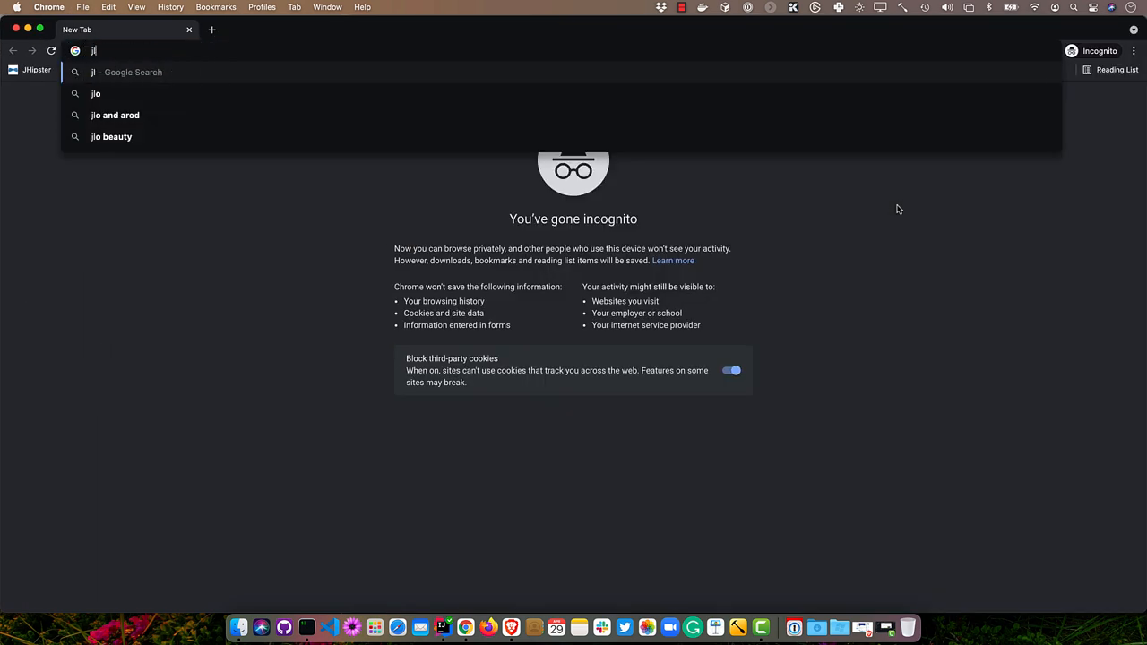
# Step: Sign in as matt at localhost:8080, review the registry configuration, then reach the gateway's routes admin page
pyautogui.write('localhost:8080')
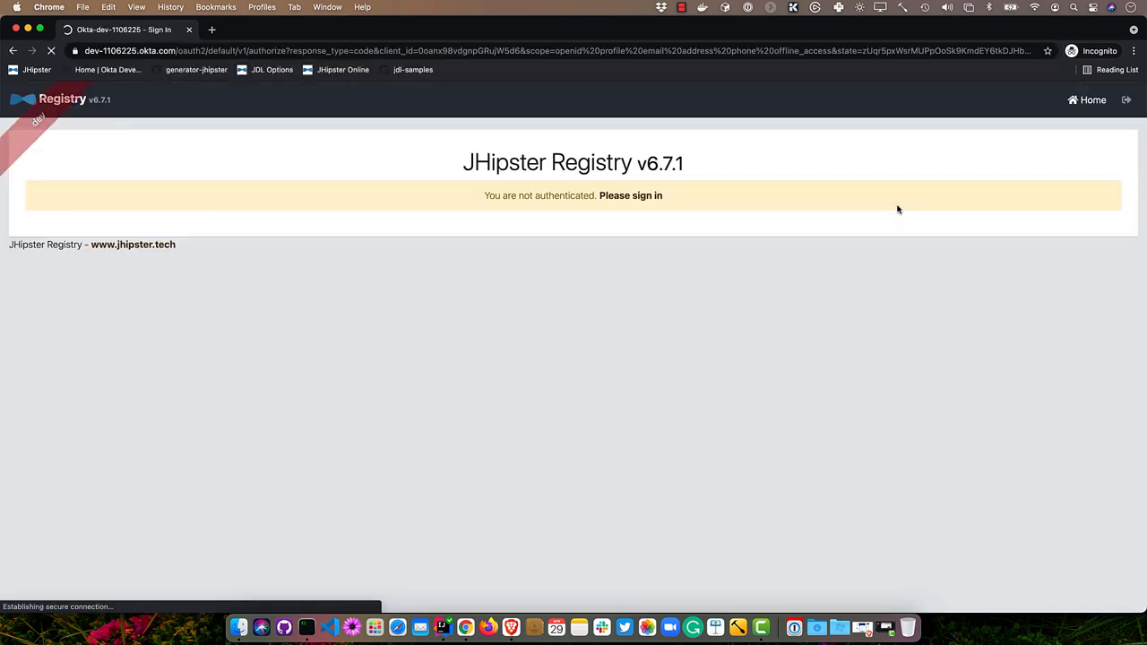
pyautogui.write('matt')
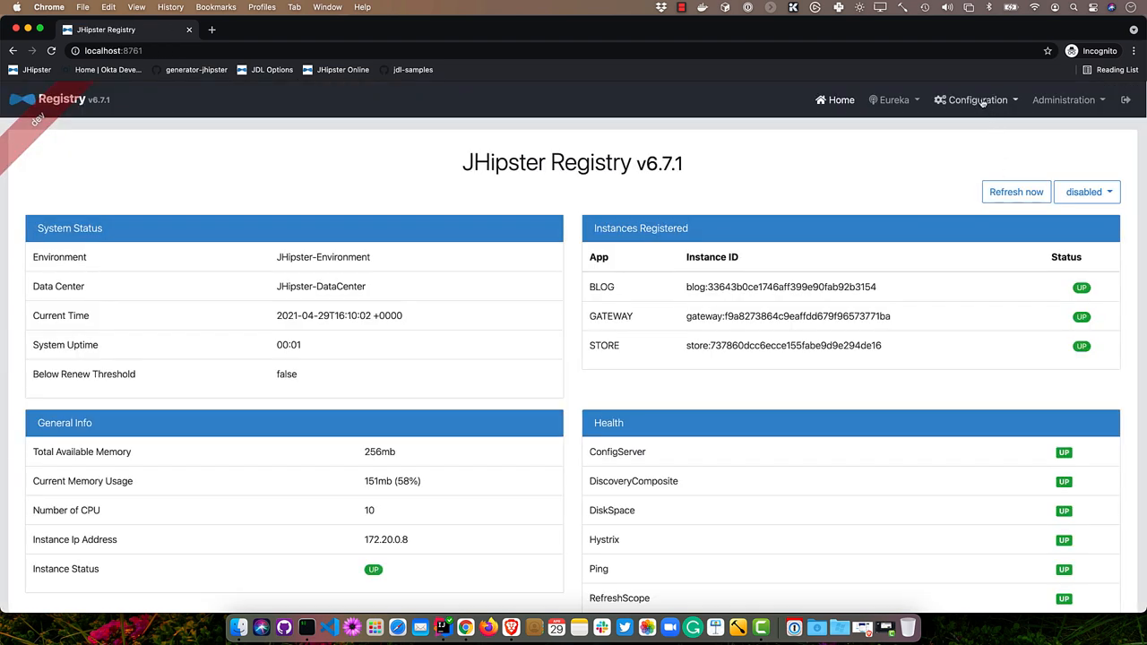
pyautogui.click(975, 100)
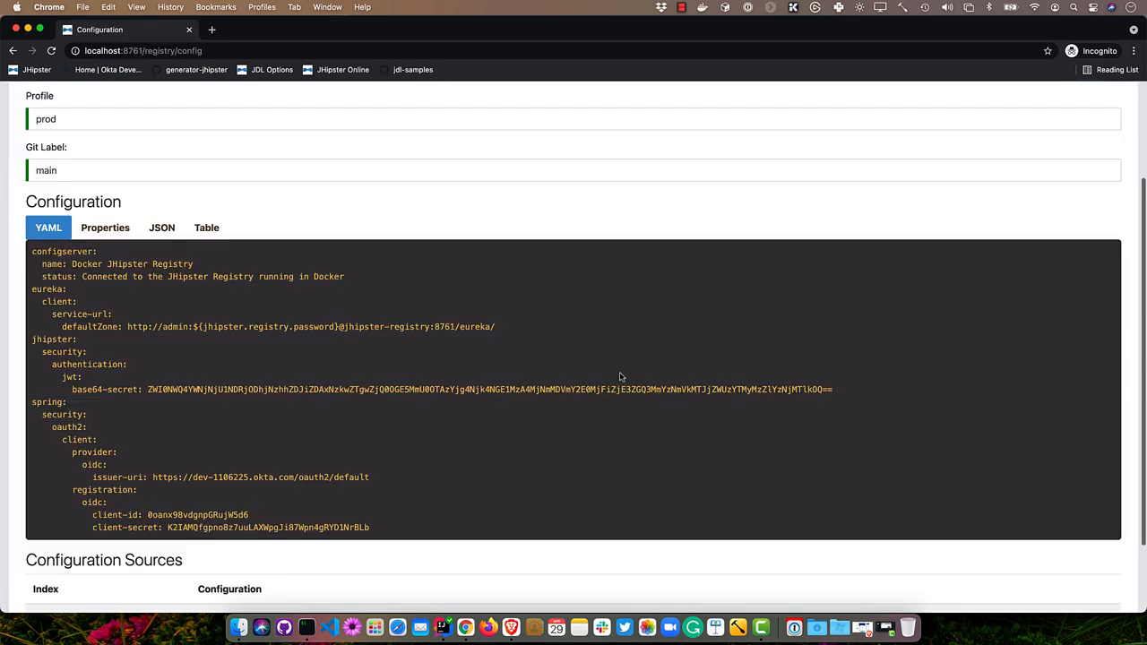
pyautogui.moveTo(32, 401); pyautogui.dragTo(369, 527)
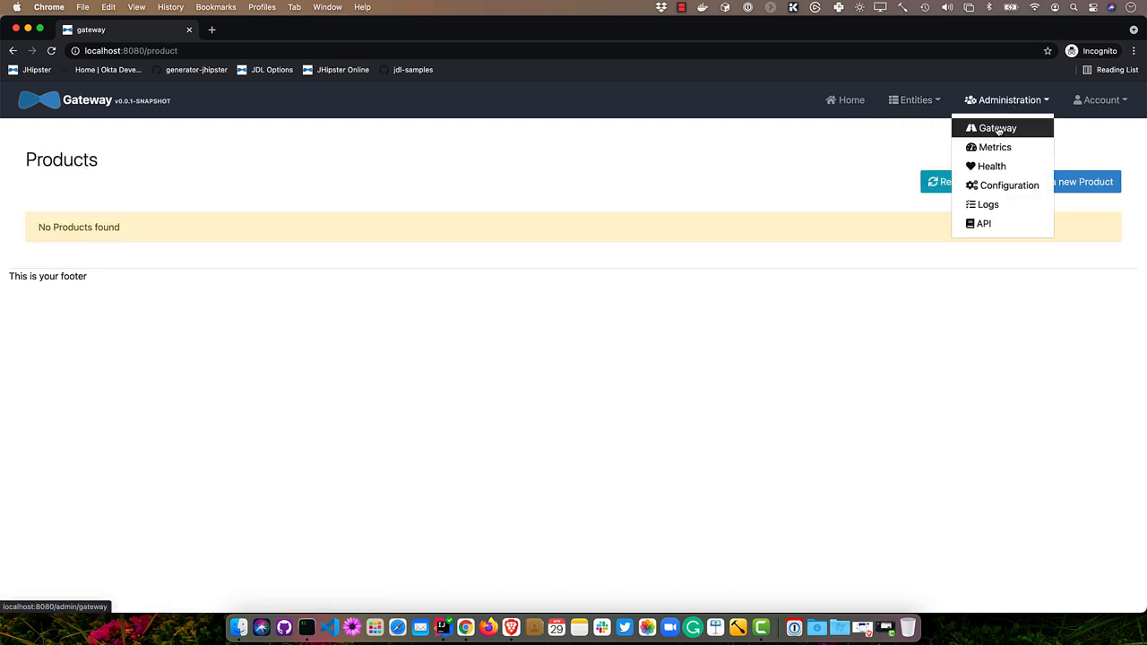
pyautogui.click(997, 129)
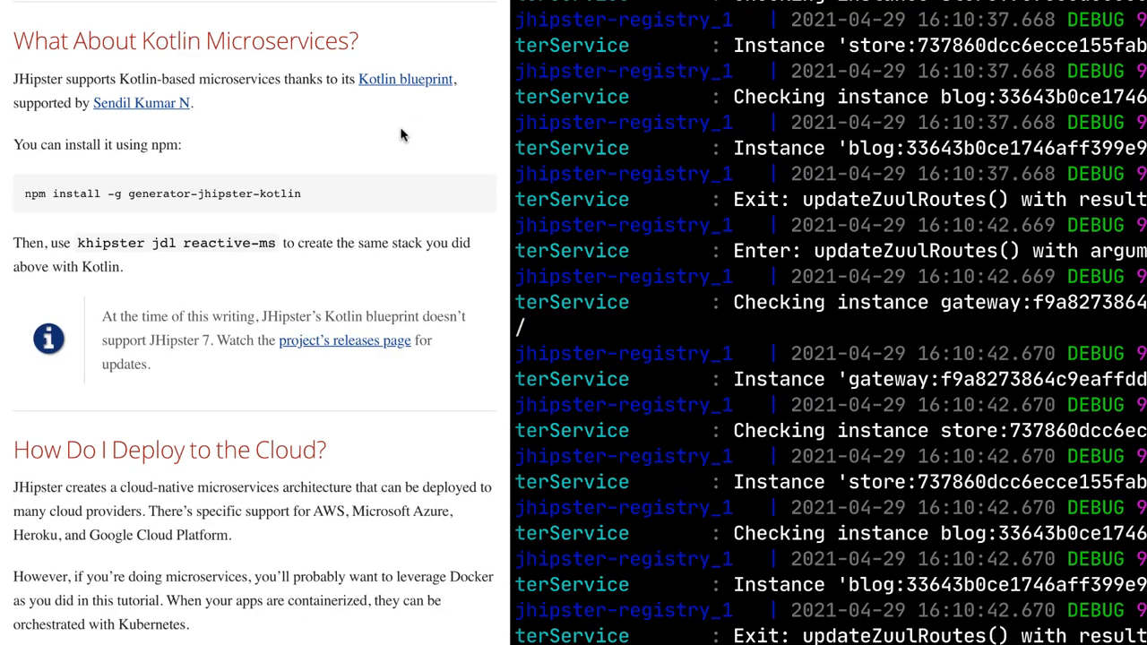
pyautogui.moveTo(405, 79)
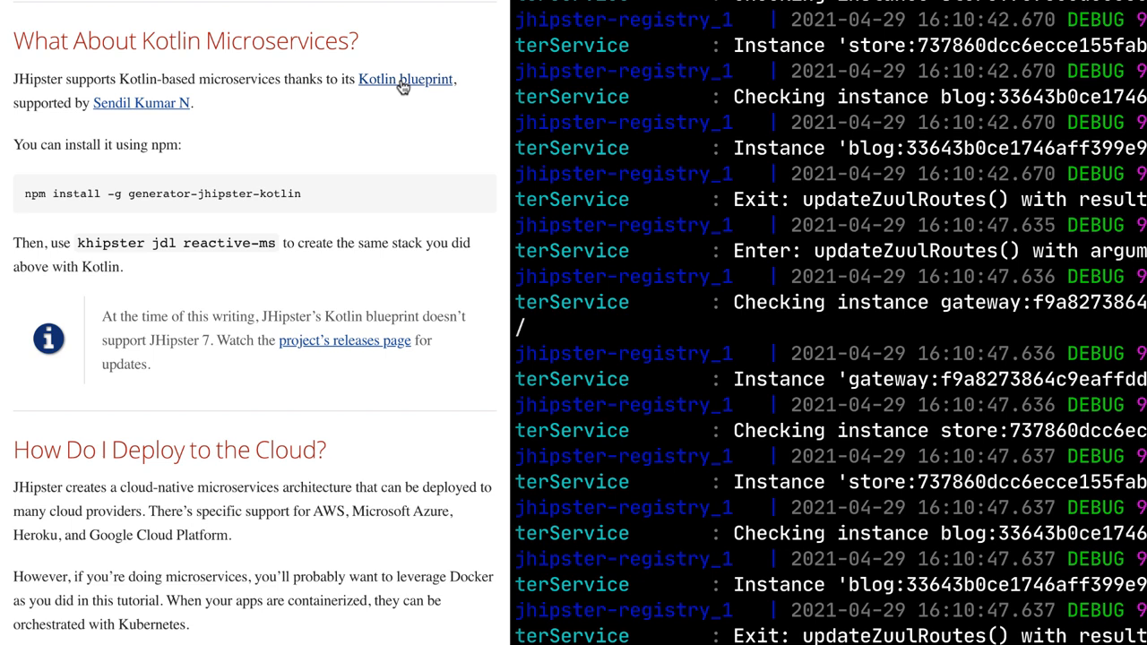
pyautogui.moveTo(32, 197)
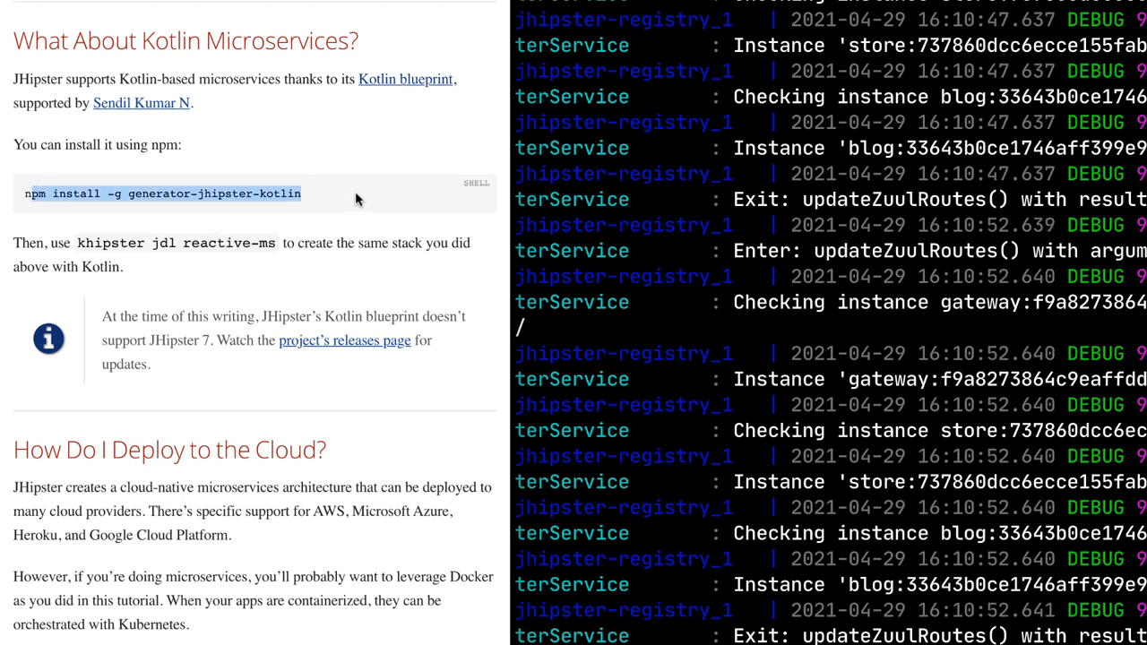
# Step: Scroll to the Kotlin Microservices section with the blueprint's npm install command and releases link
pyautogui.scroll(-3)
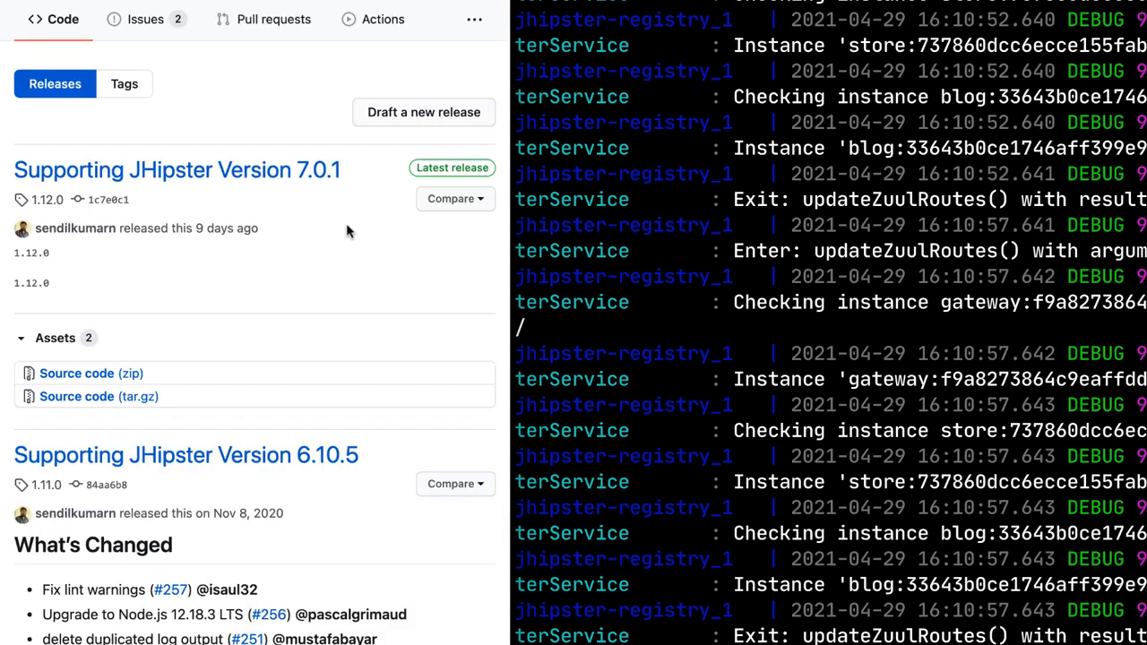
pyautogui.scroll(-3)
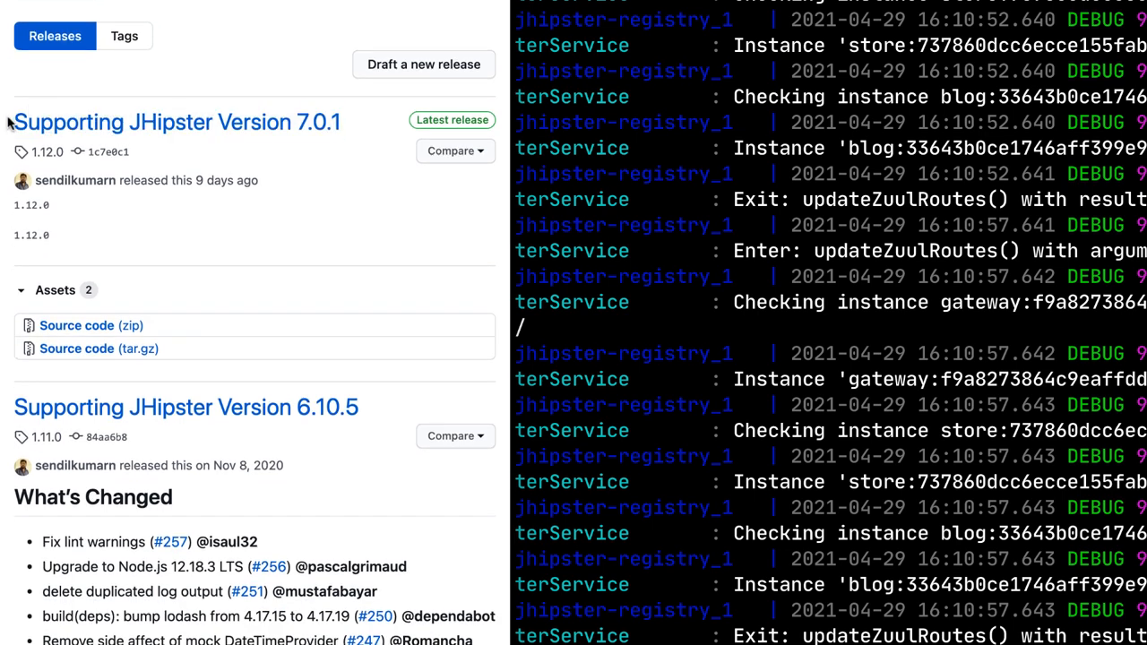
pyautogui.moveTo(358, 226)
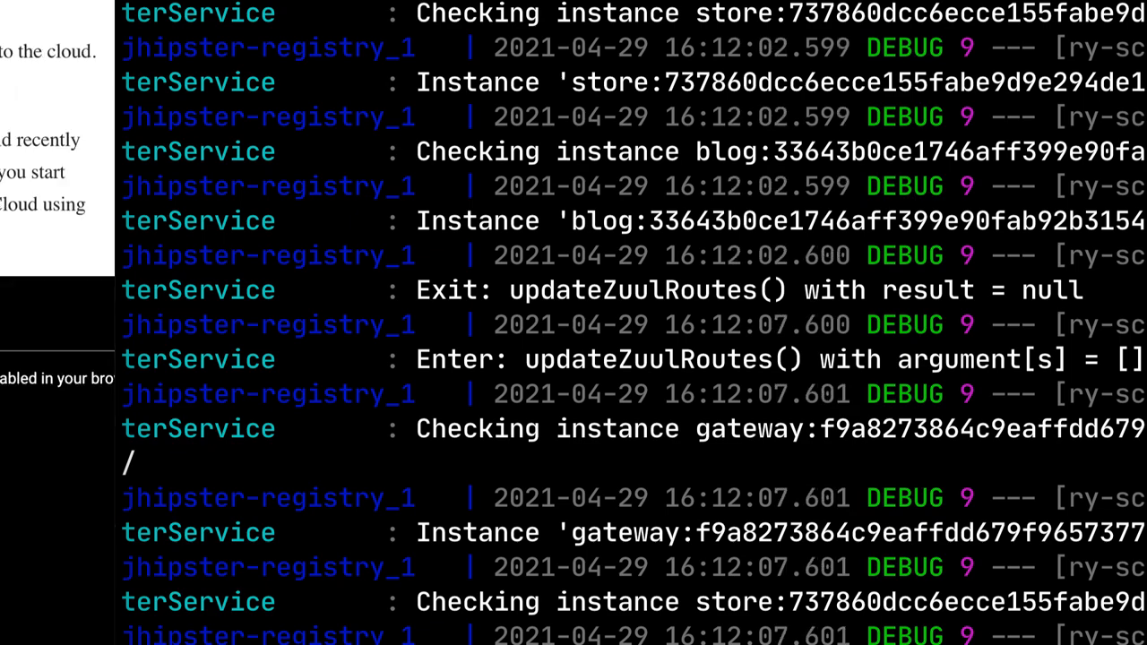
# Step: Scroll demo.adoc to 'How Do I Deploy to the Cloud?' and the embedded Kubernetes video
pyautogui.scroll(-3)
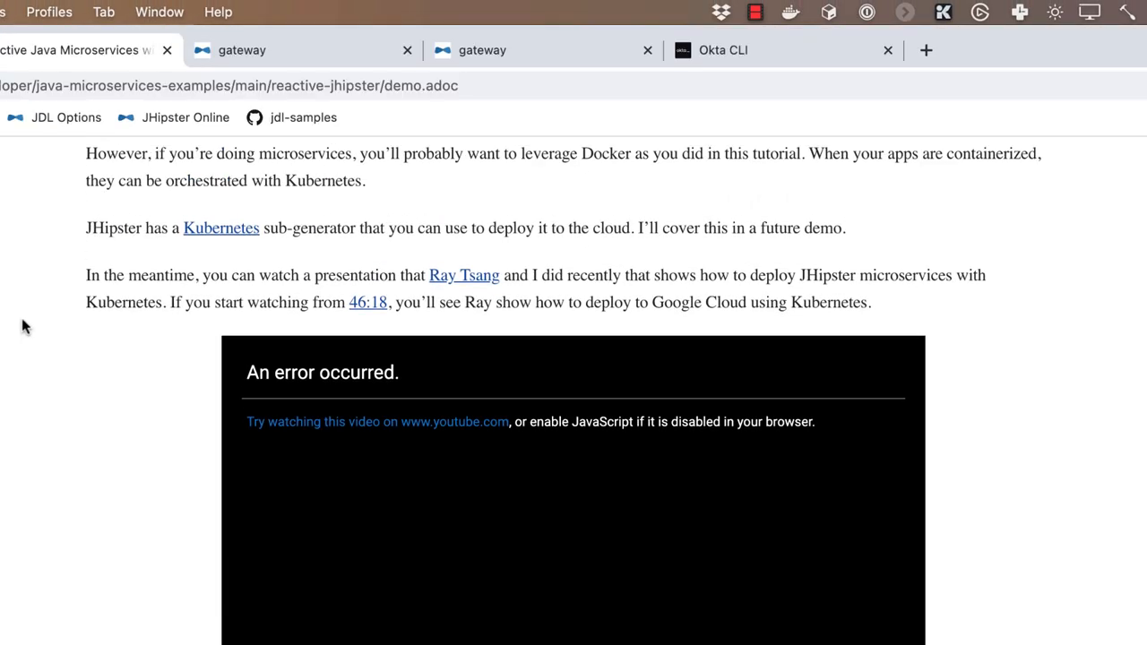
pyautogui.moveTo(369, 301)
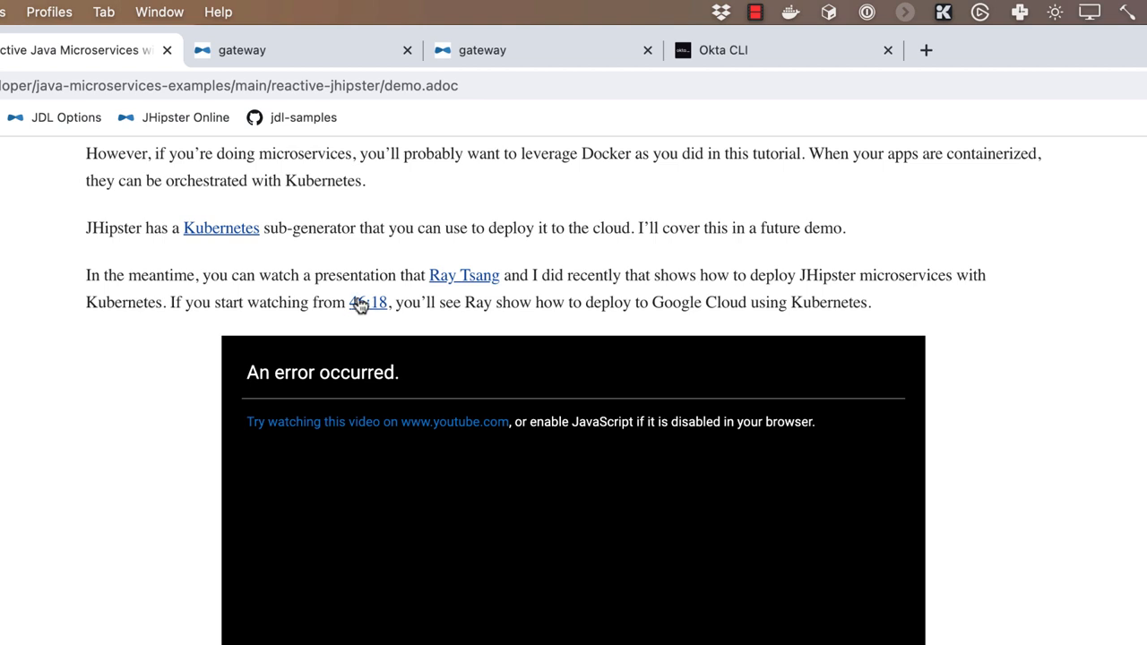
pyautogui.moveTo(491, 308)
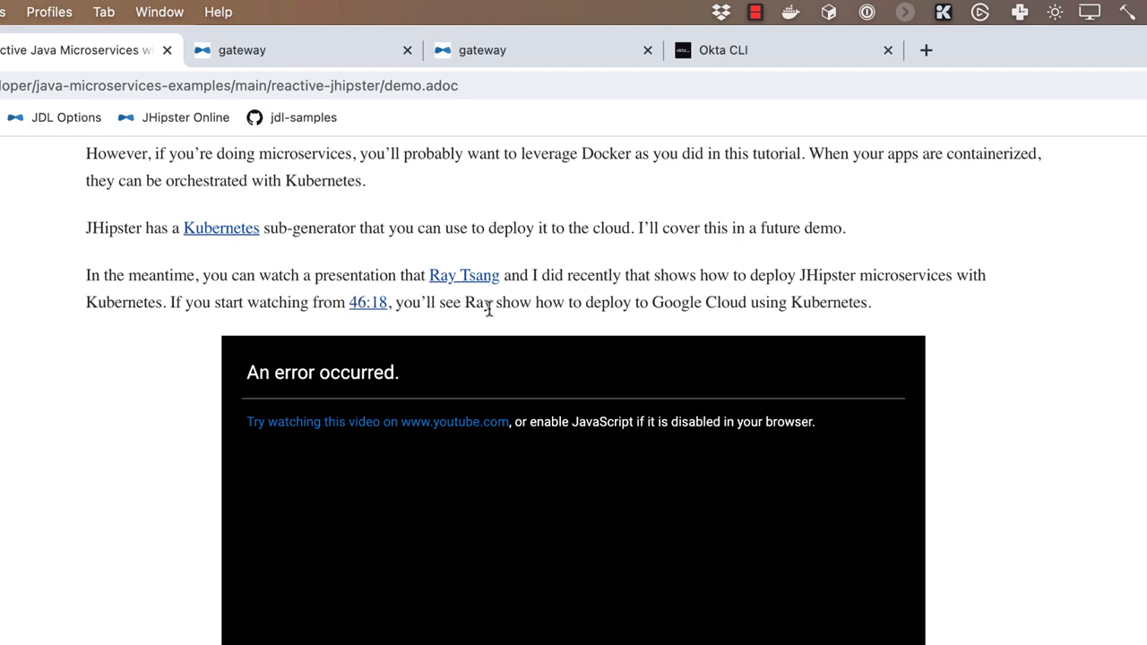
pyautogui.scroll(-3)
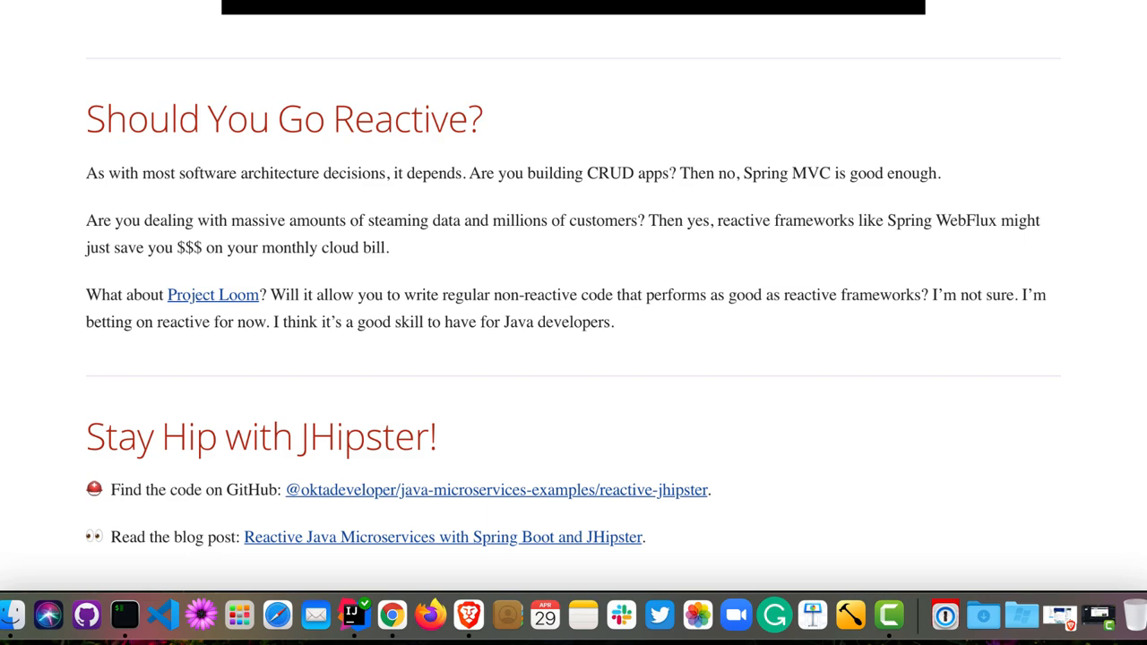
pyautogui.moveTo(697, 168)
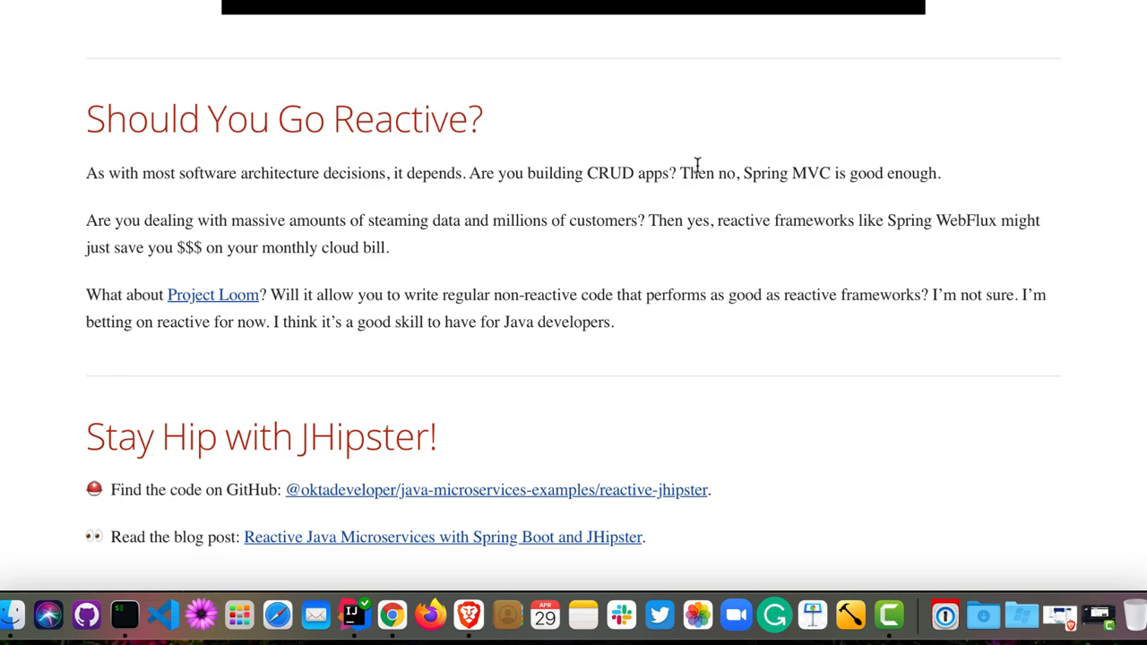
# Step: Scroll to the 'Should You Go Reactive?' and 'Stay Hip with JHipster!' closing headings
pyautogui.scroll(-3)
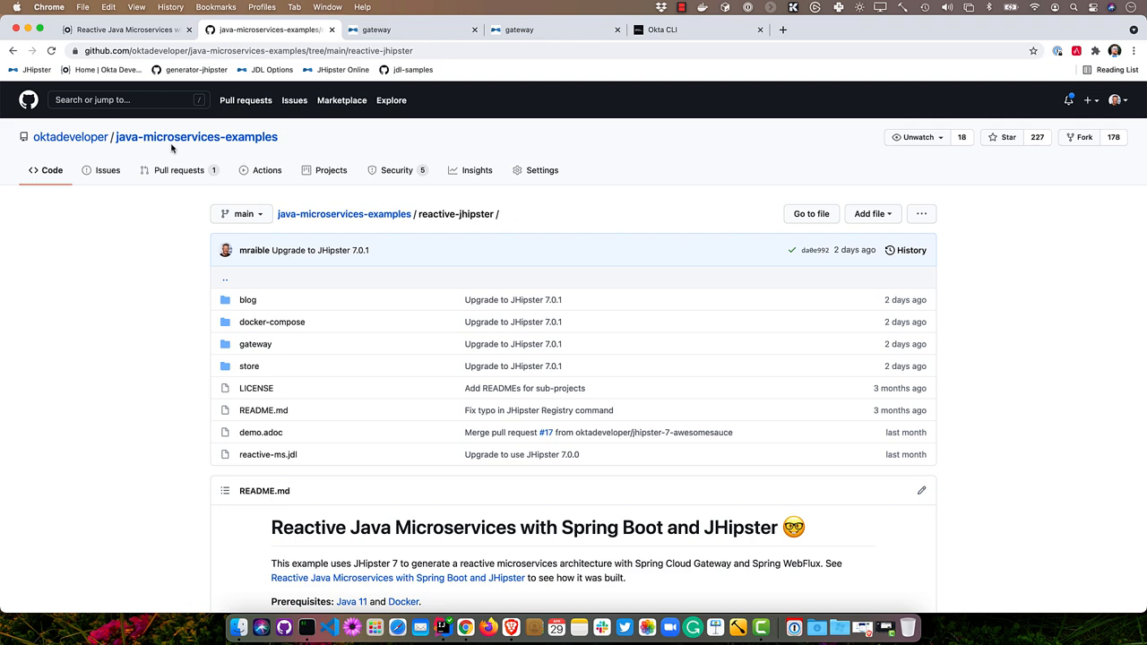
# Step: Go up to the java-microservices-examples repository root via its breadcrumb link
pyautogui.click(195, 136)
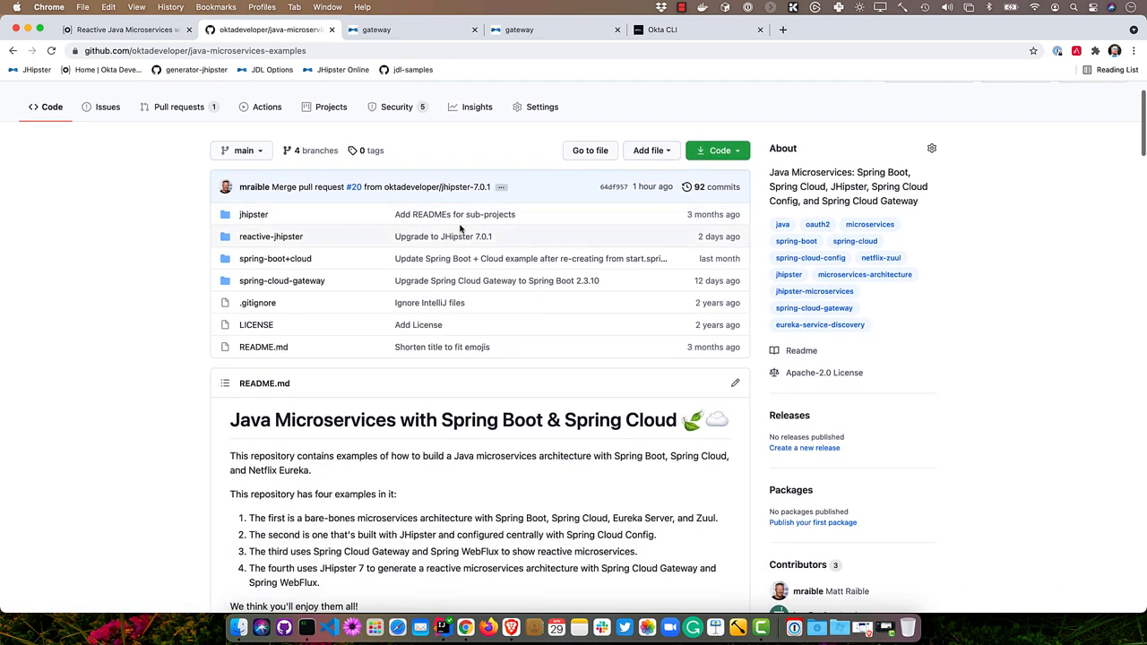
pyautogui.moveTo(276, 258)
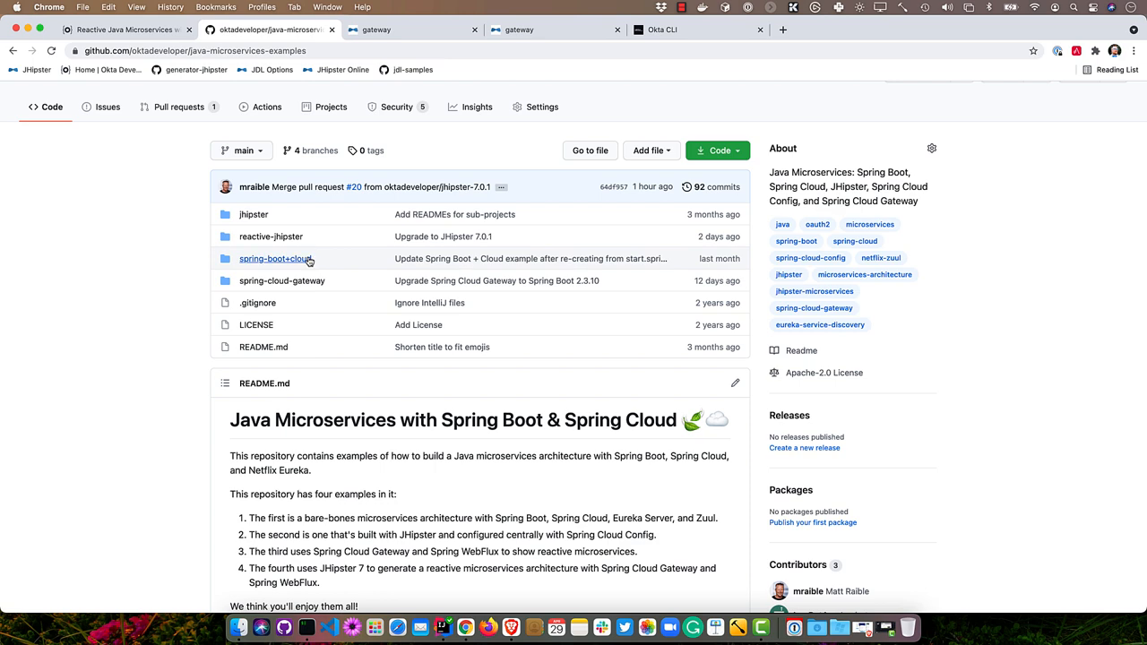
pyautogui.moveTo(341, 251)
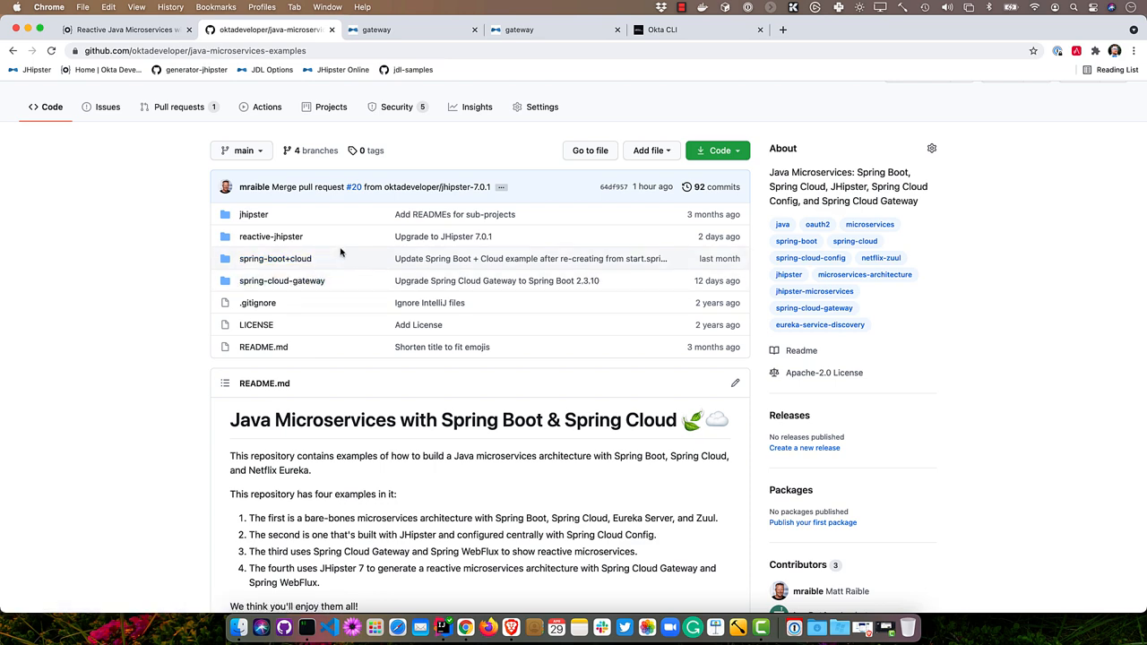